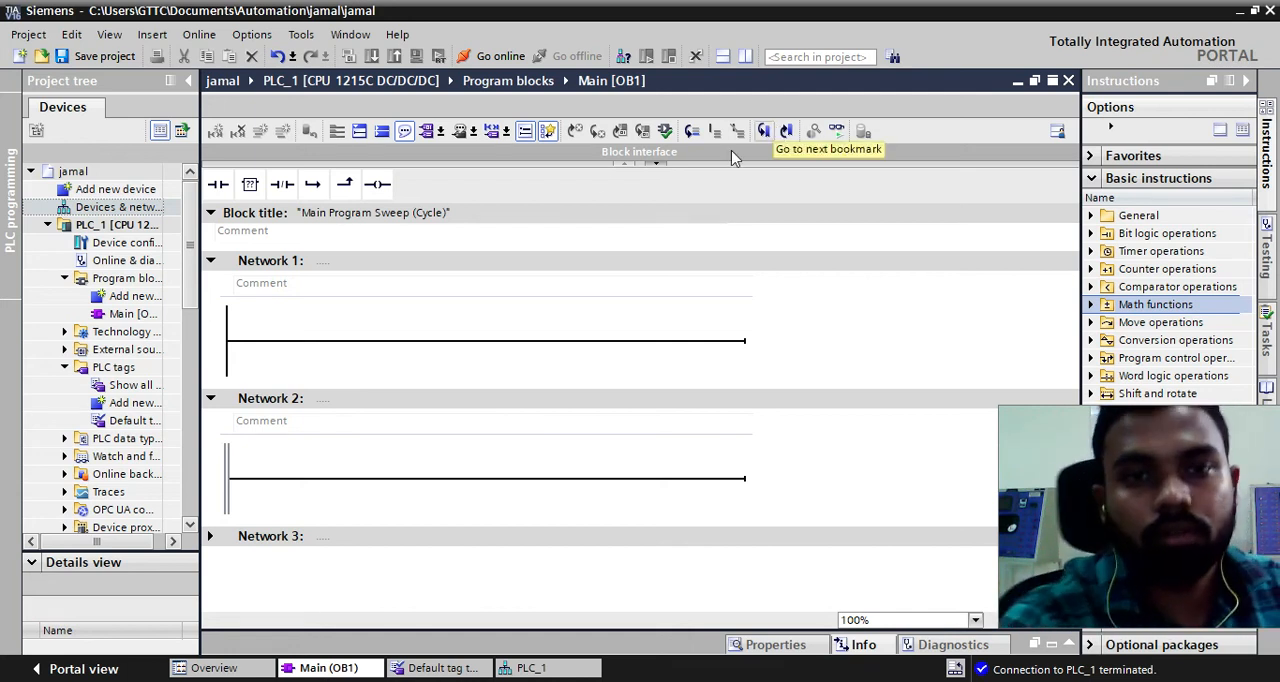
pyautogui.moveTo(556, 200)
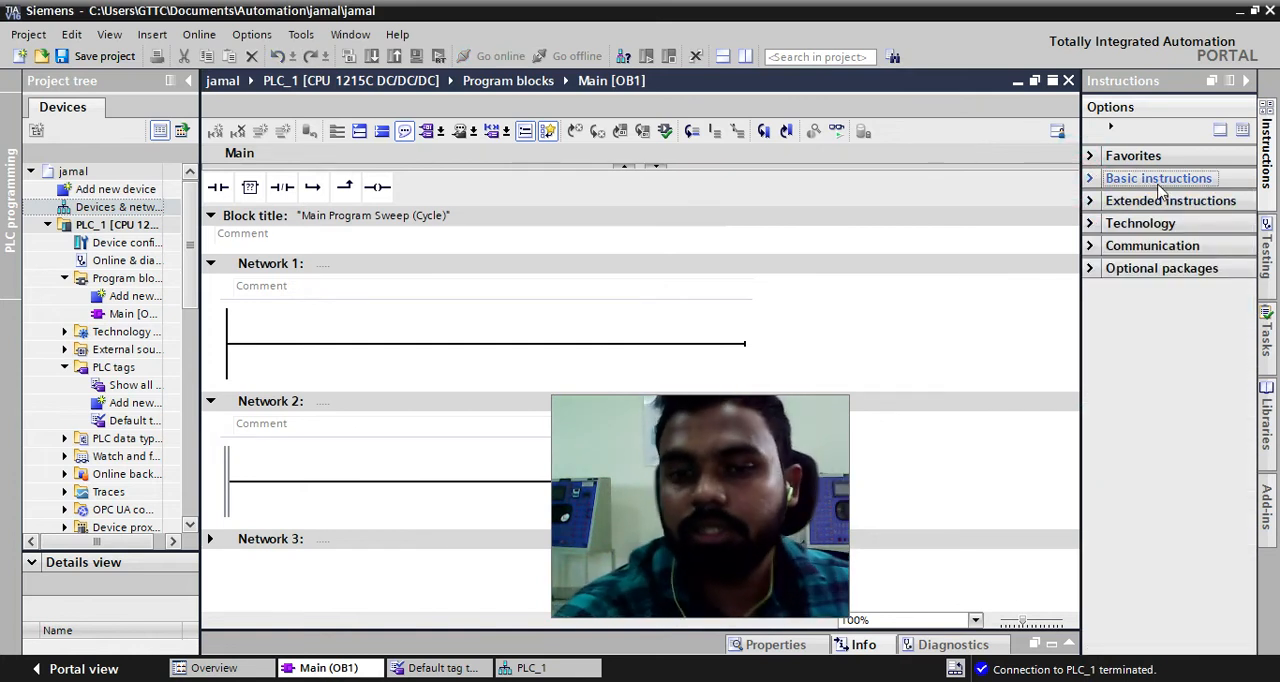
# Browse to Basic instructions > Conversion operations to reach NORM_X and SCALE_X
pyautogui.click(1156, 176)
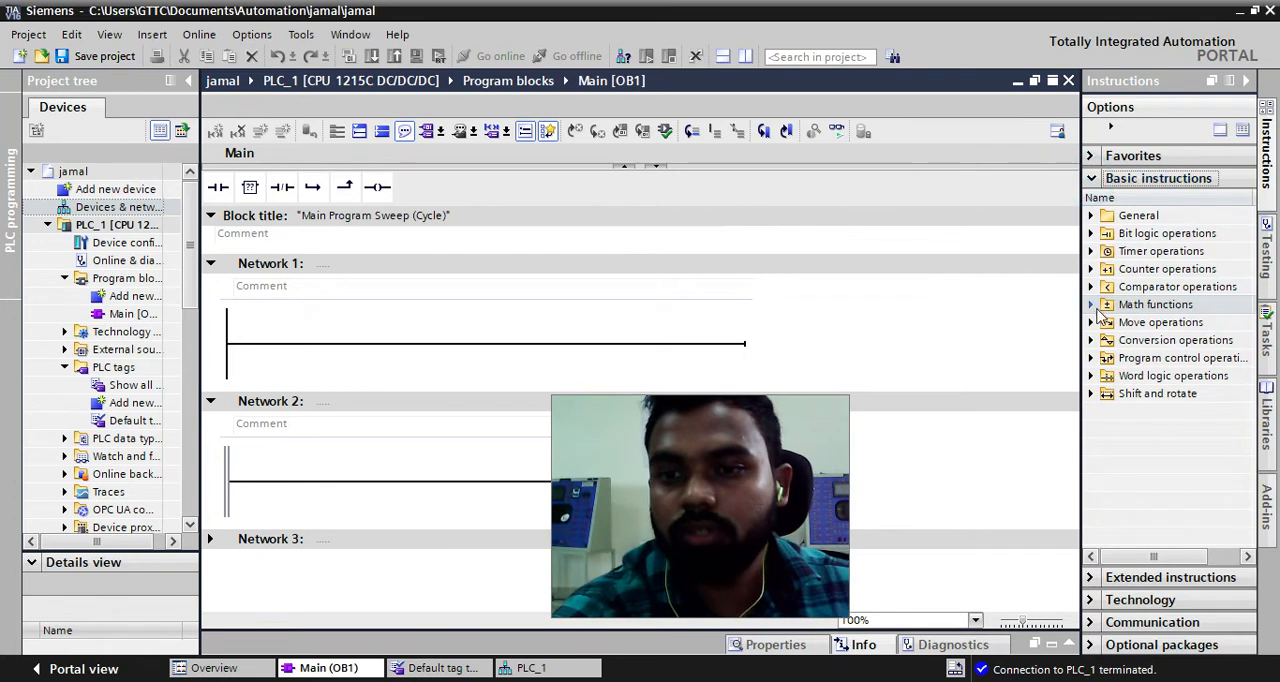
pyautogui.moveTo(1238, 352)
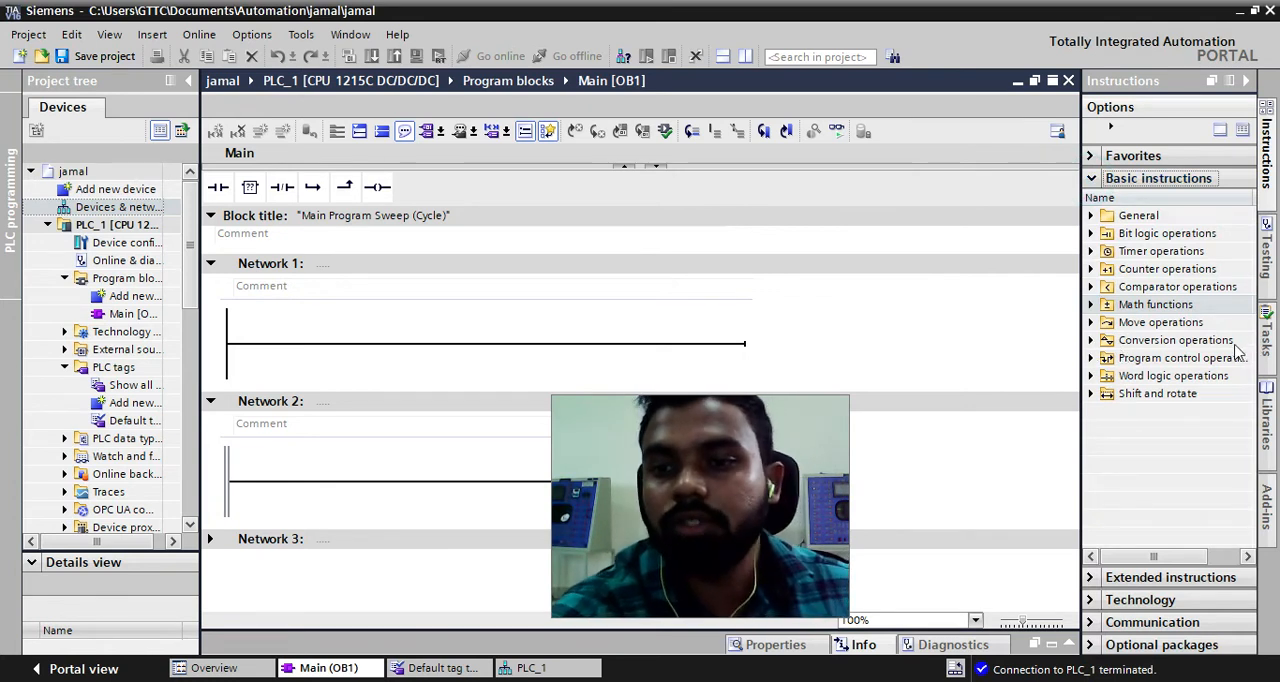
pyautogui.click(1092, 340)
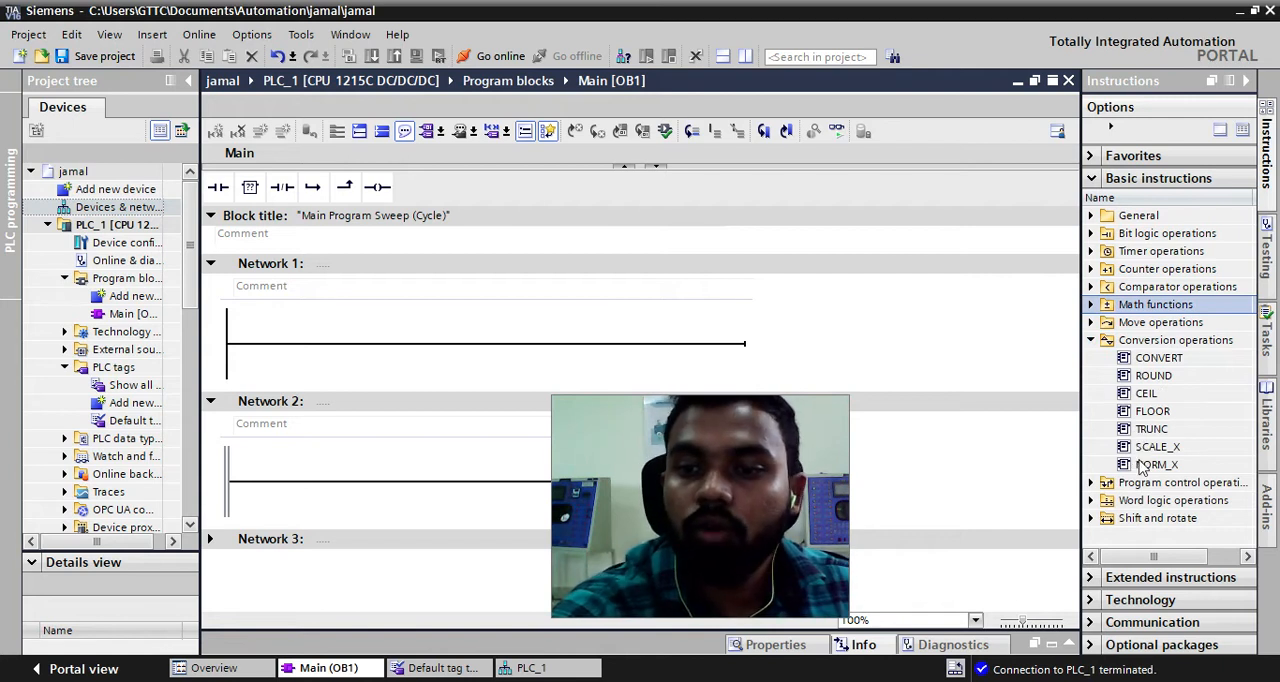
pyautogui.moveTo(1156, 464)
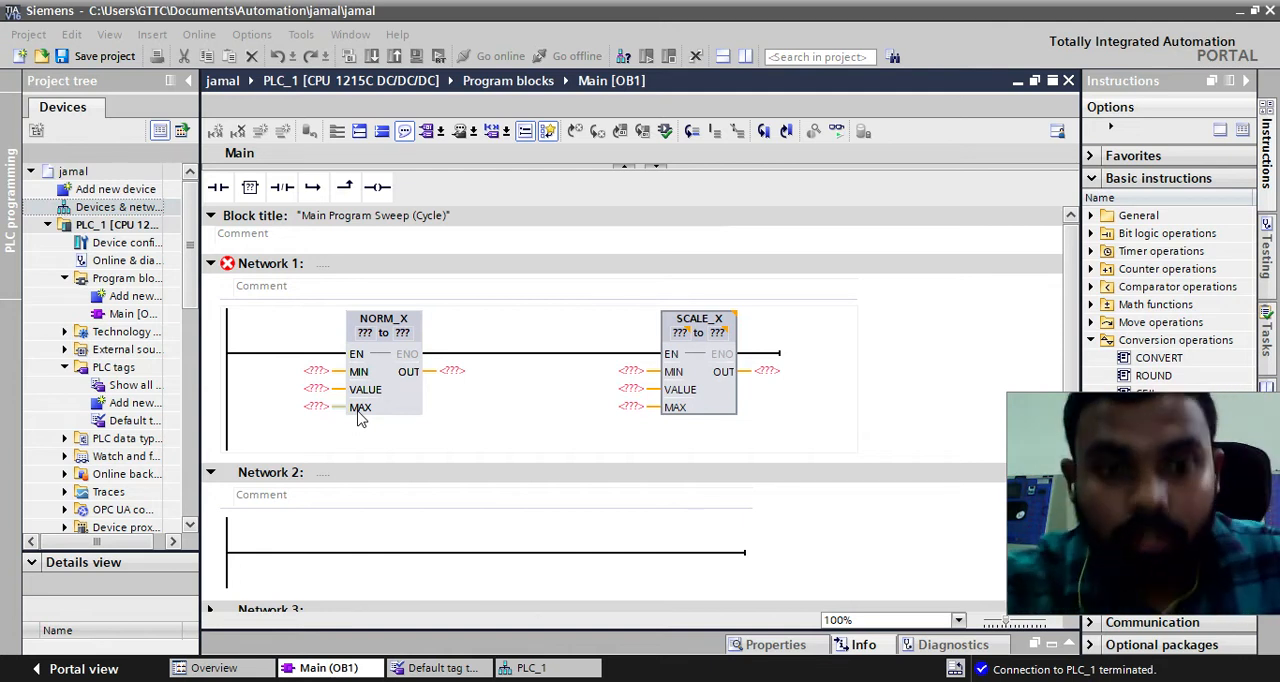
# Set NORM_X data types to Int→Real and SCALE_X data types to Real→Int
pyautogui.click(320, 372)
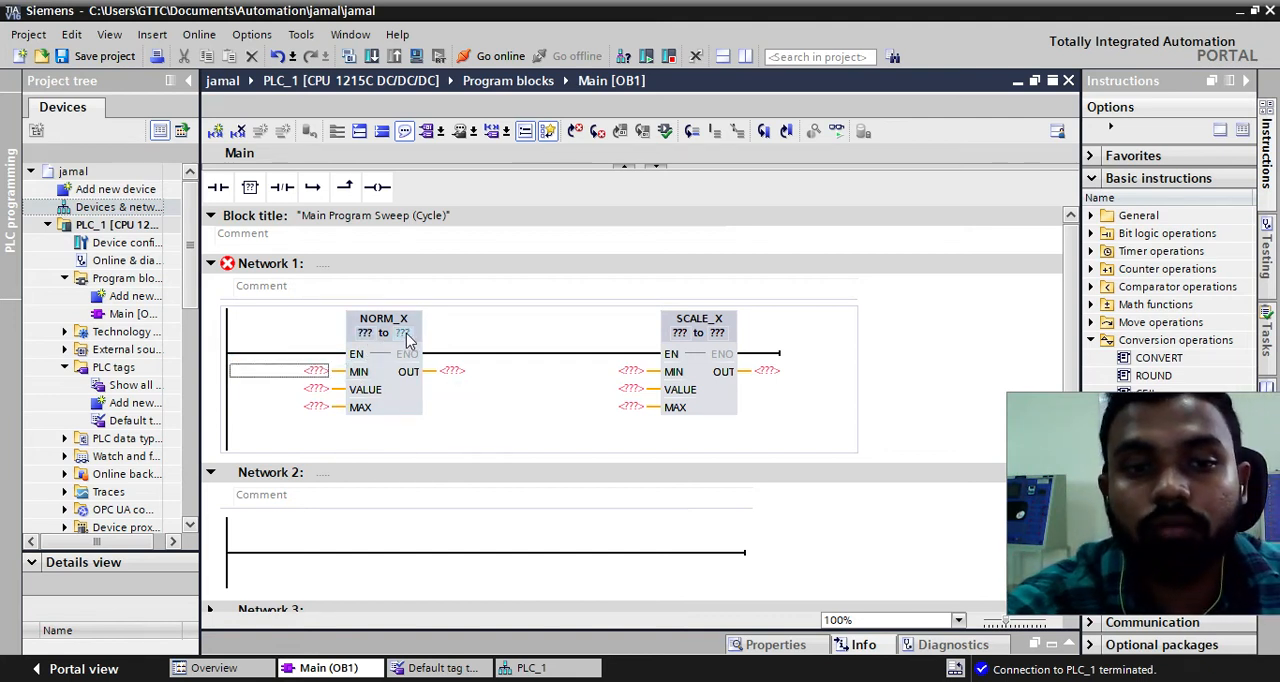
pyautogui.click(384, 332)
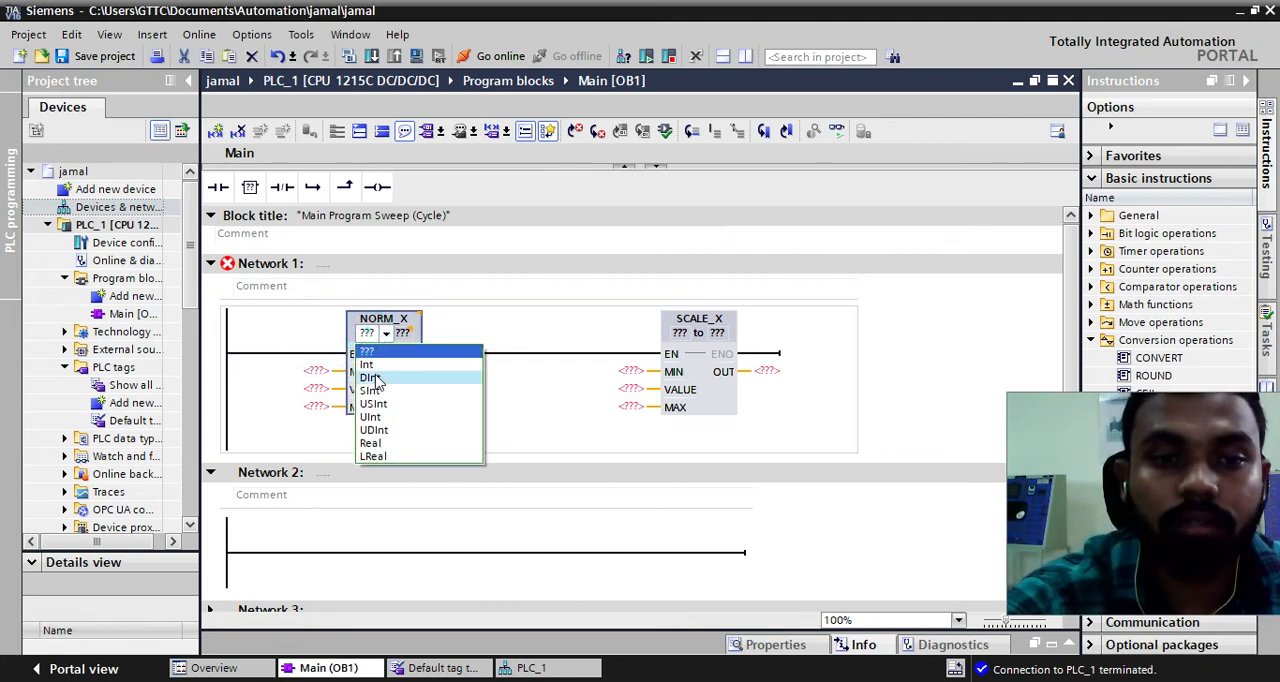
pyautogui.click(372, 390)
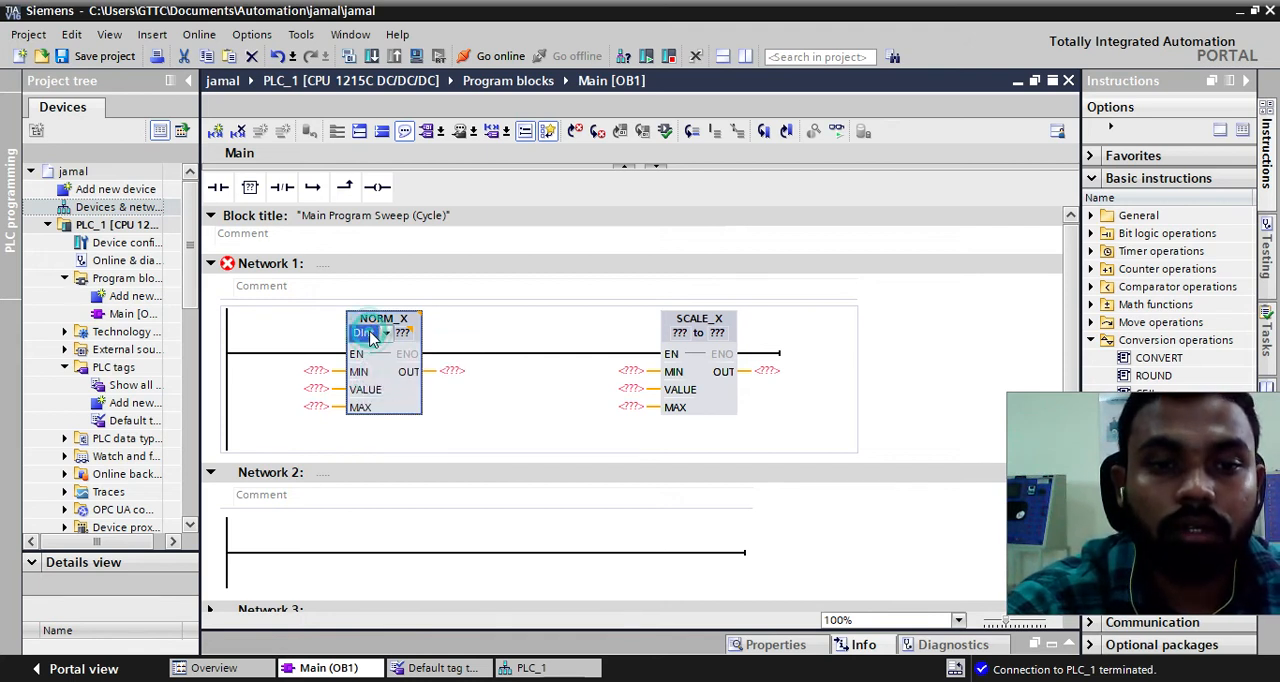
pyautogui.click(364, 332)
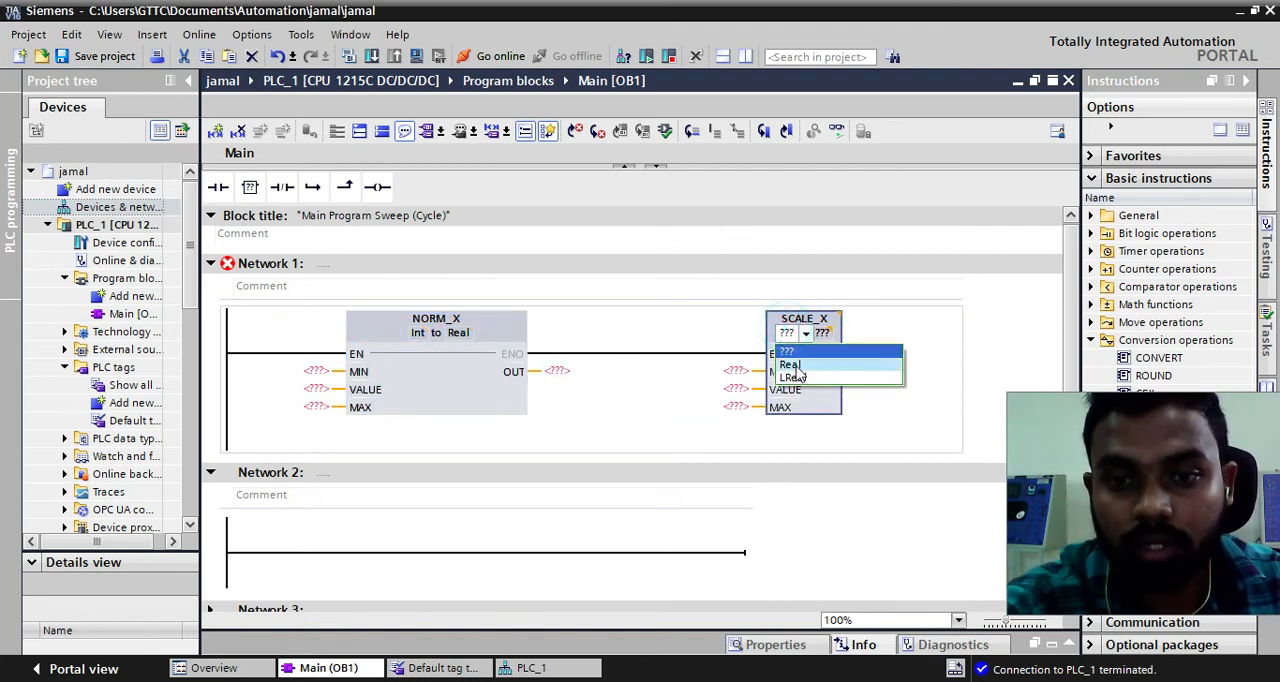
pyautogui.click(790, 364)
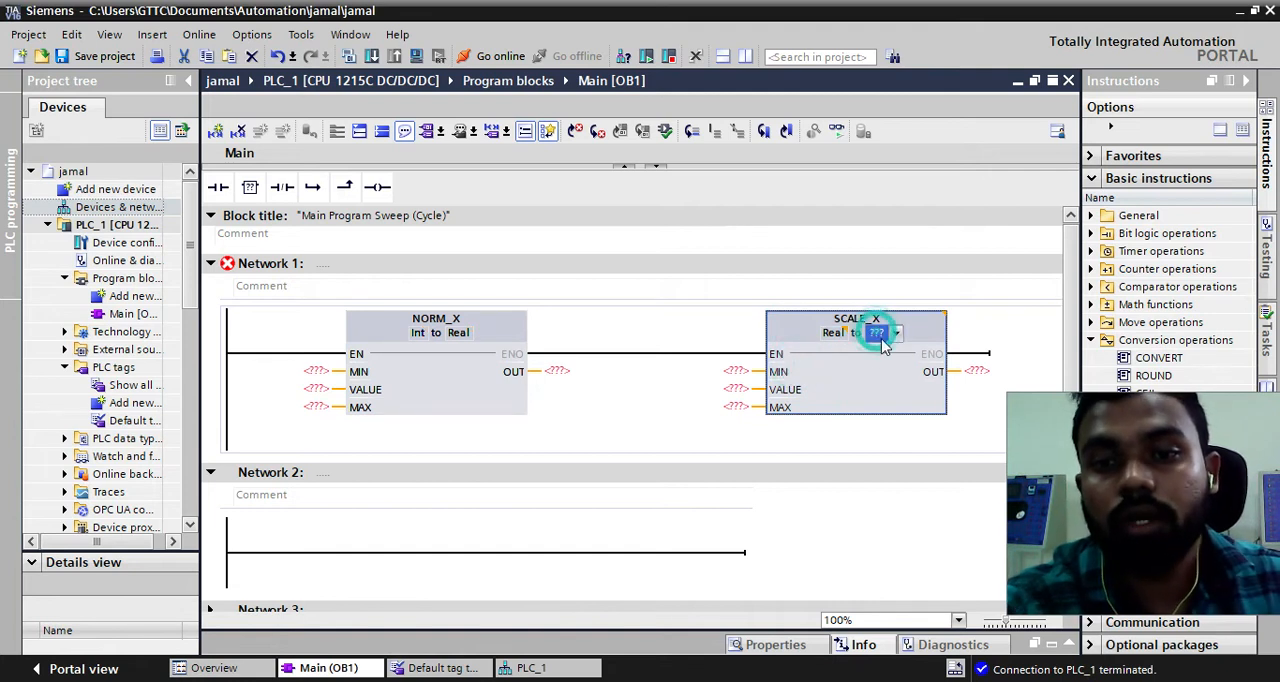
pyautogui.click(876, 332)
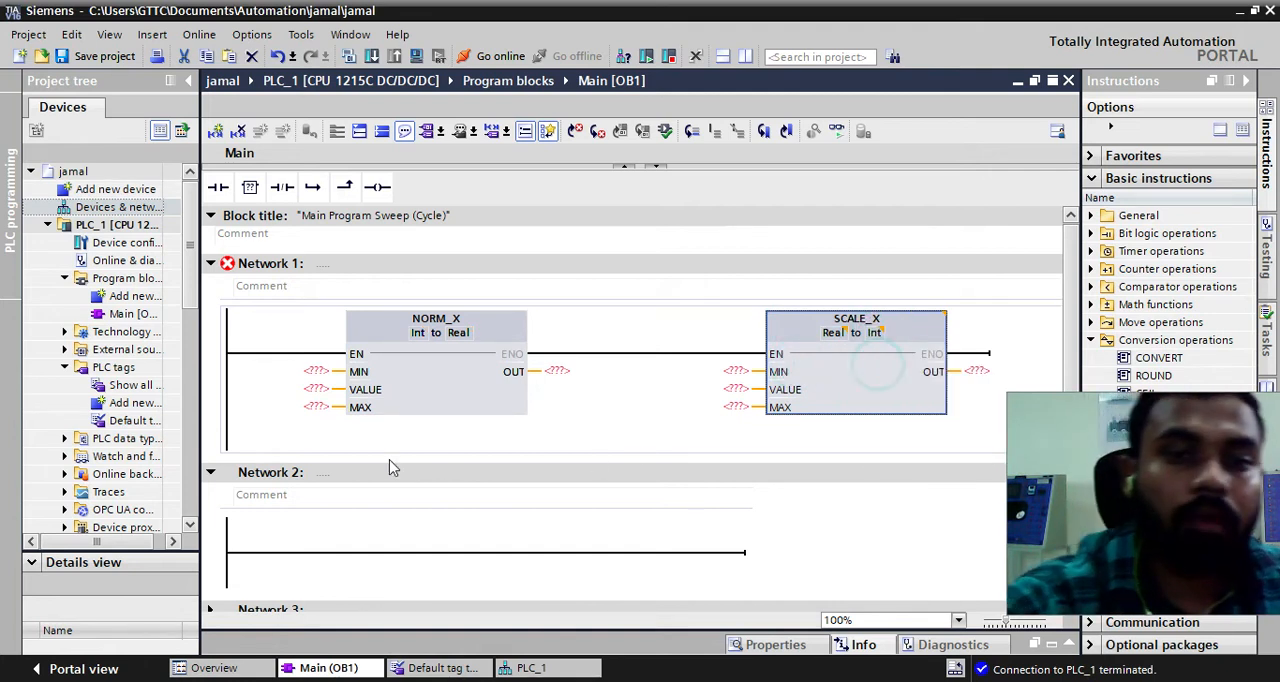
# Enter NORM_X MIN = 0 and MAX = 27648
pyautogui.click(290, 372)
pyautogui.write('0')
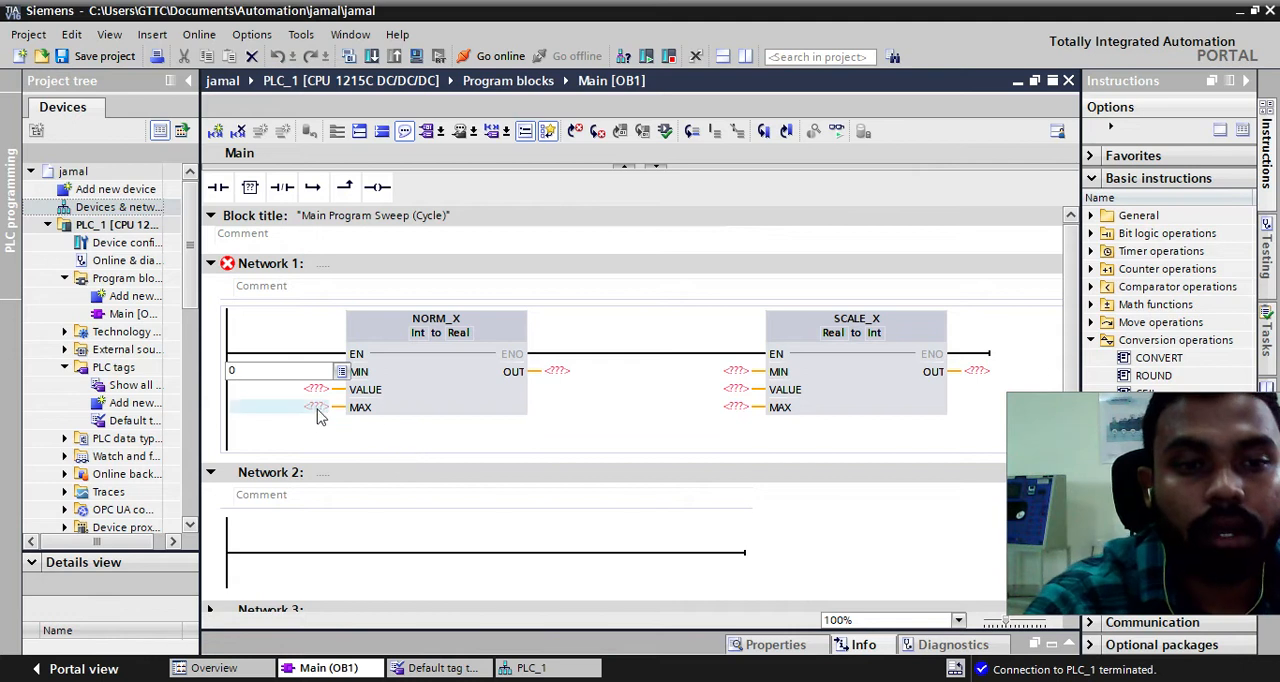
pyautogui.click(280, 408)
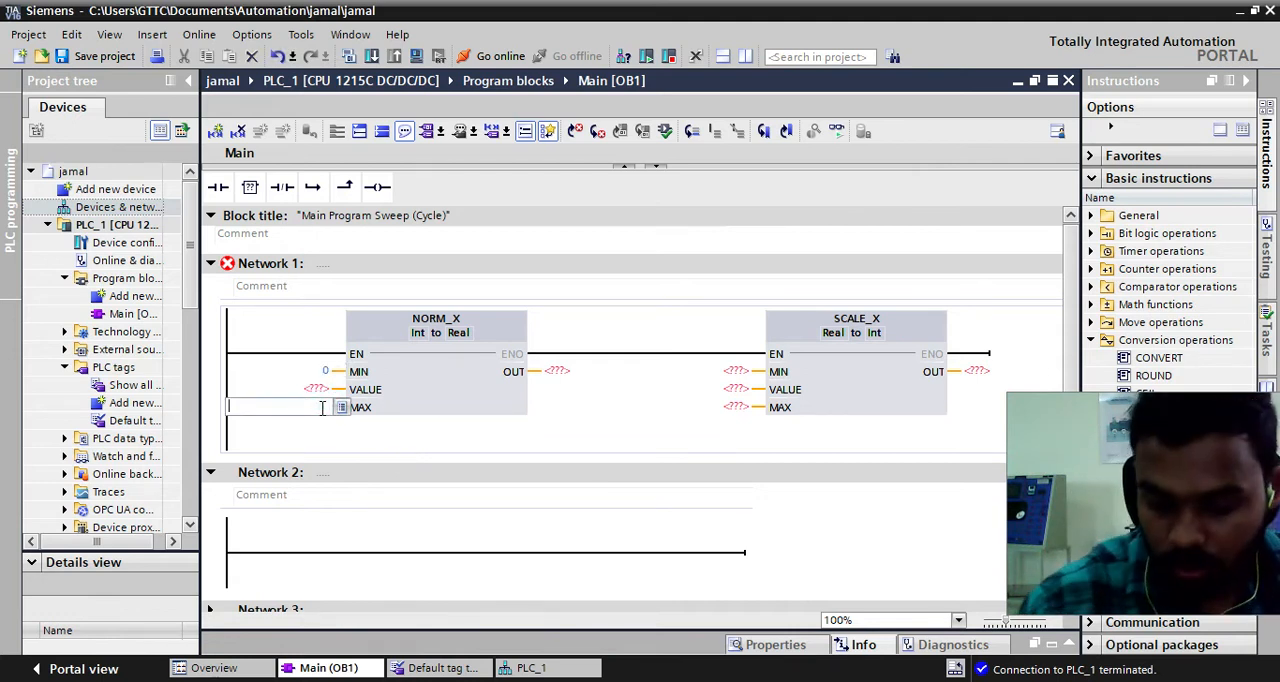
pyautogui.write('27')
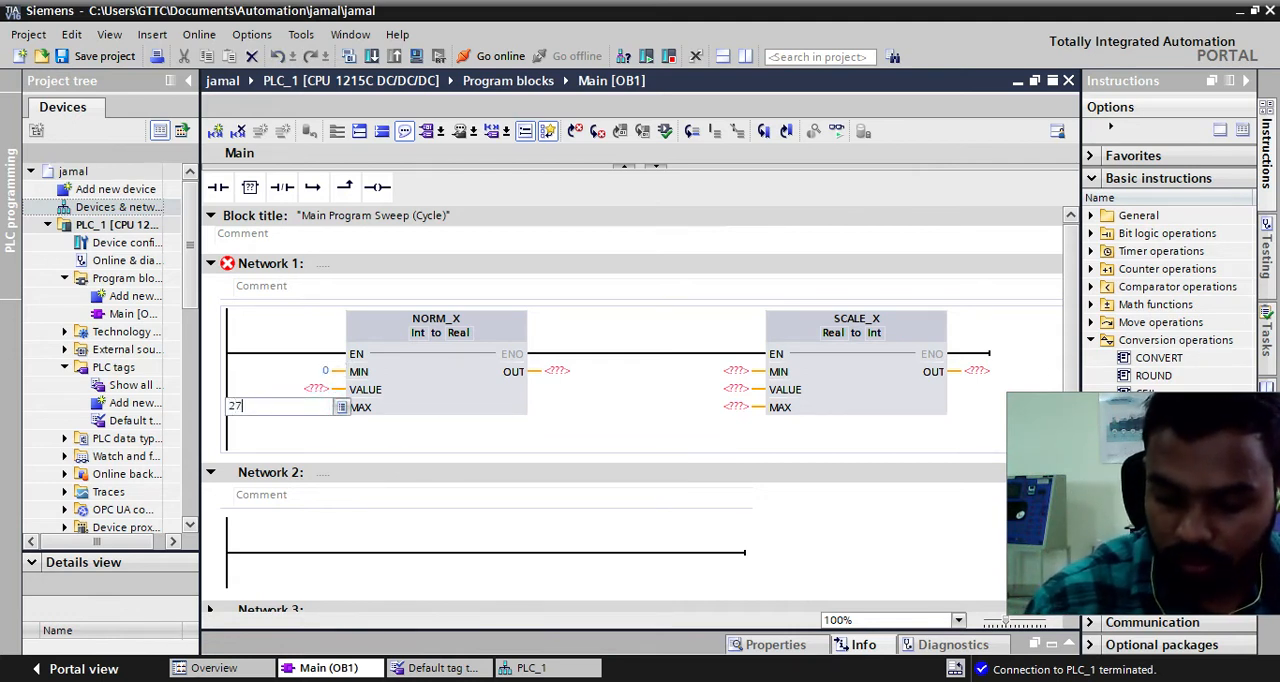
pyautogui.write('648')
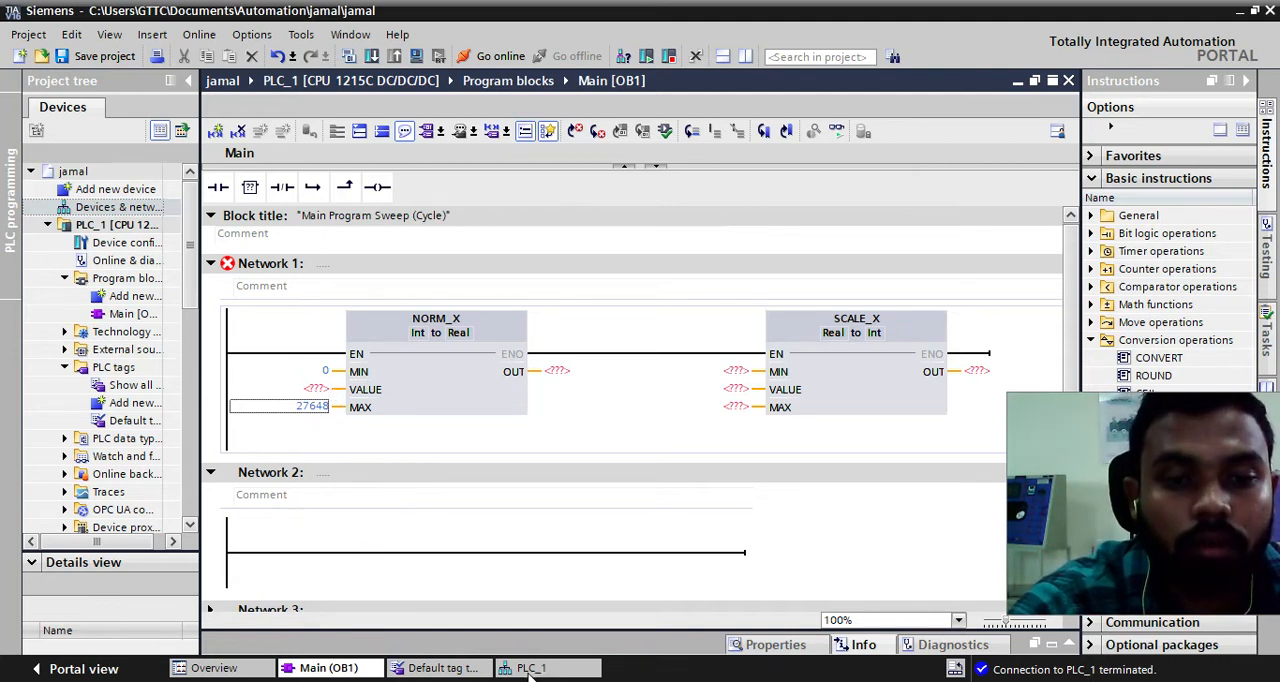
# Show PLC_1 device view with AI 2/AQ 2 input addresses 64…67
pyautogui.click(532, 668)
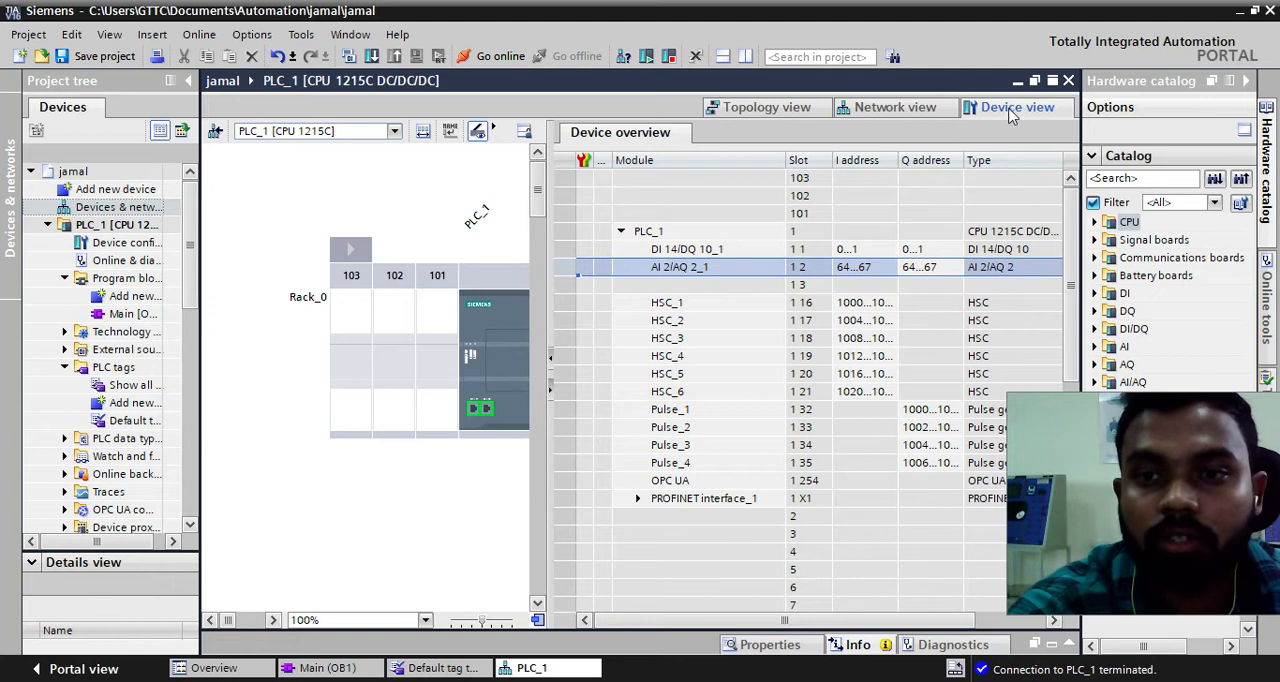
pyautogui.moveTo(704, 308)
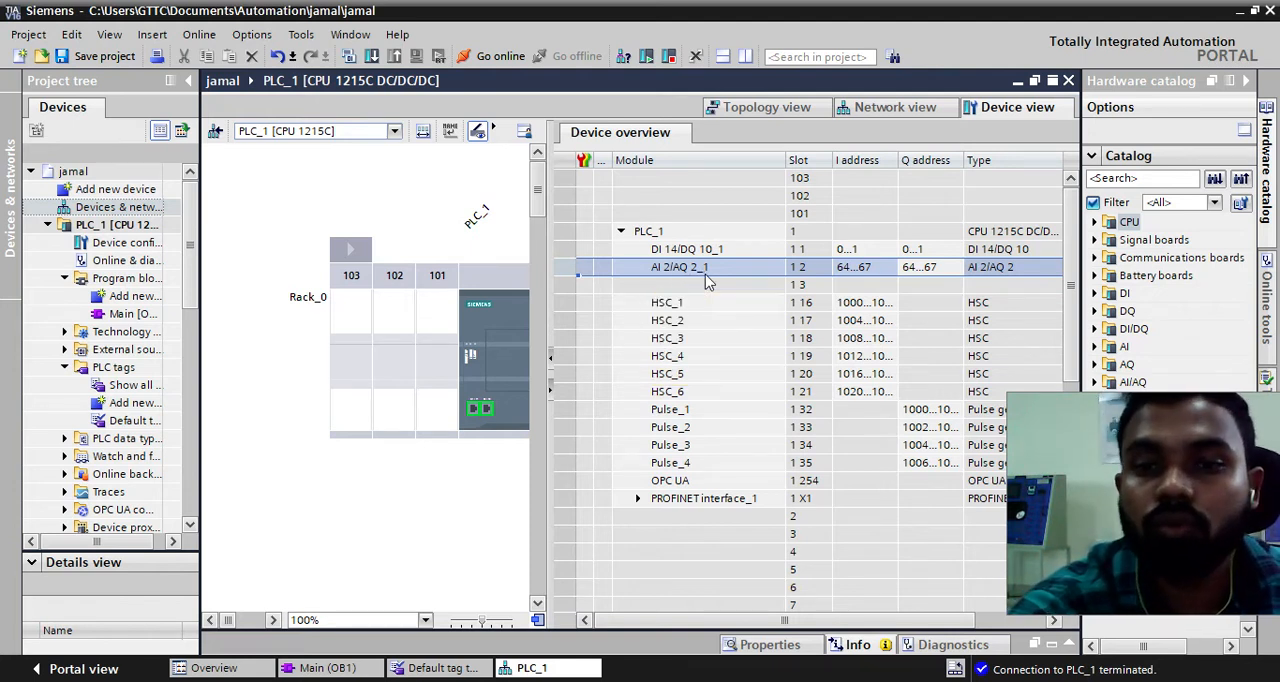
pyautogui.moveTo(844, 278)
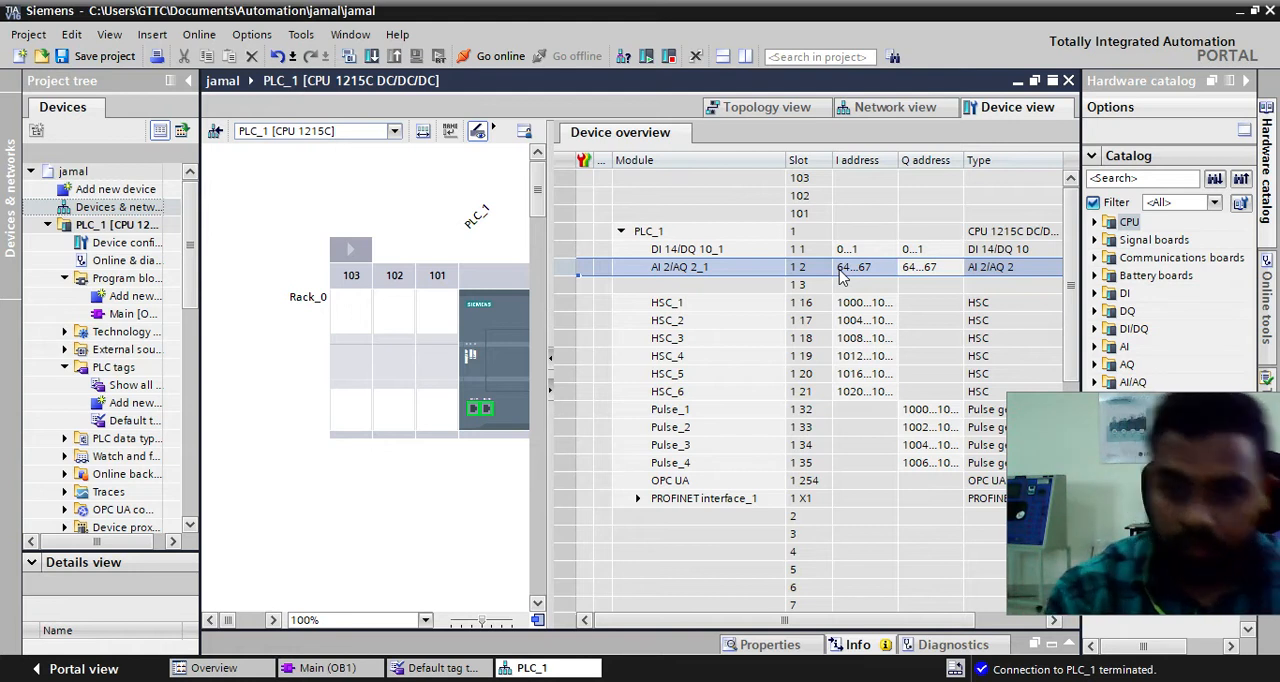
pyautogui.moveTo(490, 180)
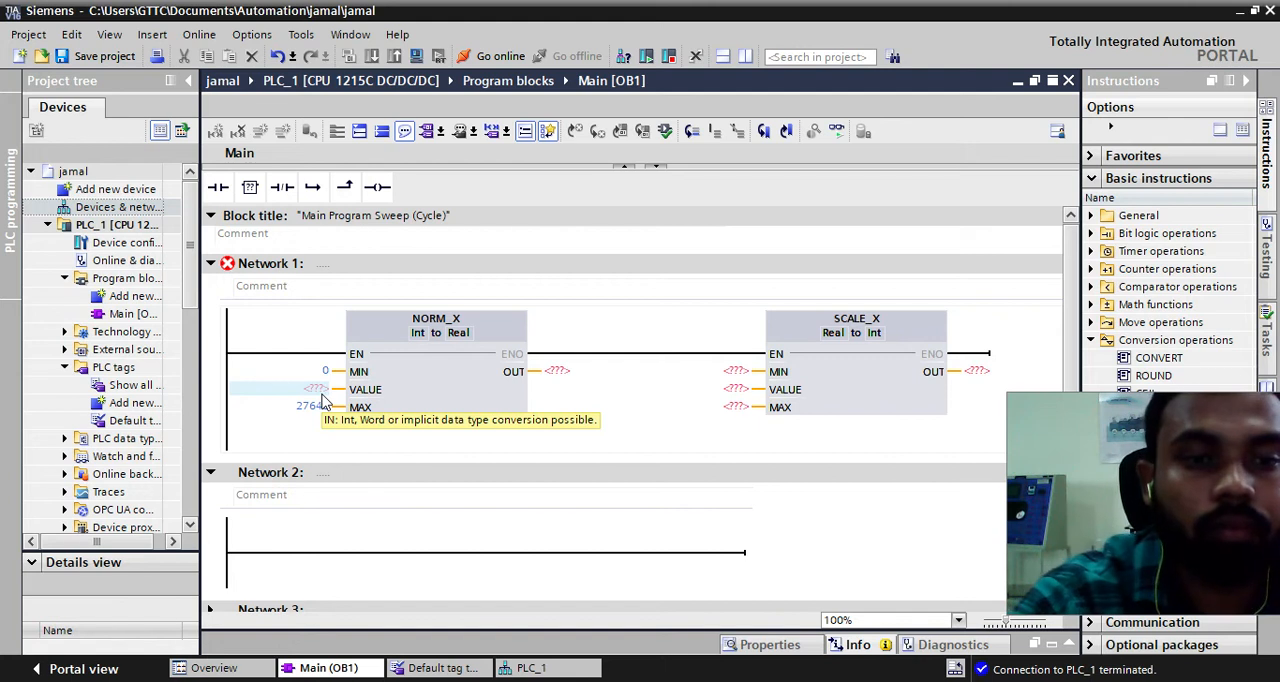
# Assign NORM_X VALUE to IW64 (analog_ip) and OUT to MD200
pyautogui.click(290, 390)
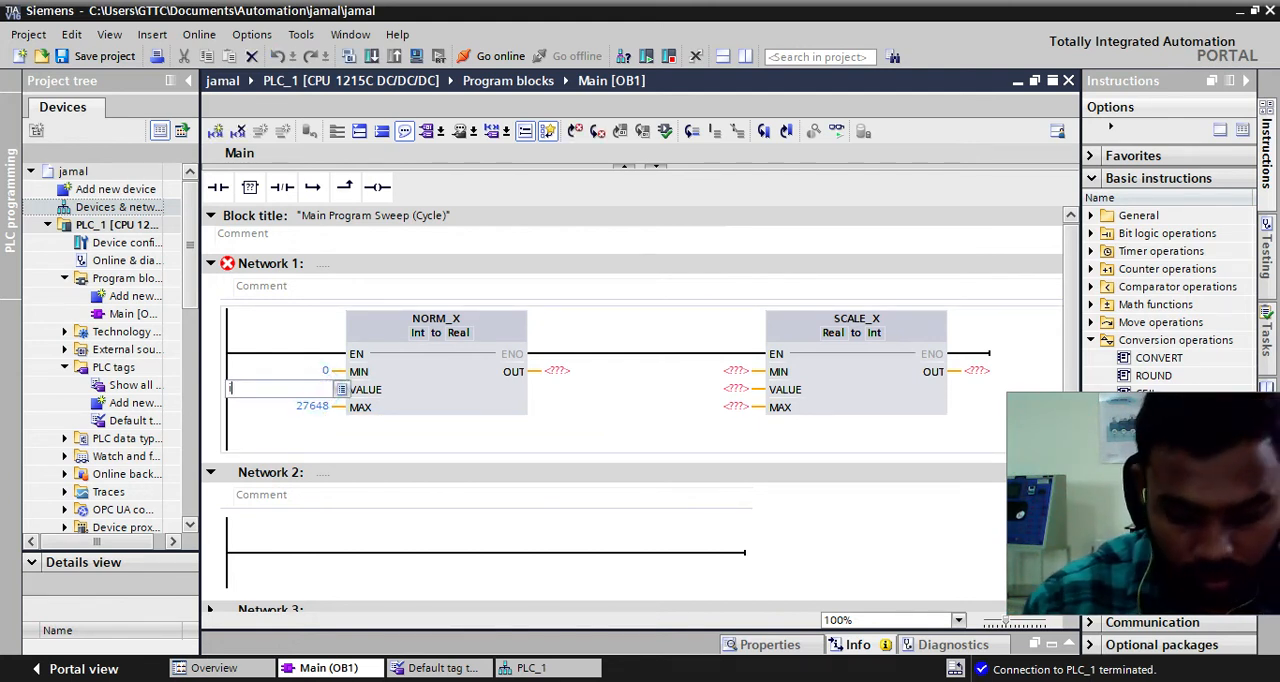
pyautogui.write('iw64')
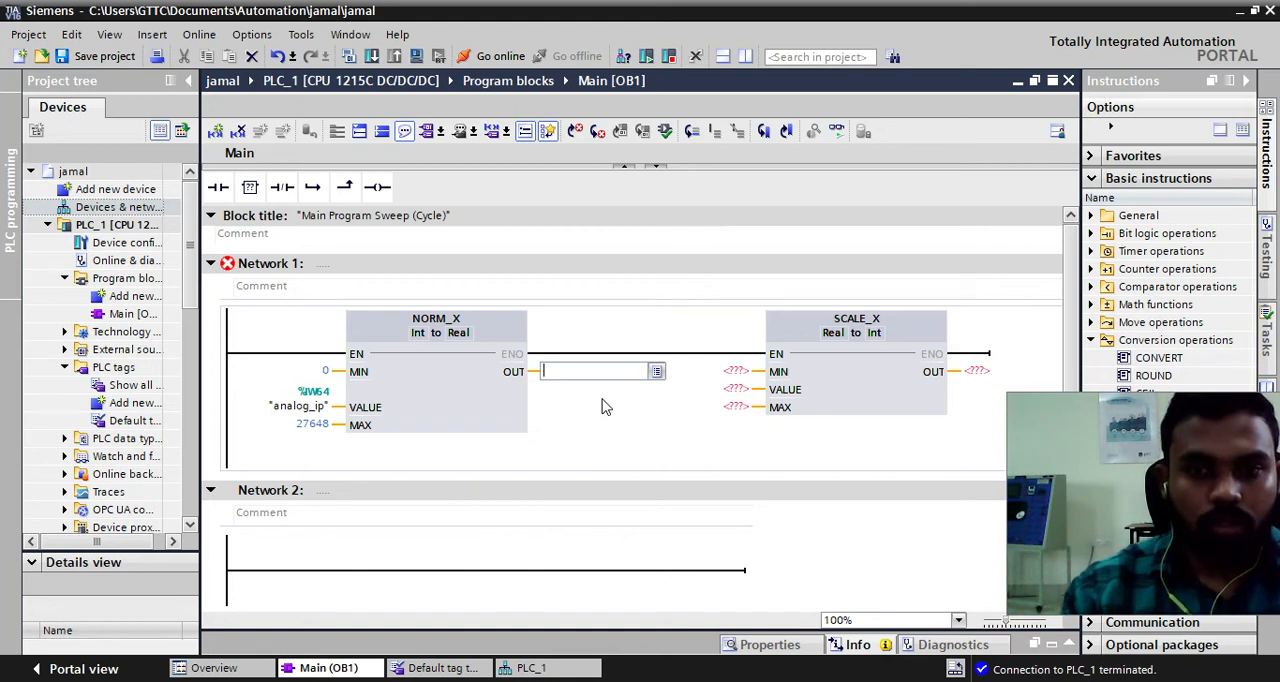
pyautogui.write('md')
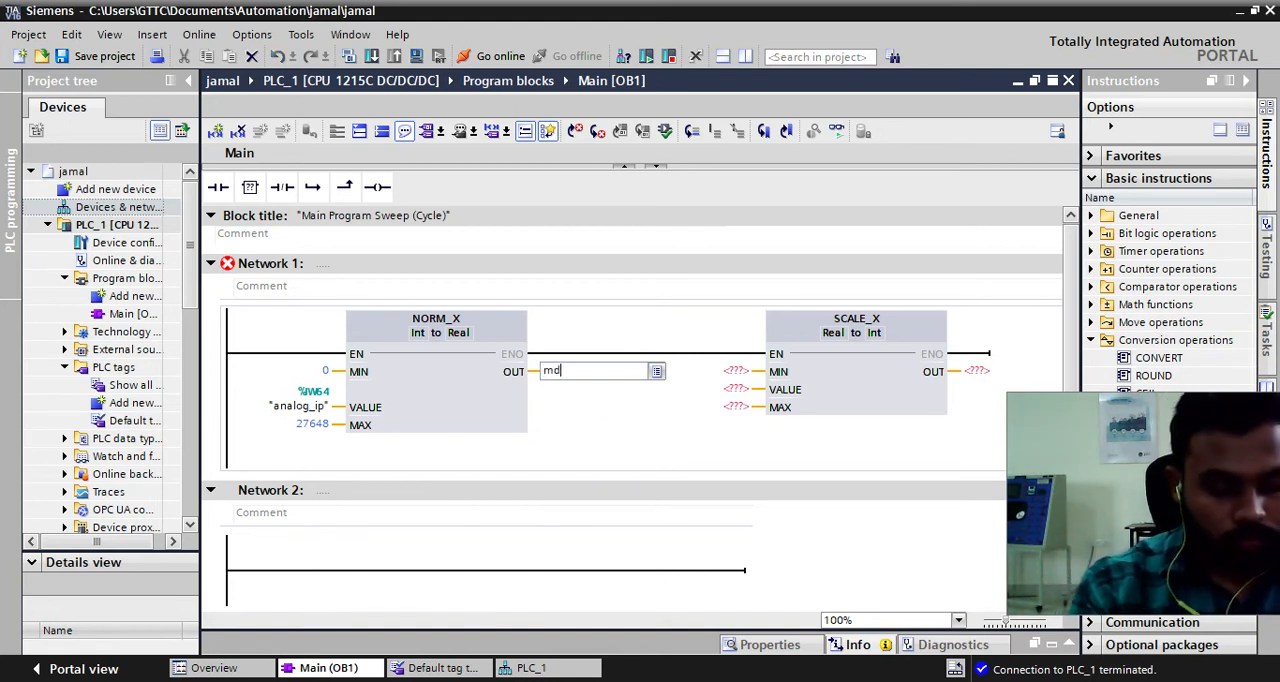
pyautogui.write('200')
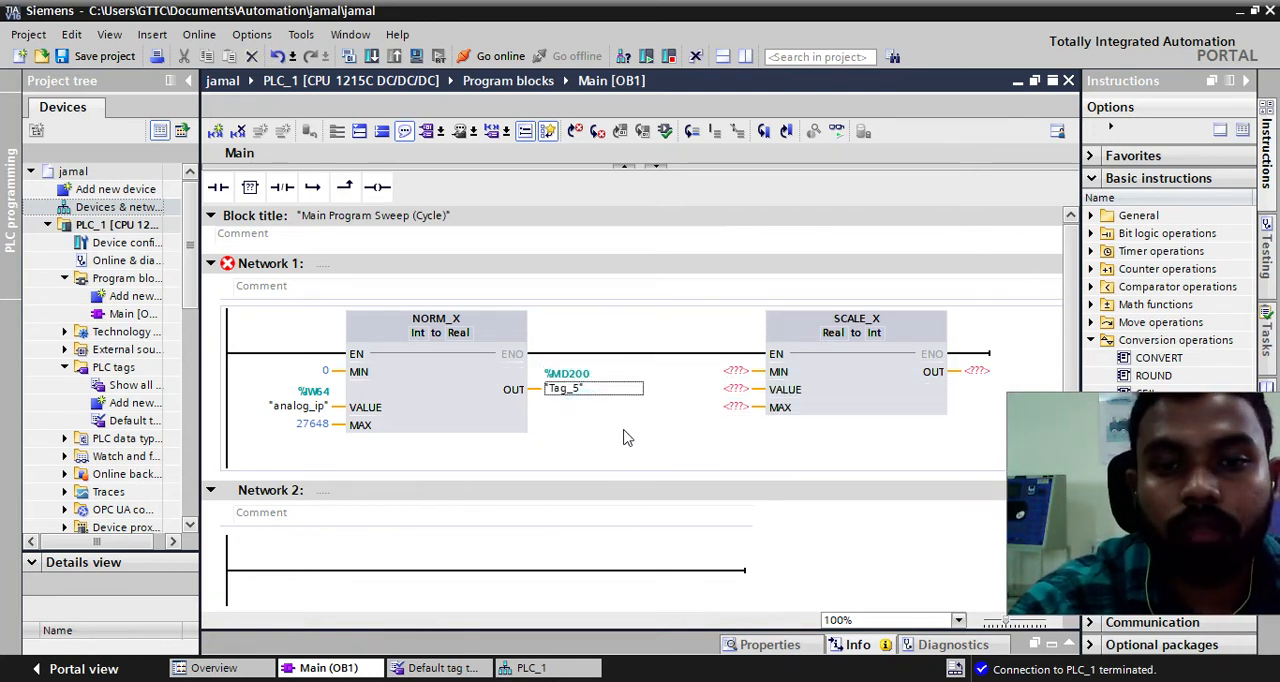
pyautogui.moveTo(790, 424)
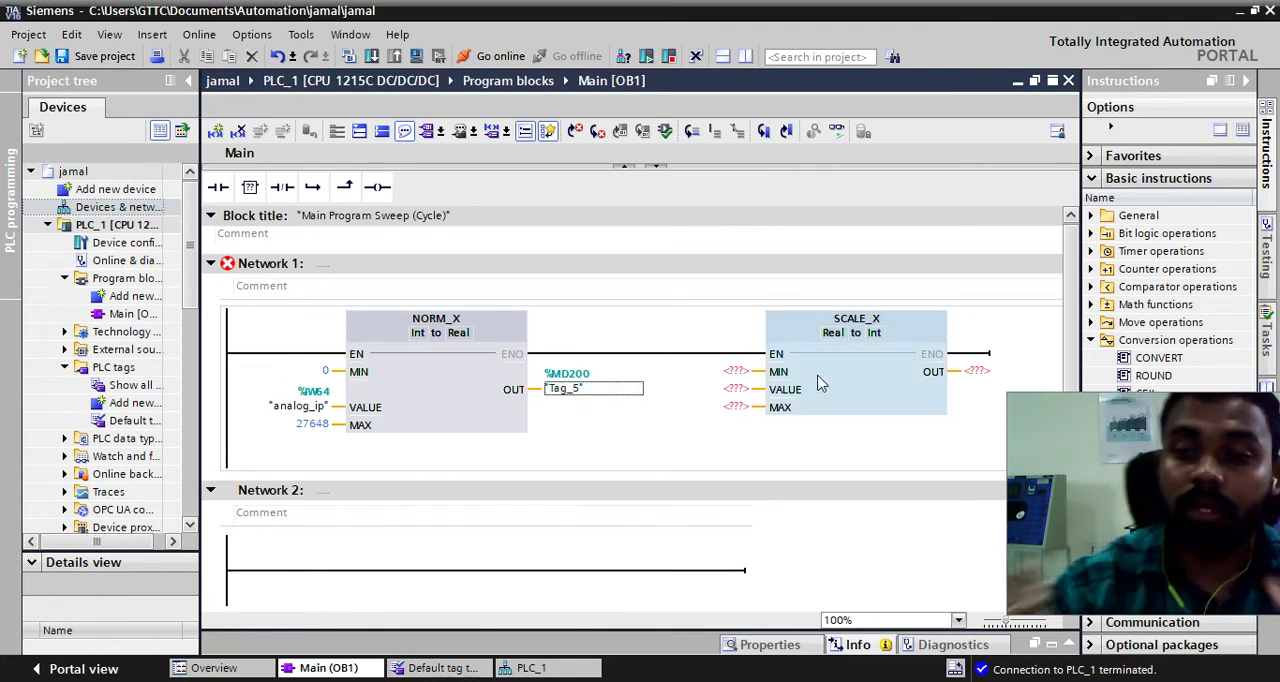
pyautogui.moveTo(818, 382)
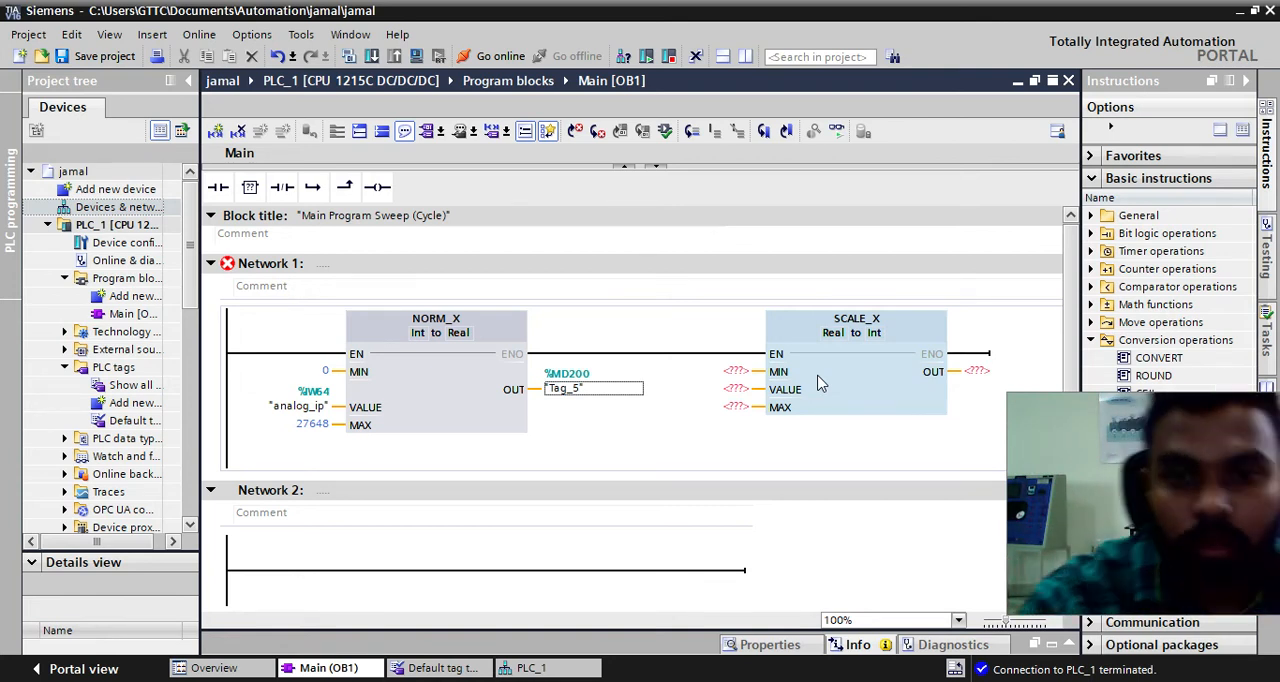
# Fill SCALE_X parameters and route its OUT to QW80 (Tag_6)
pyautogui.click(736, 372)
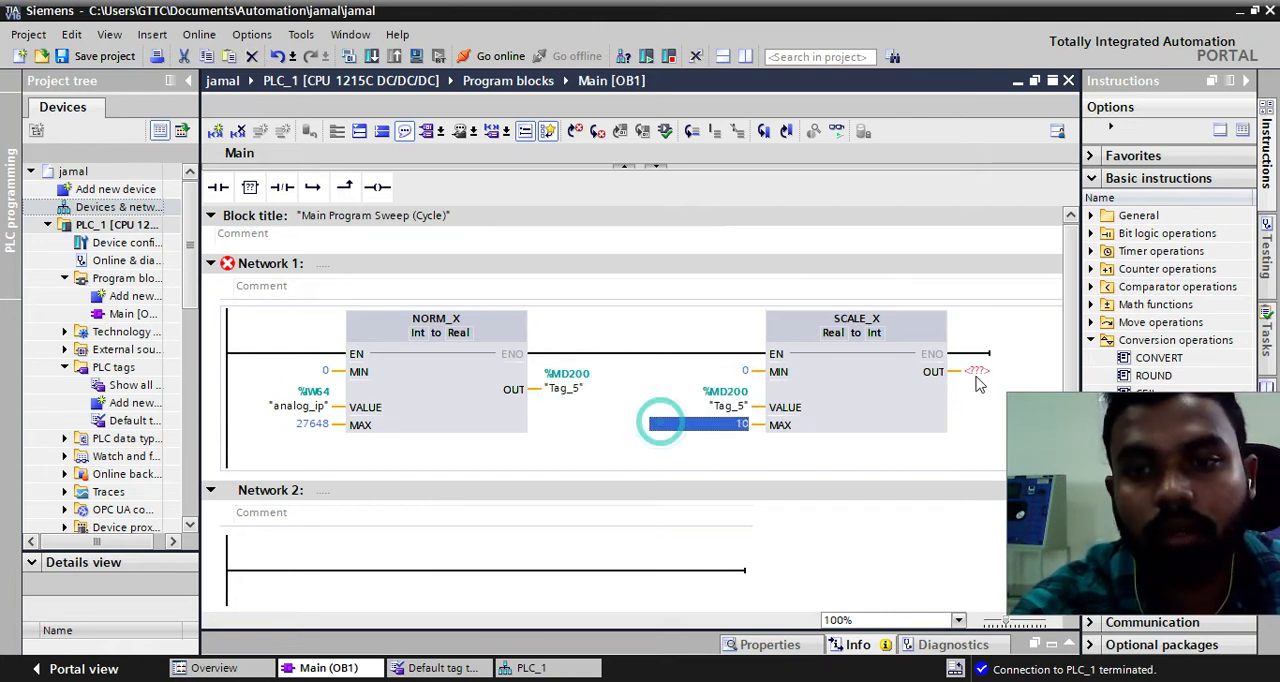
pyautogui.click(978, 372)
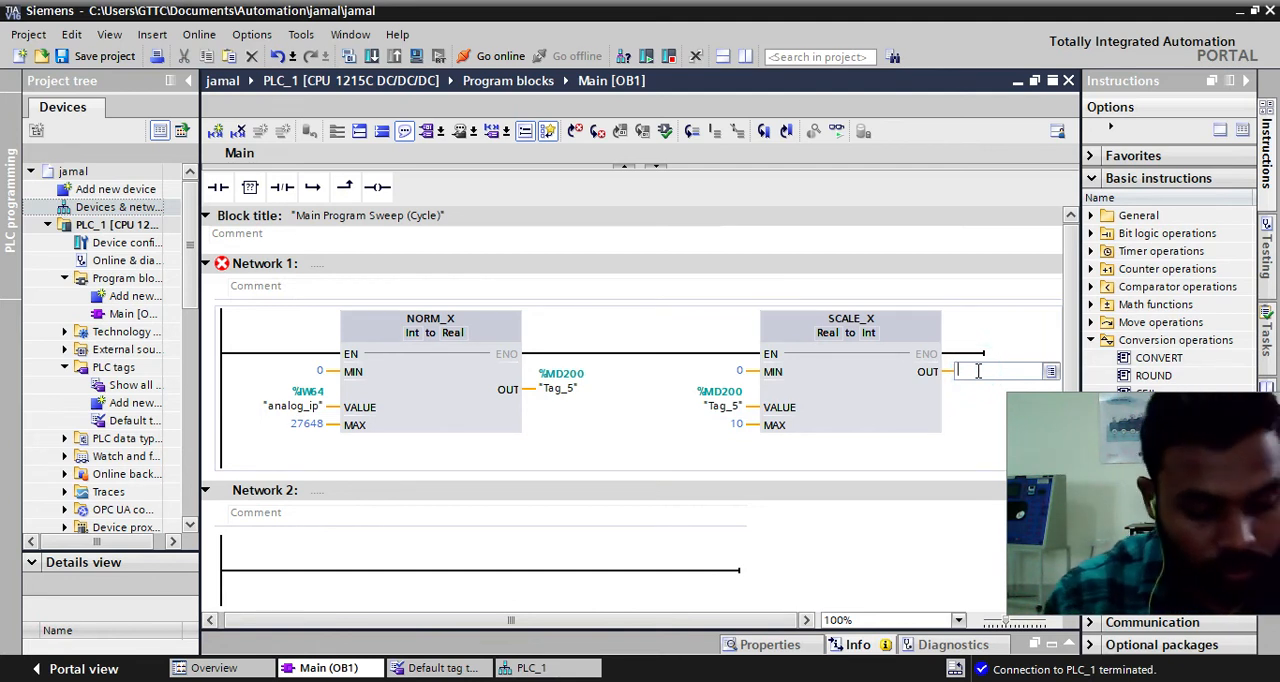
pyautogui.write('qw')
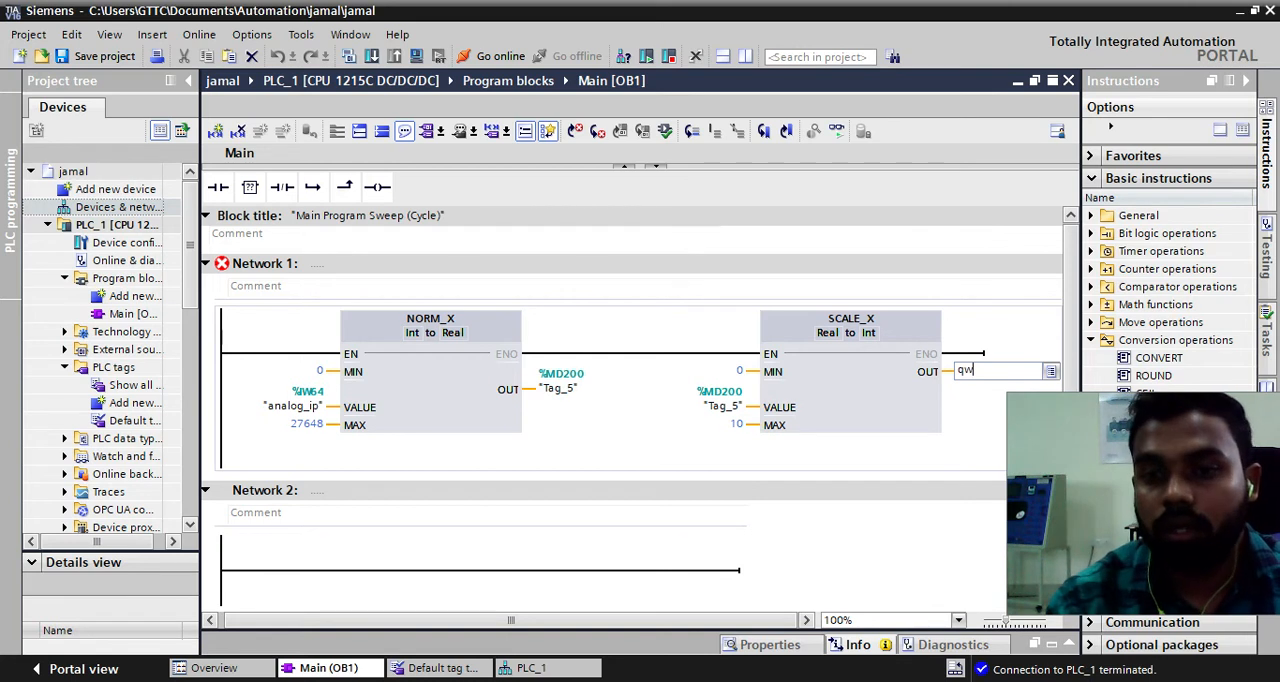
pyautogui.write('80')
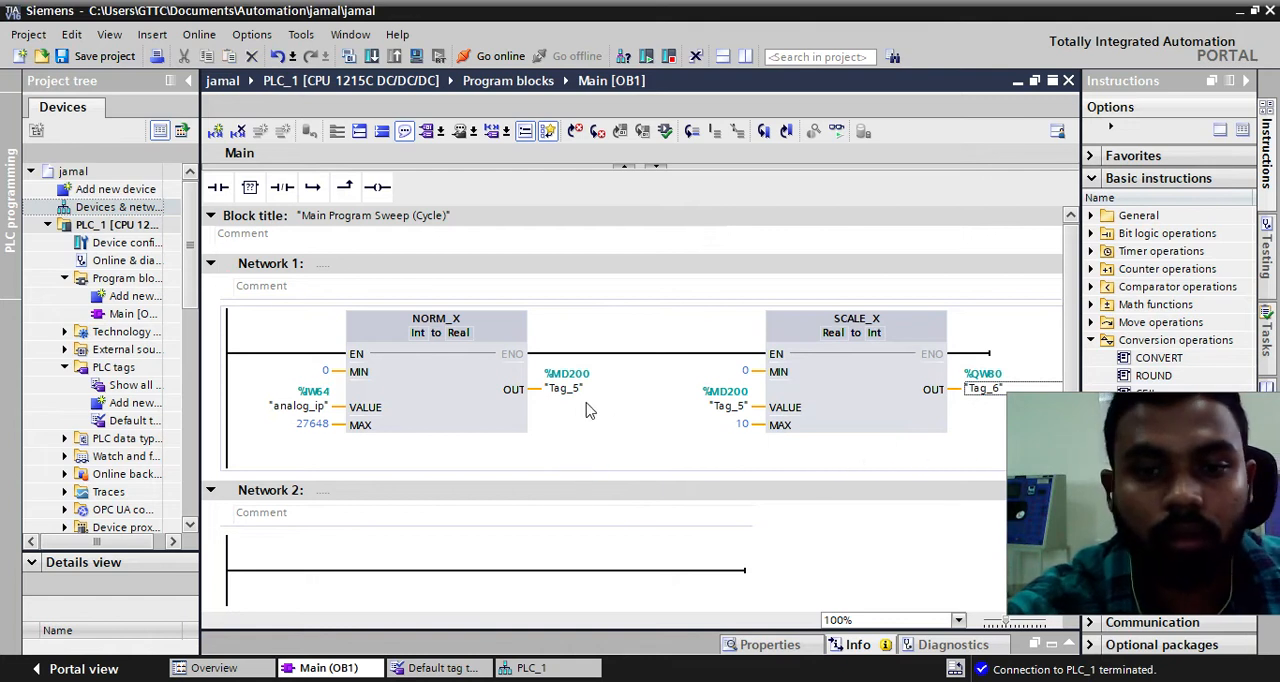
pyautogui.moveTo(600, 410)
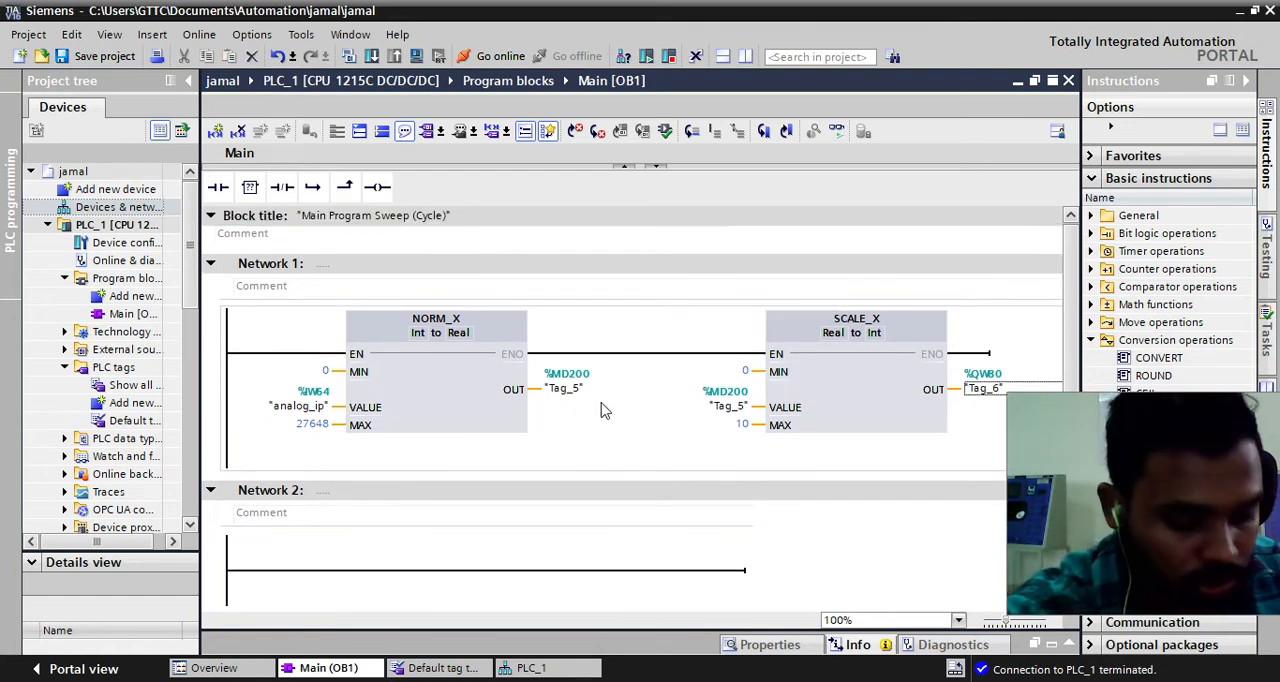
# Save, compile and download Main [OB1] to PLC_1, overwriting the existing block
pyautogui.click(372, 56)
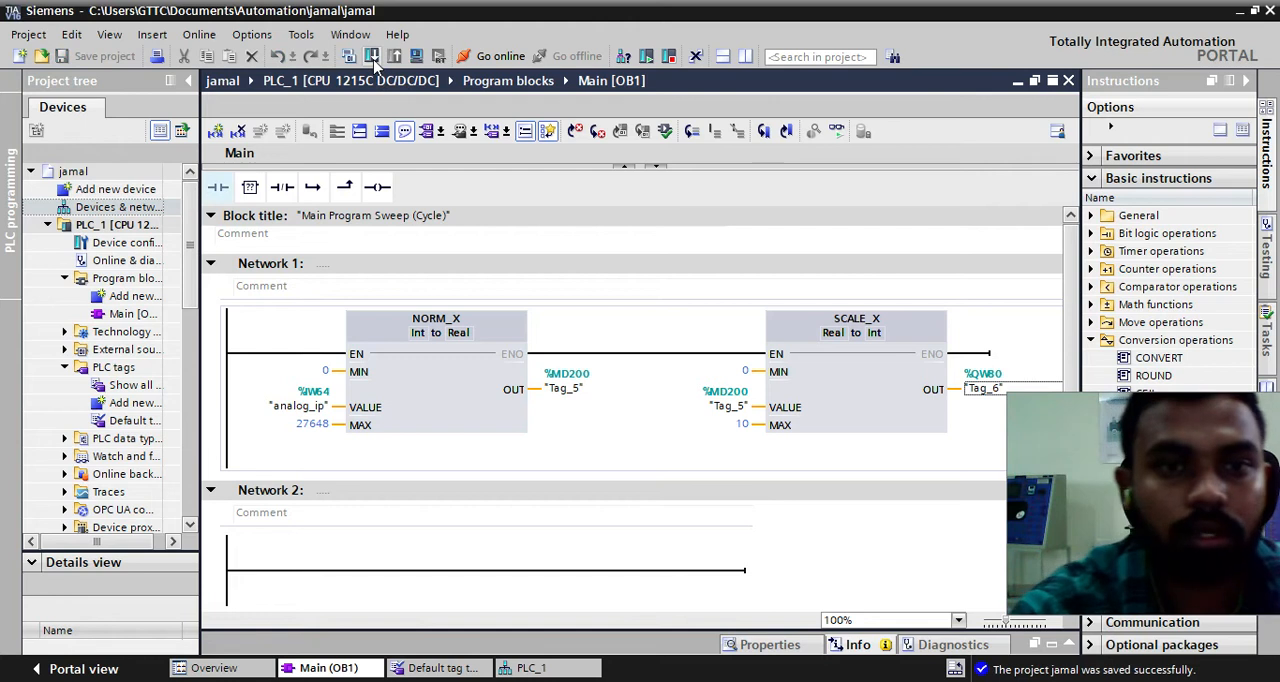
pyautogui.click(348, 56)
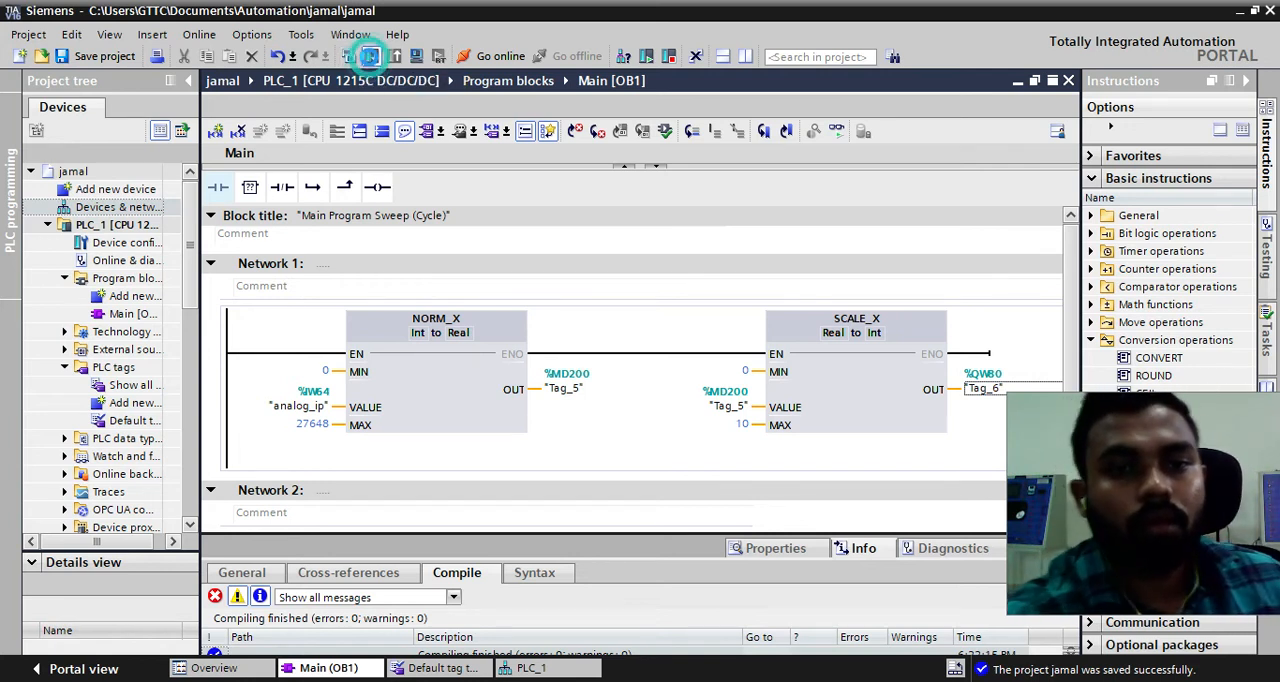
pyautogui.click(370, 56)
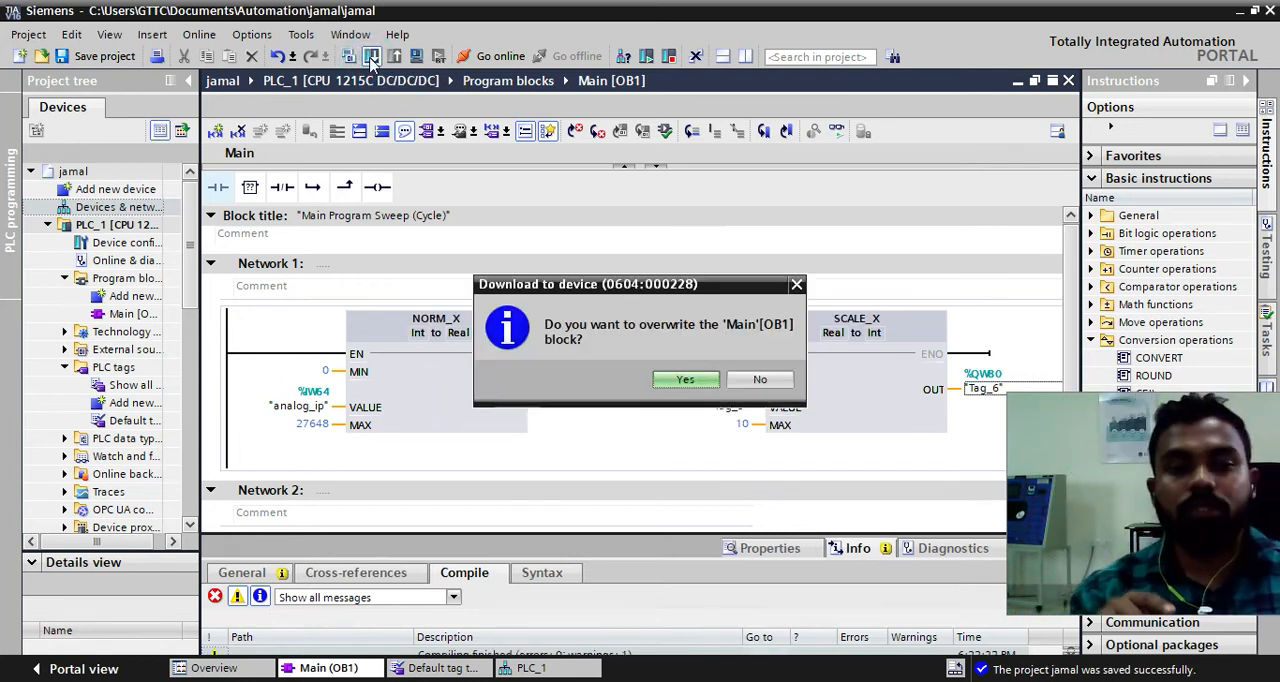
pyautogui.moveTo(584, 236)
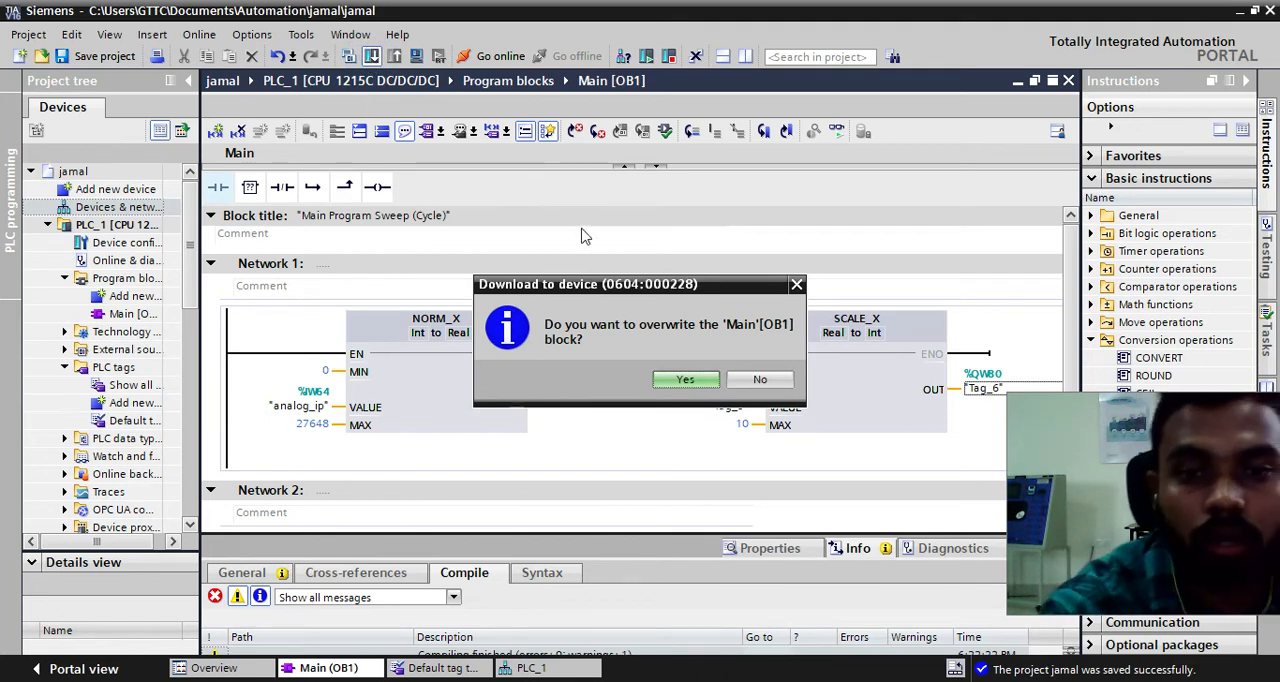
pyautogui.click(684, 378)
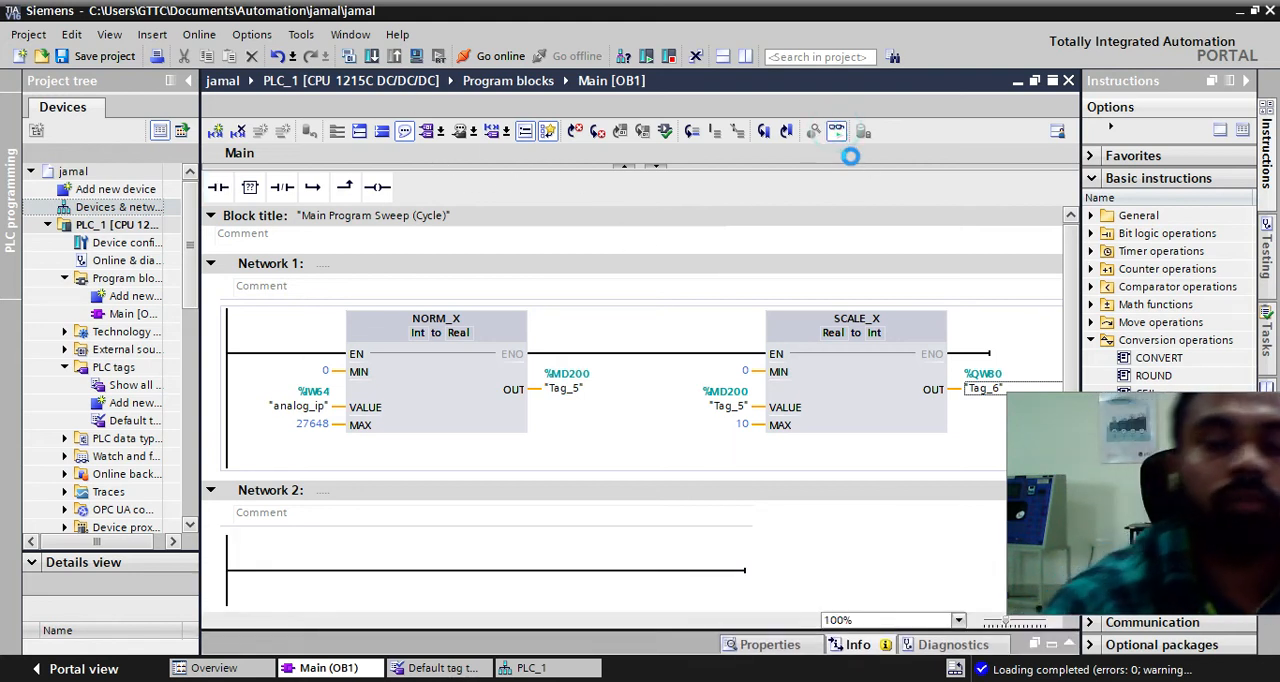
# Go online with PLC_1 and monitor live IW64/MD200/QW80 values in Network 1
pyautogui.click(500, 56)
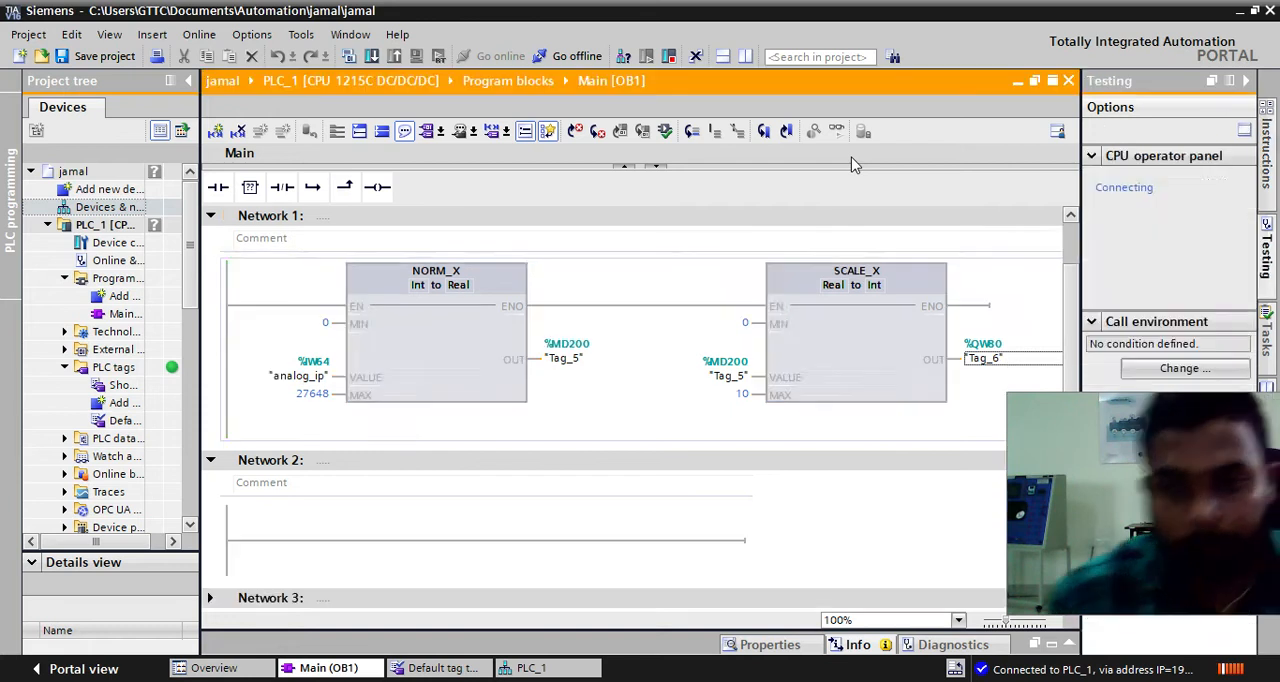
pyautogui.click(836, 132)
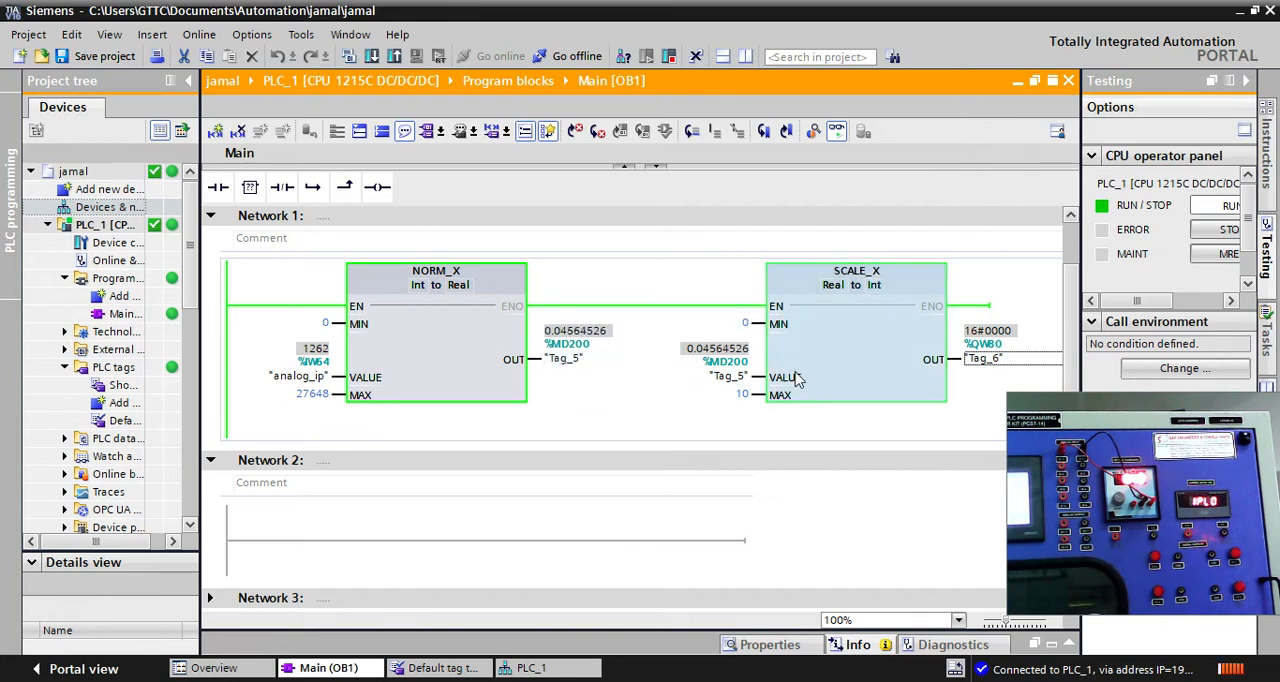
pyautogui.moveTo(792, 376)
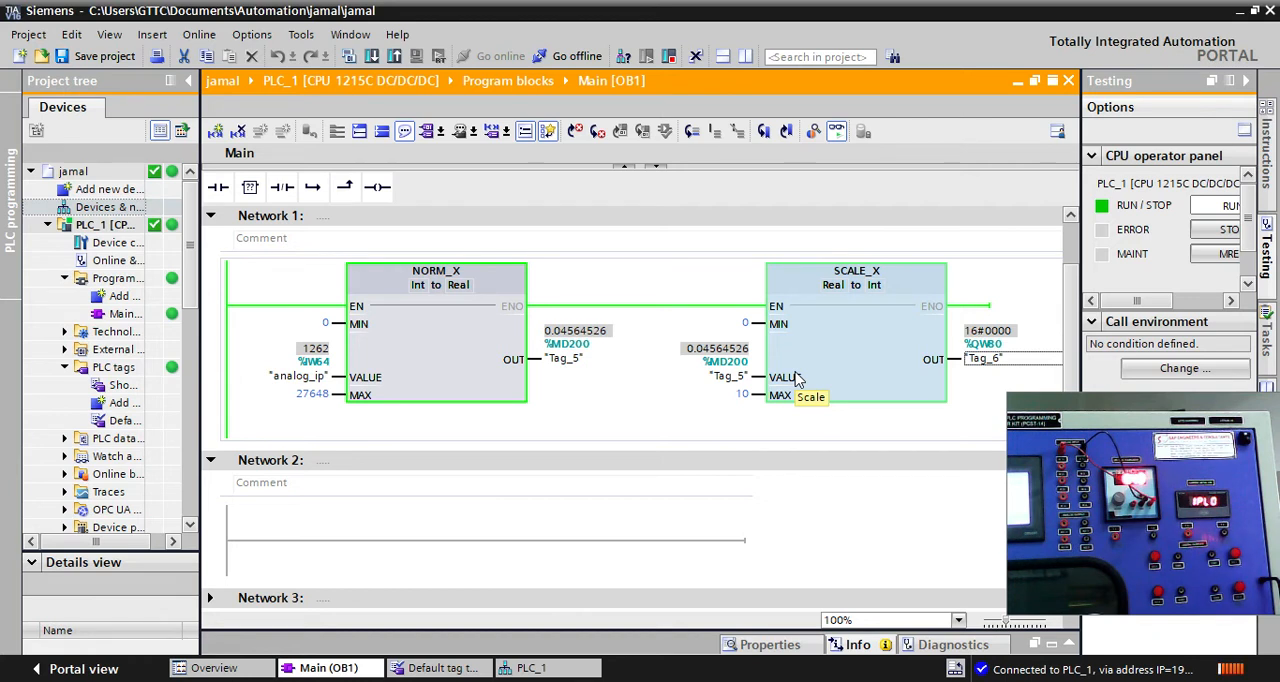
pyautogui.moveTo(792, 390)
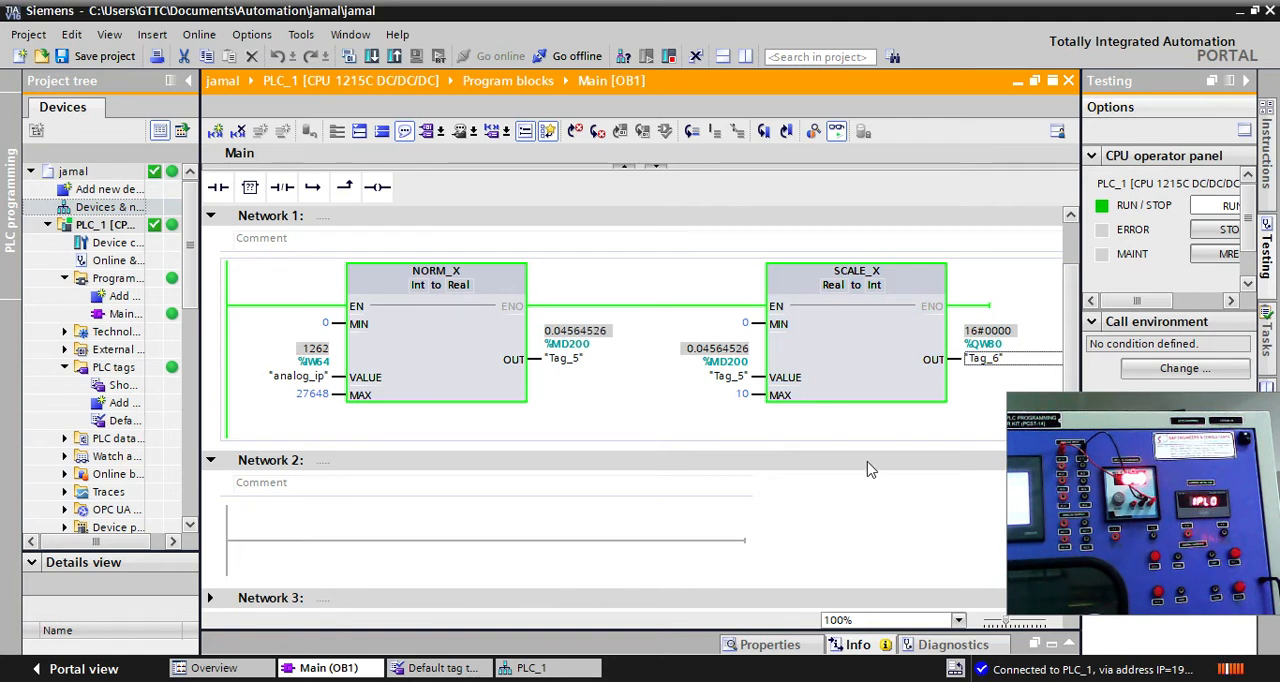
pyautogui.moveTo(780, 440)
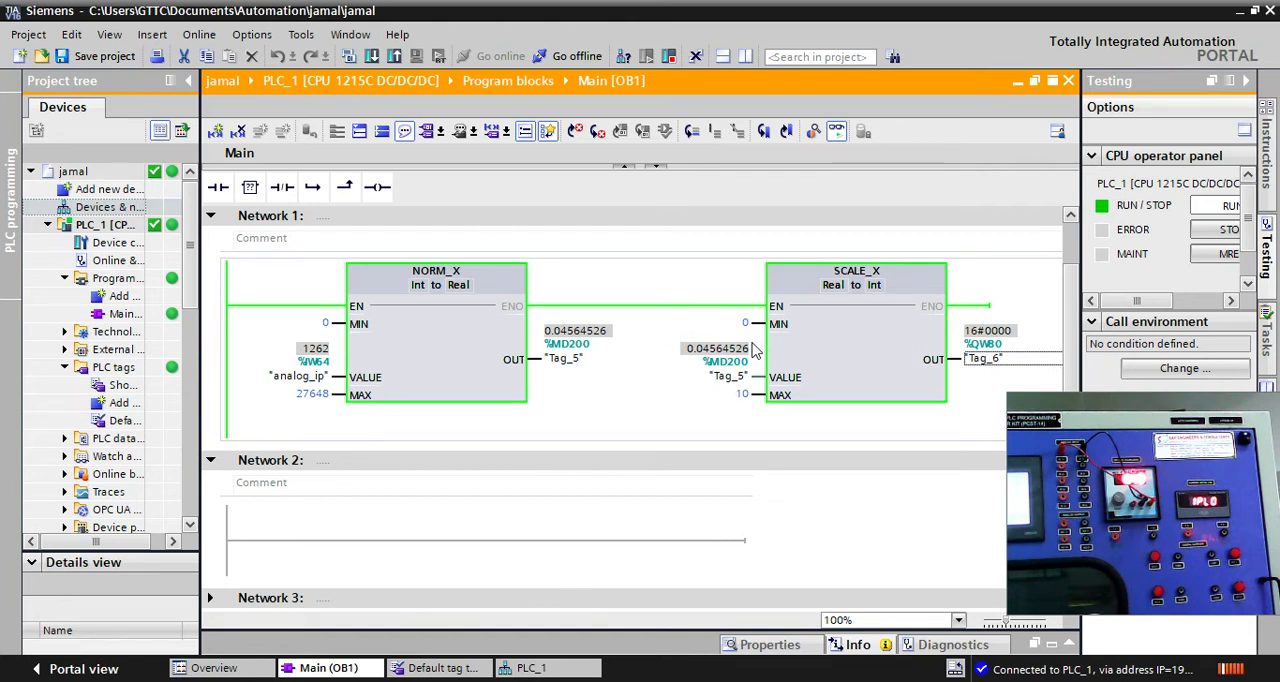
pyautogui.moveTo(1044, 516)
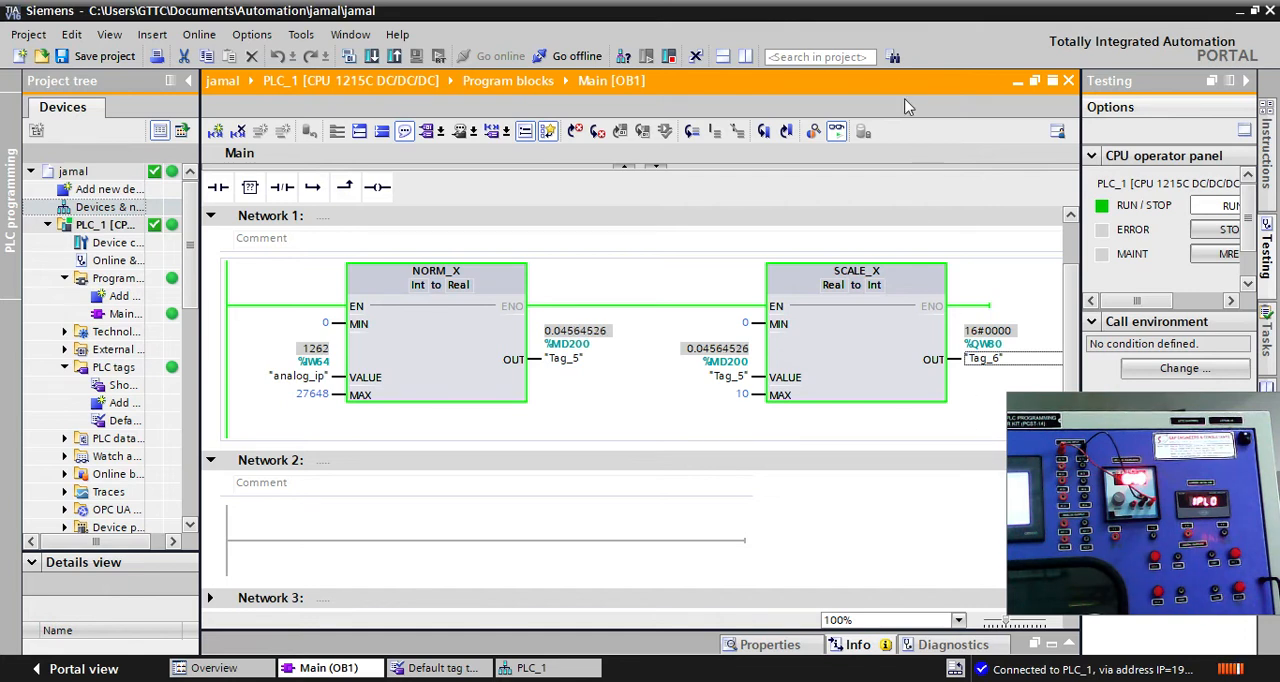
# Go offline and browse to Comparator operations for Network 2
pyautogui.click(576, 56)
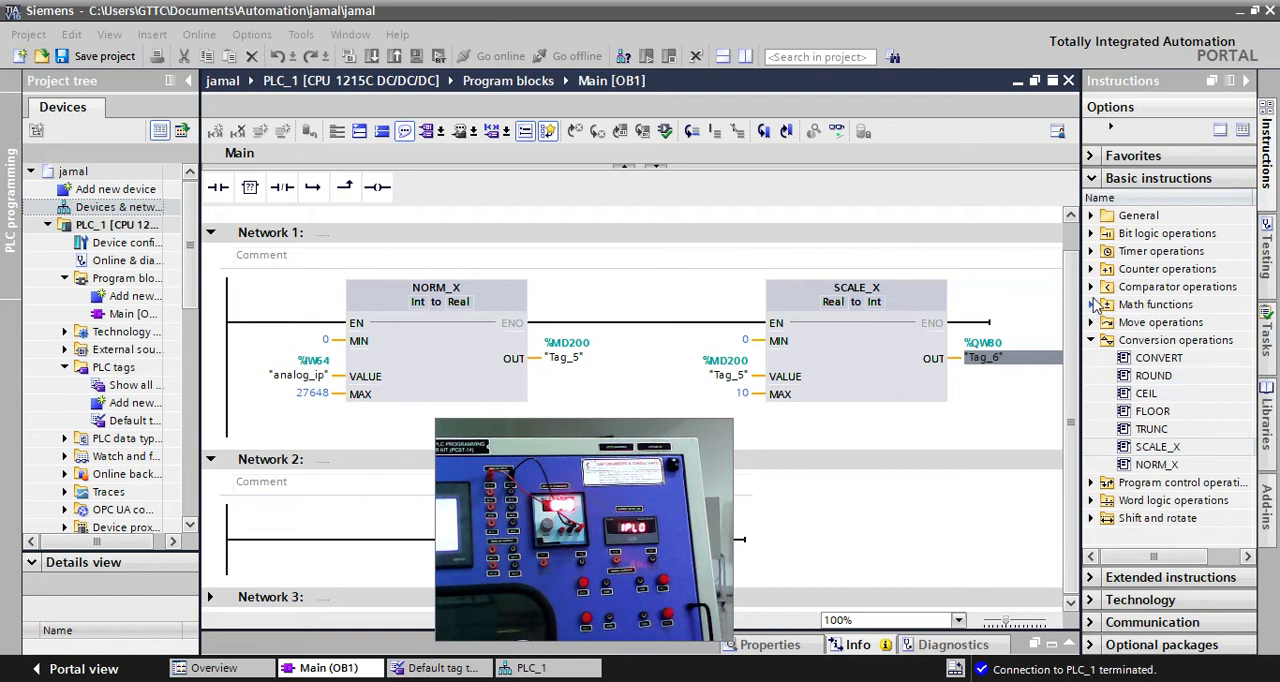
pyautogui.moveTo(1096, 348)
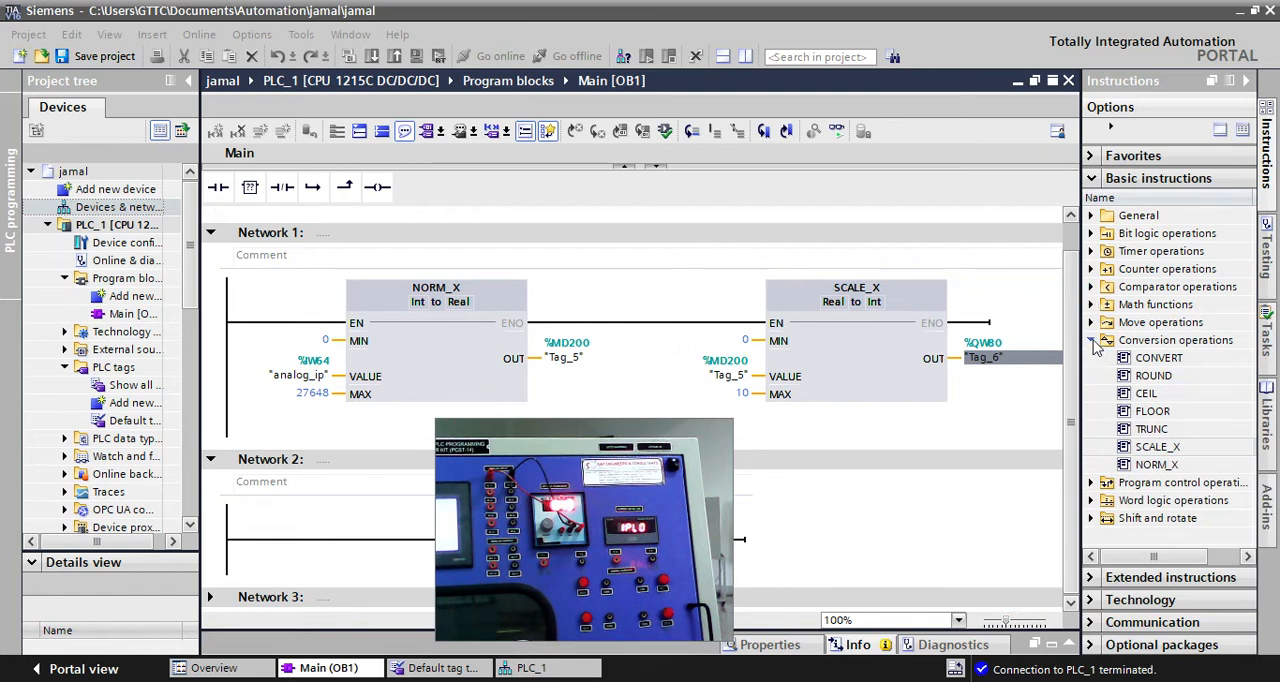
pyautogui.click(1092, 288)
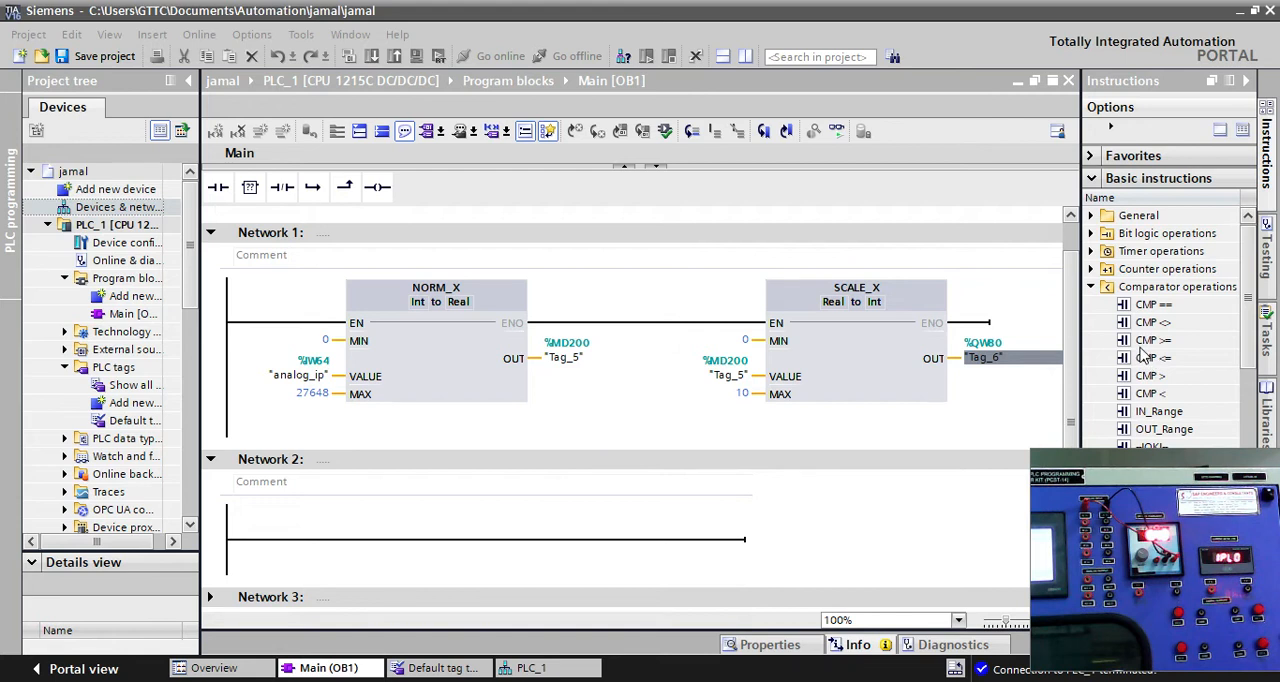
pyautogui.moveTo(1130, 350)
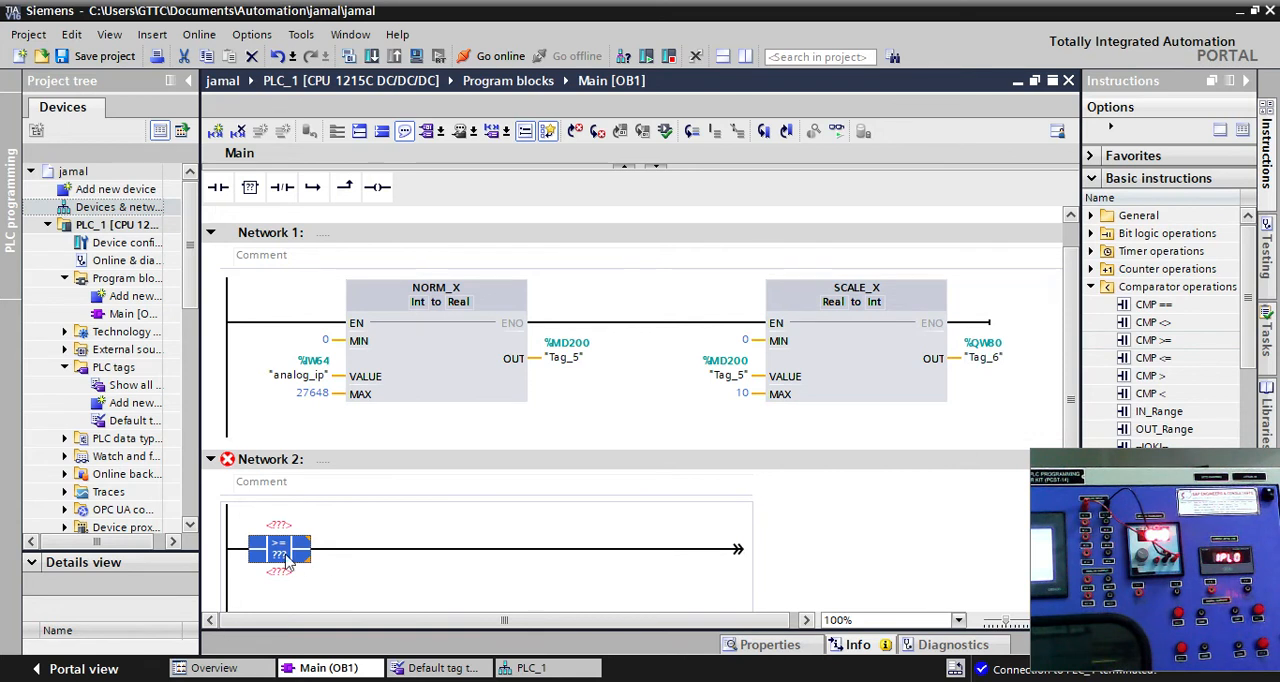
# Configure the Network 2 comparator to compare QW80 (Tag_6) with the value 5
pyautogui.click(300, 556)
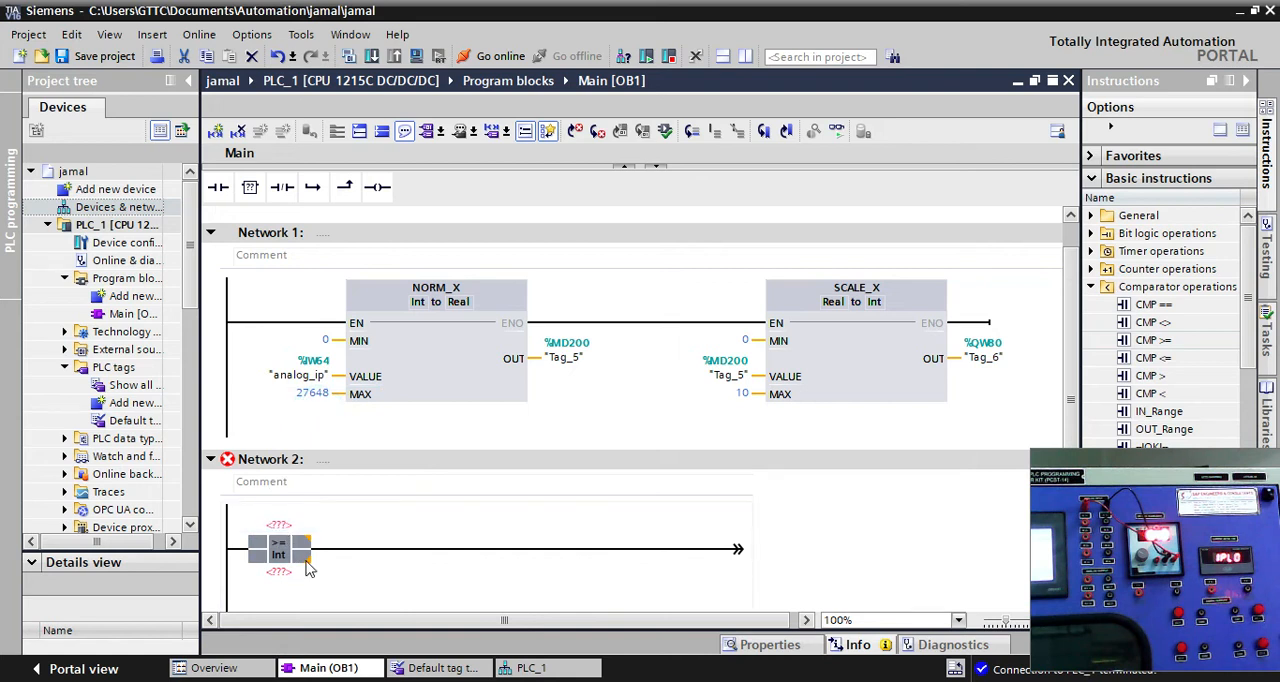
pyautogui.click(278, 548)
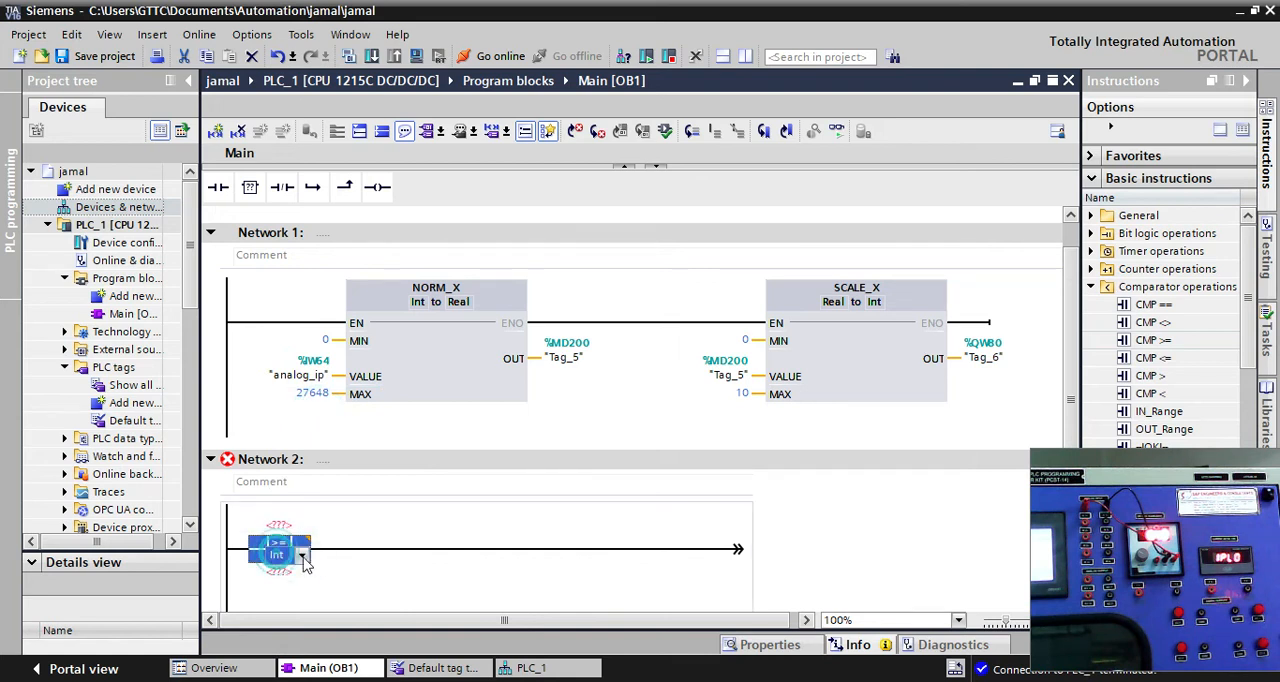
pyautogui.click(278, 556)
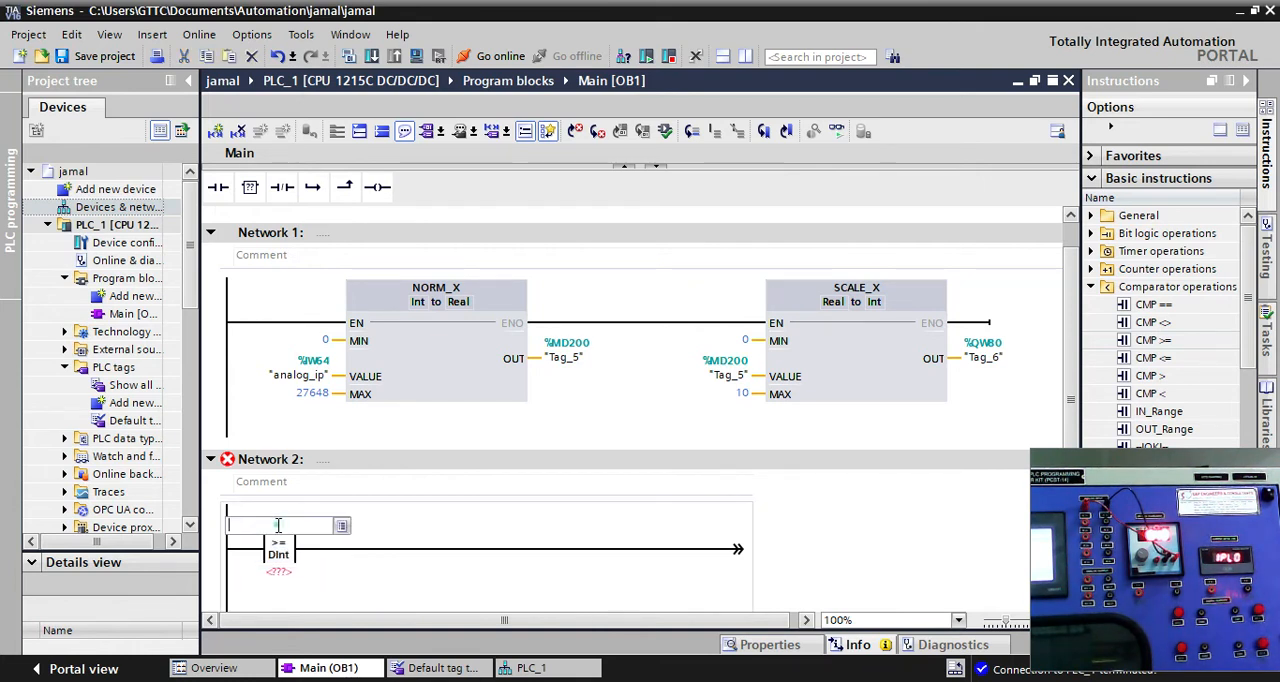
pyautogui.click(984, 356)
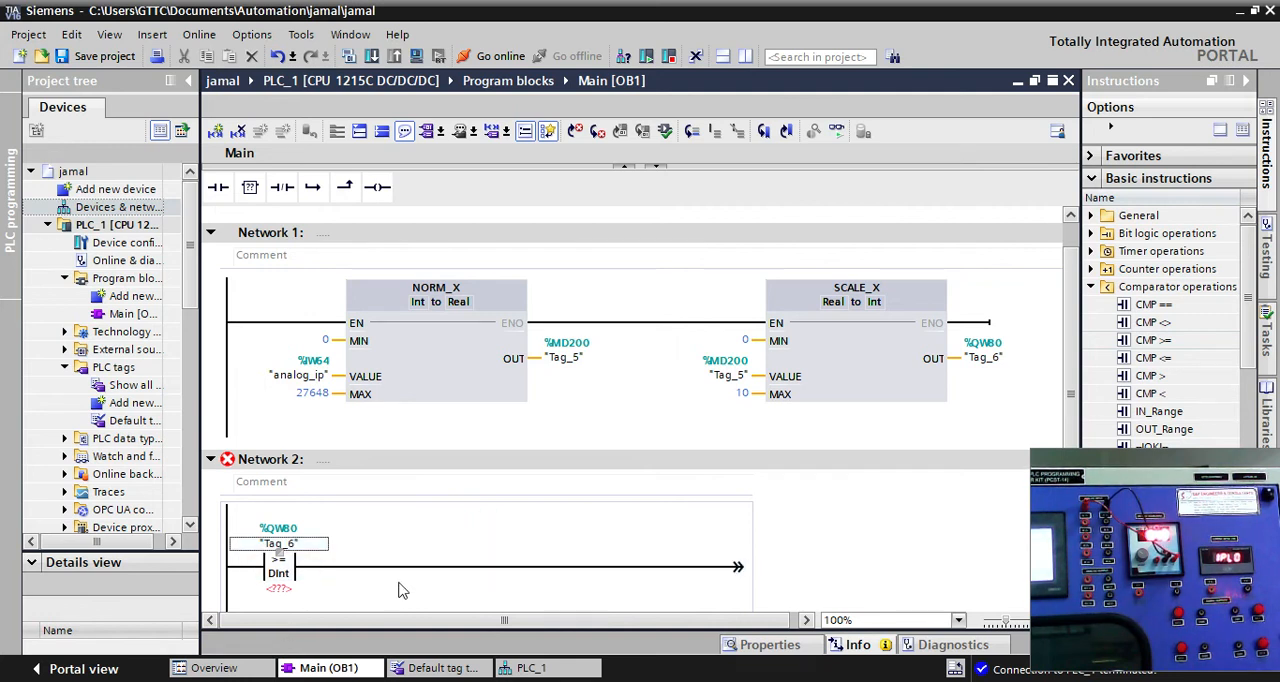
pyautogui.moveTo(292, 608)
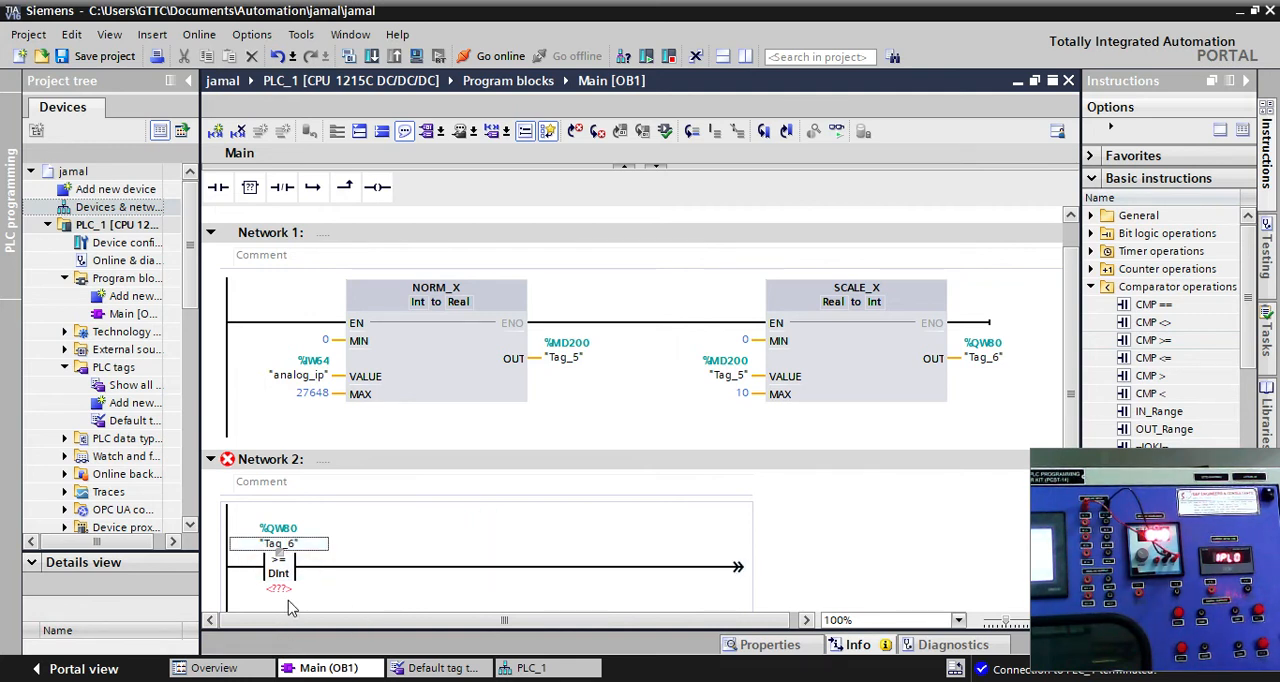
pyautogui.moveTo(716, 372)
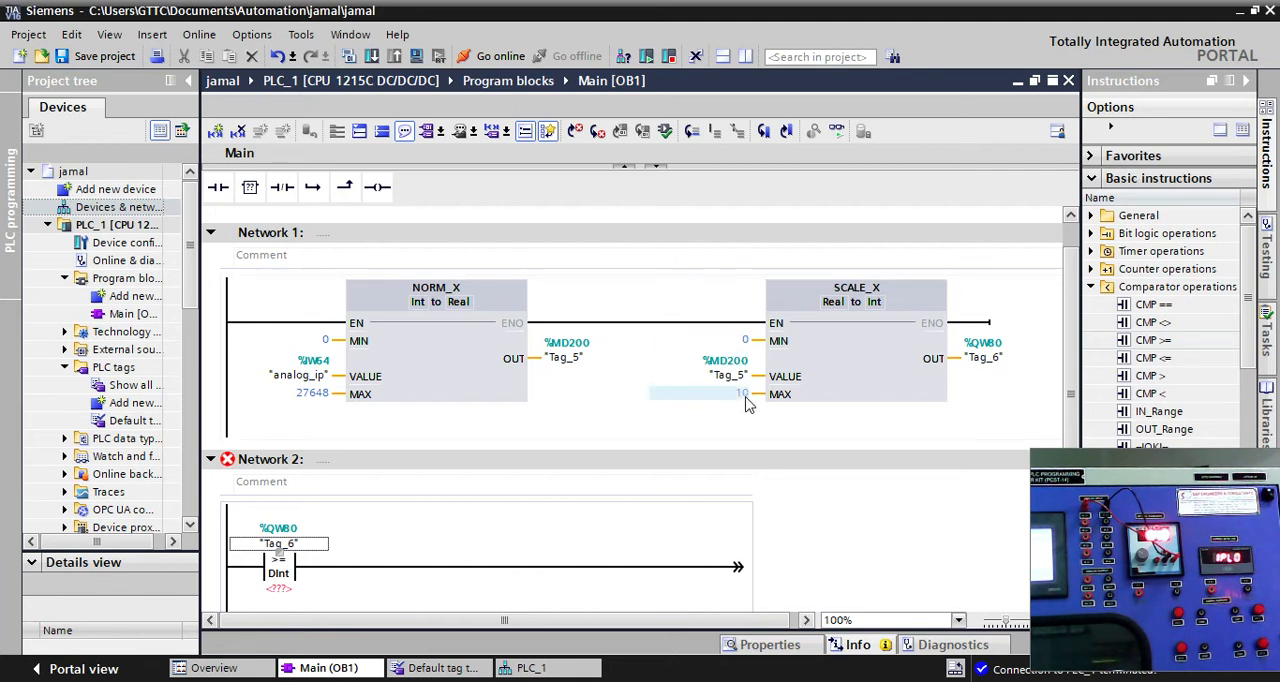
pyautogui.click(278, 588)
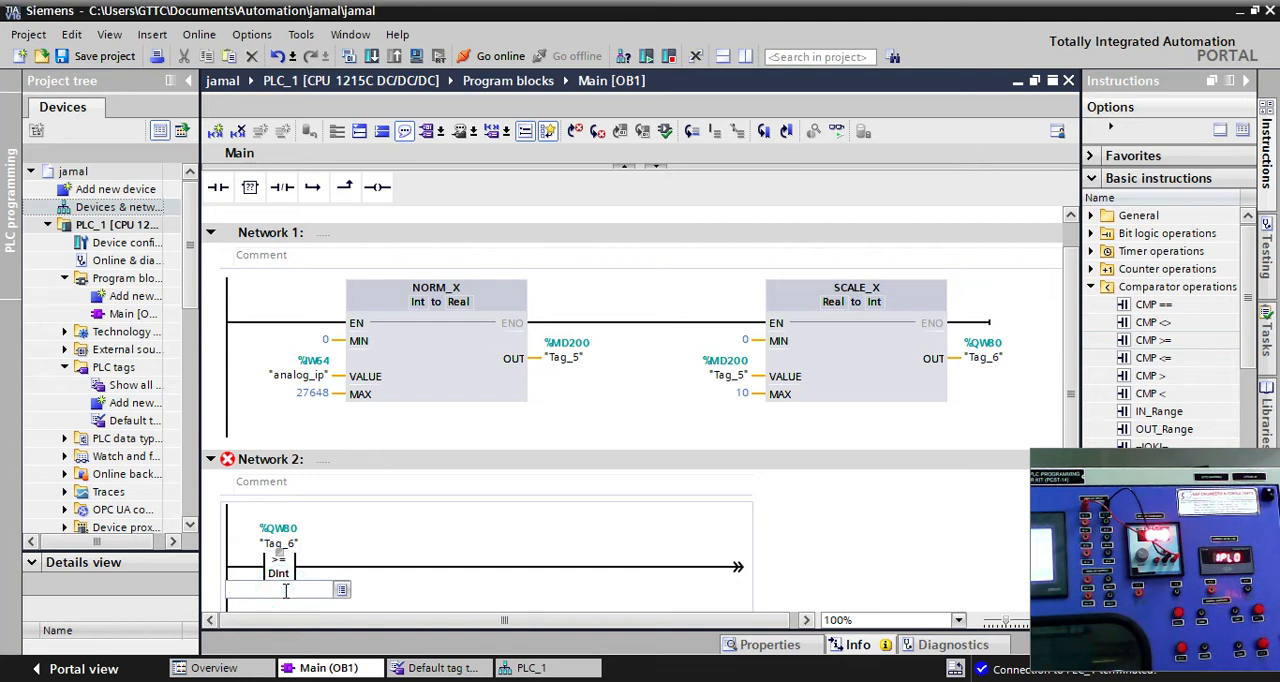
pyautogui.write('5')
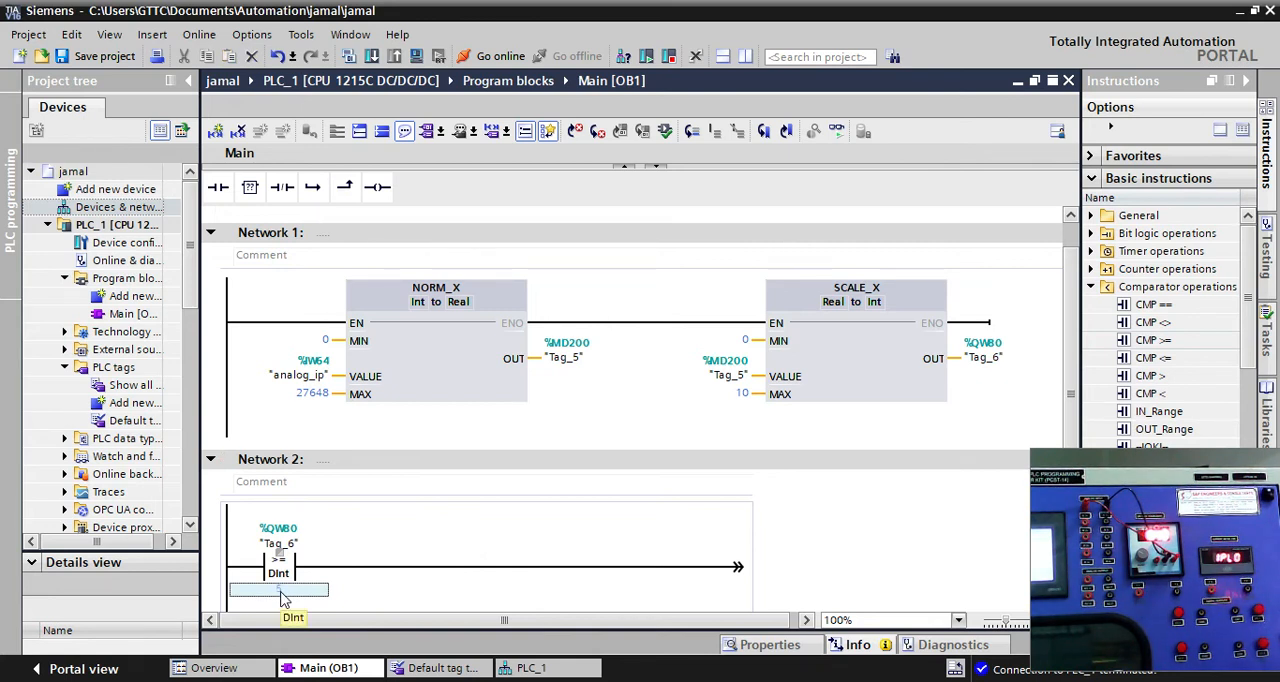
pyautogui.write('5')
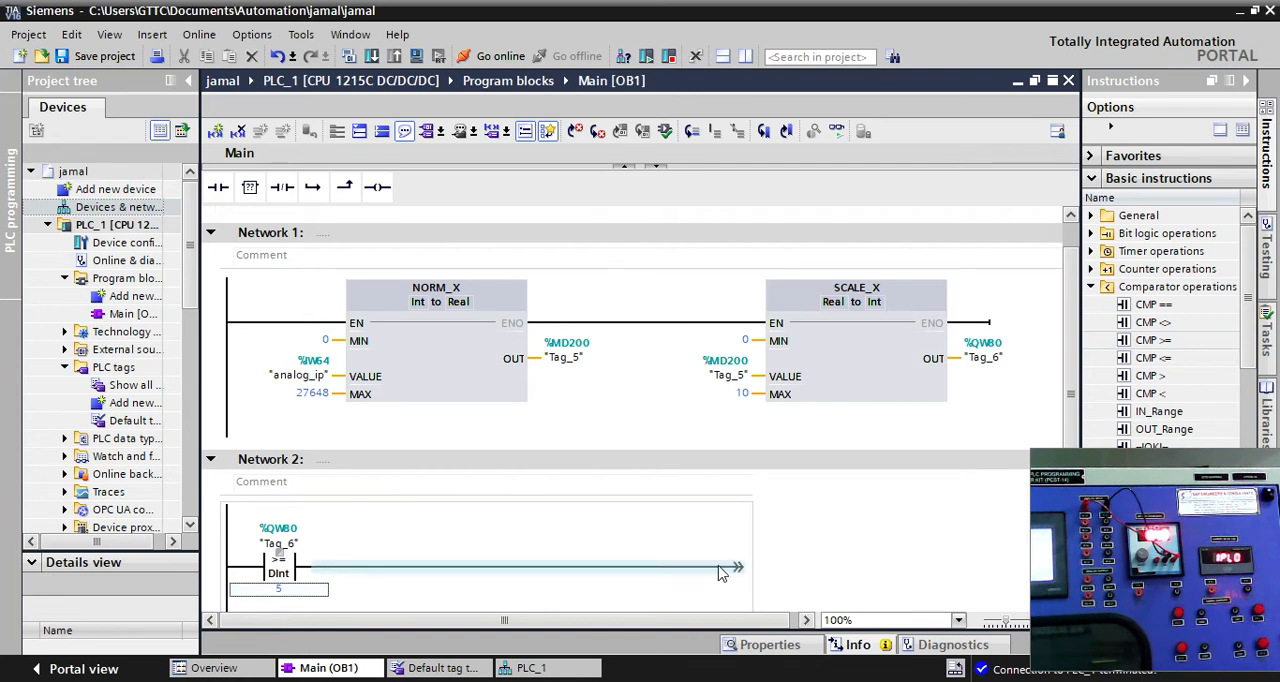
# Add an output coil %Q0.0 "OUTPUT_AND" after the QW80 comparator in Network 2
pyautogui.click(376, 186)
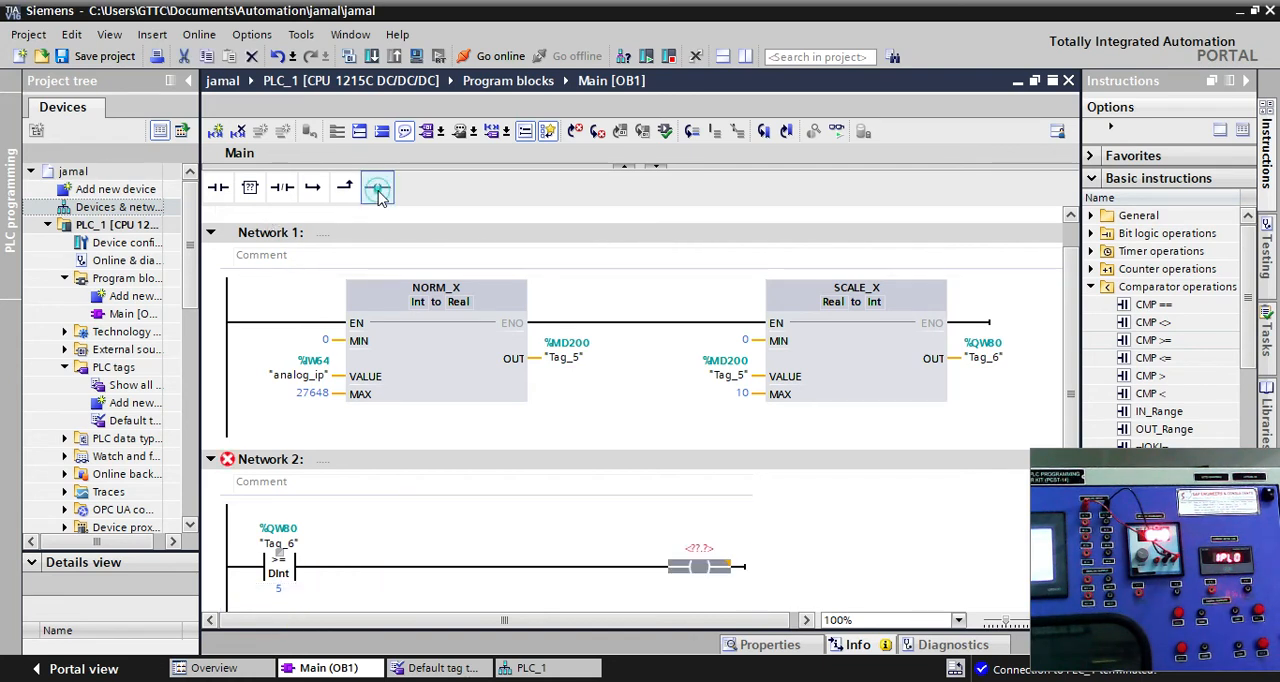
pyautogui.click(376, 186)
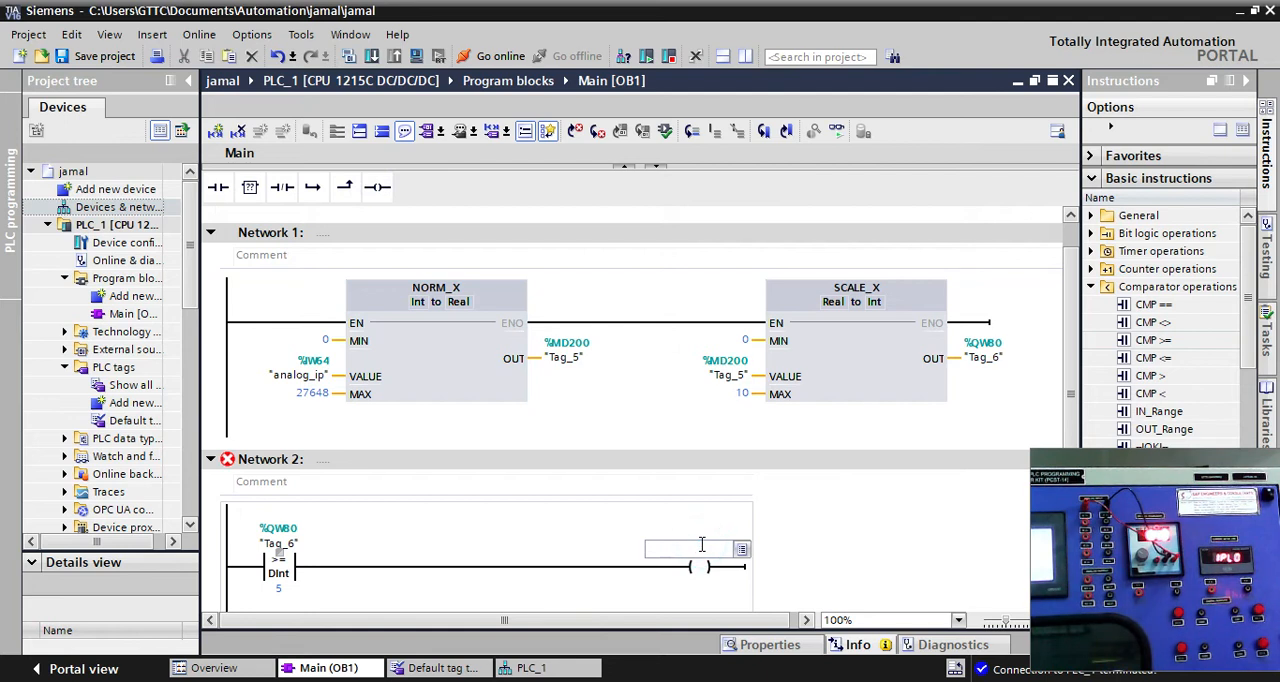
pyautogui.write('%Q0.0')
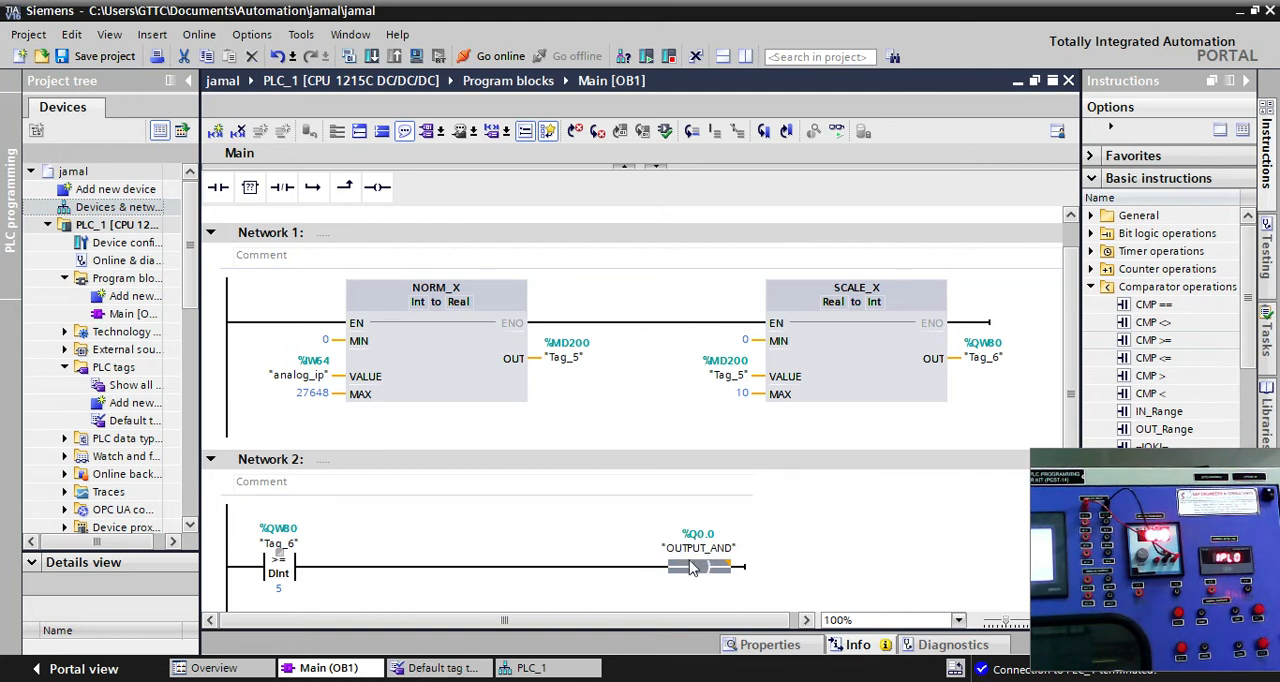
pyautogui.moveTo(696, 548)
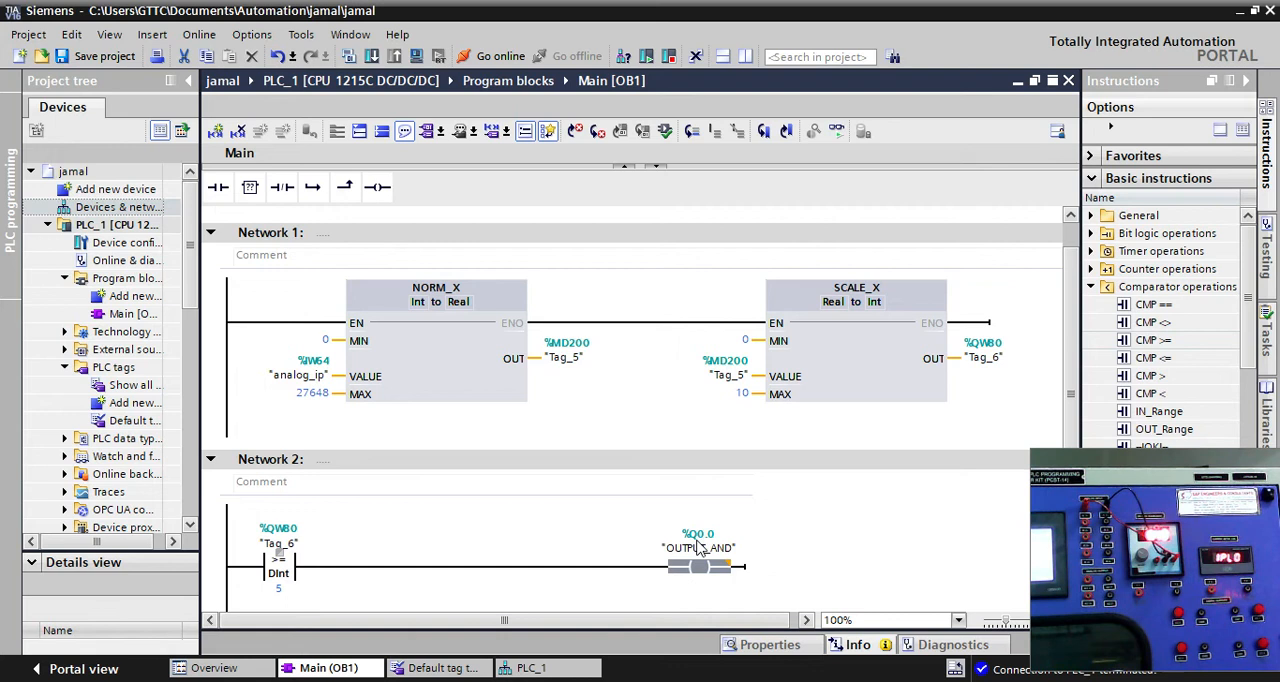
pyautogui.moveTo(588, 576)
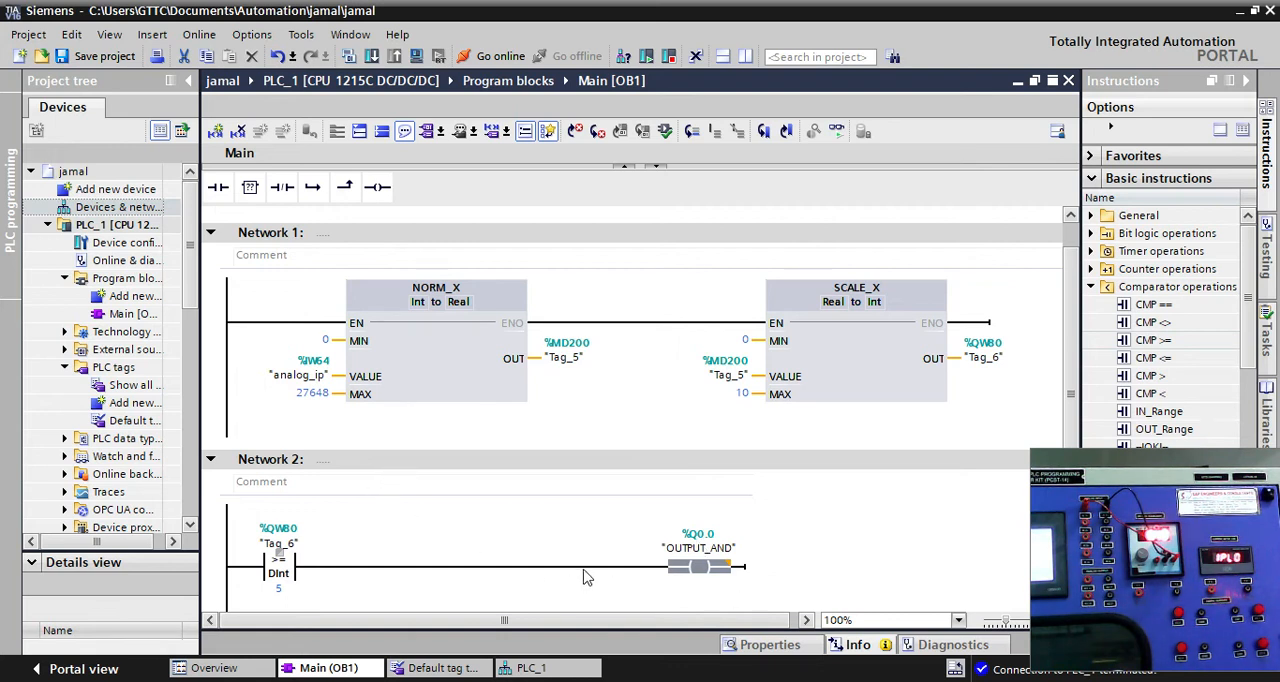
pyautogui.moveTo(388, 492)
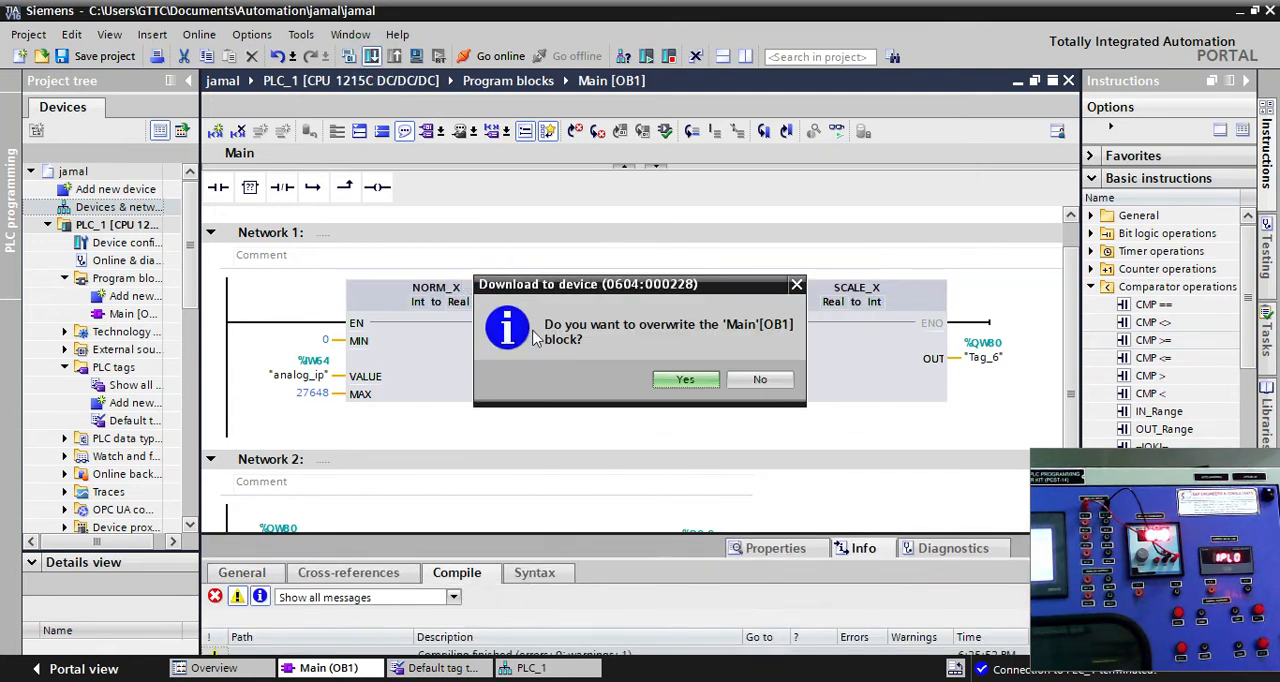
# Confirm overwriting Main [OB1] on the PLC so the download completes
pyautogui.click(684, 378)
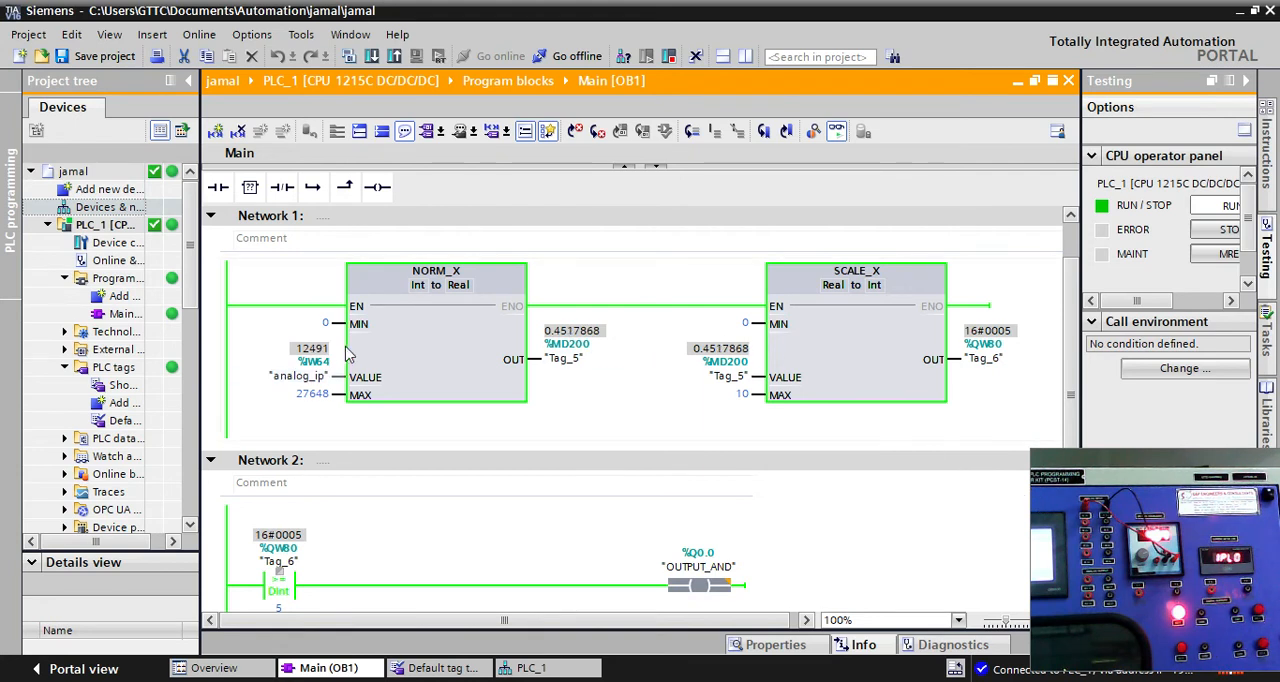
pyautogui.moveTo(750, 376)
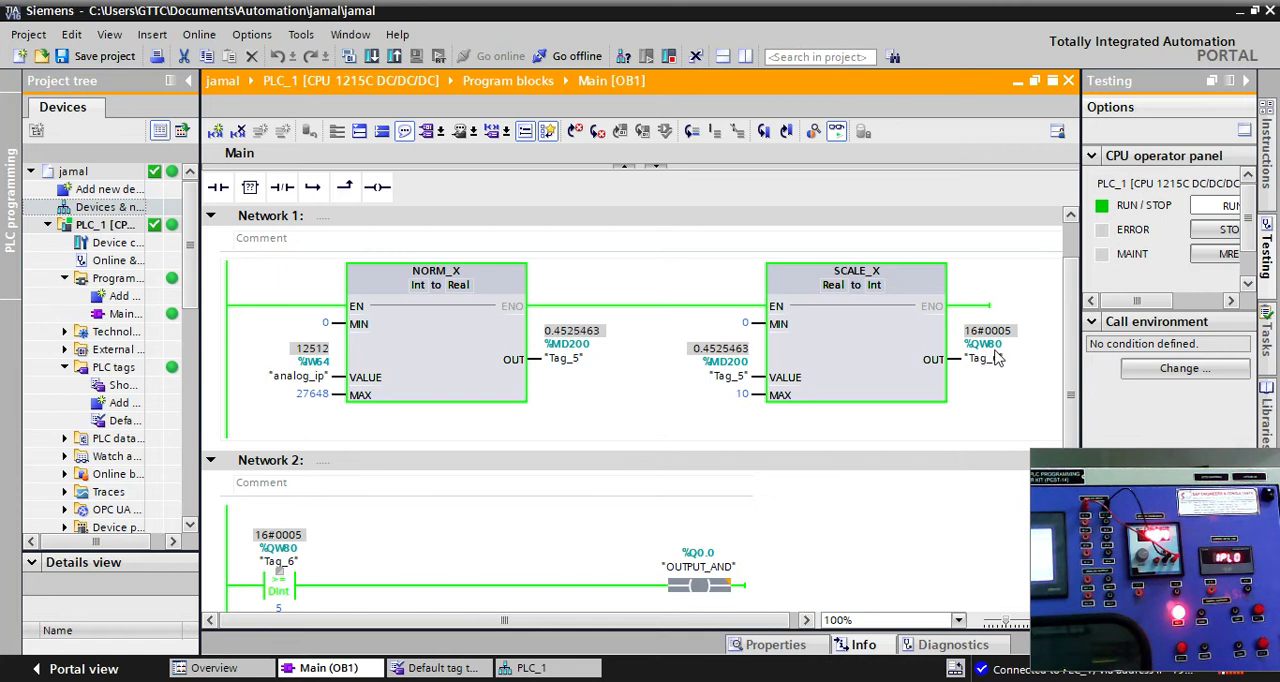
# Scroll between Networks 1 and 2 watching %QW80 read 16#0005 against the comparator
pyautogui.scroll(-3)
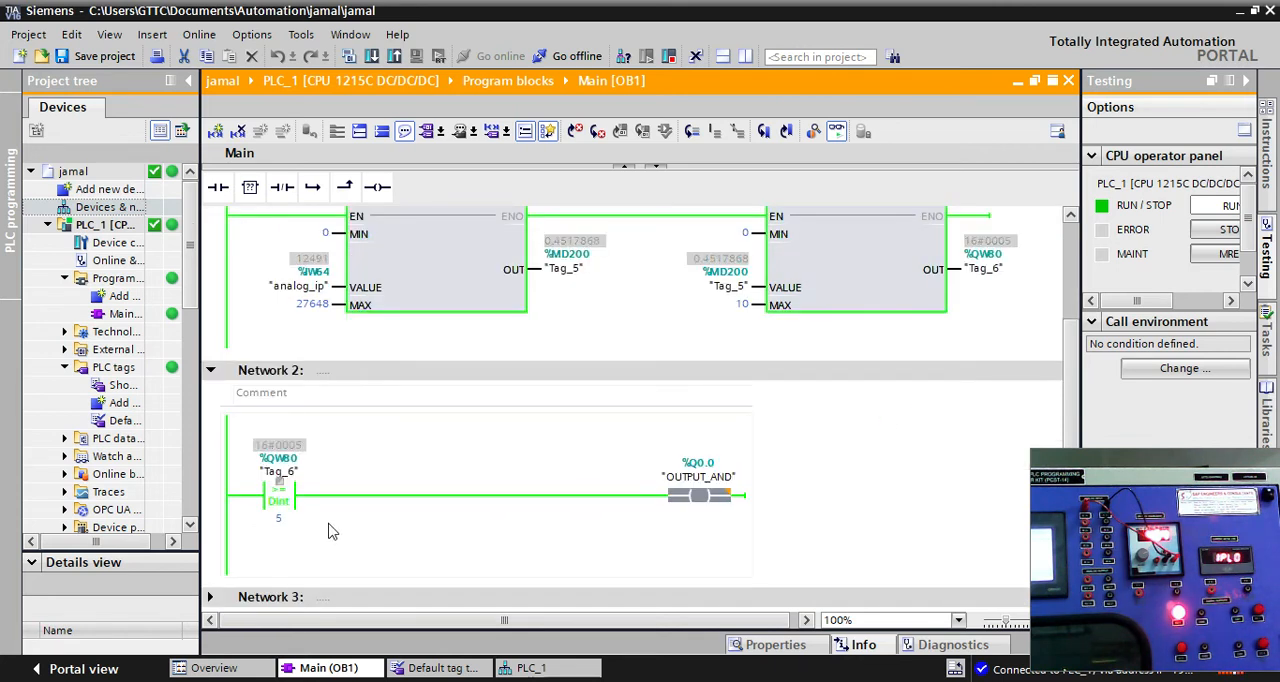
pyautogui.moveTo(296, 544)
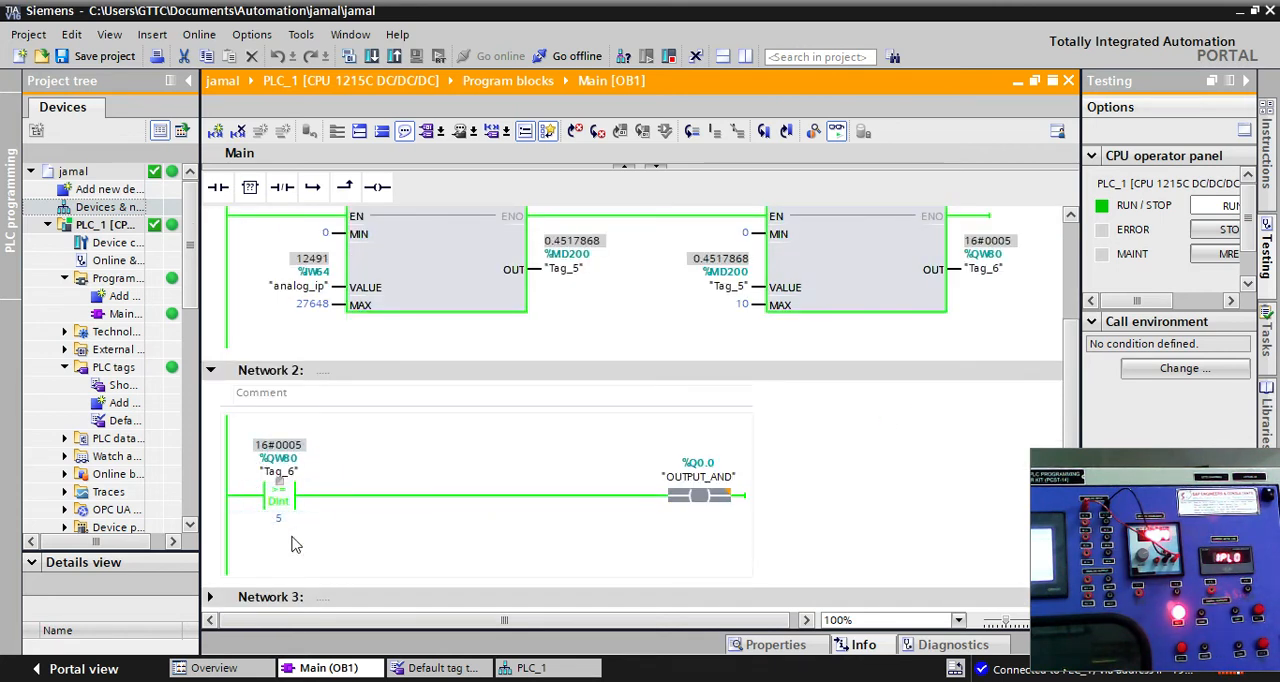
pyautogui.click(278, 518)
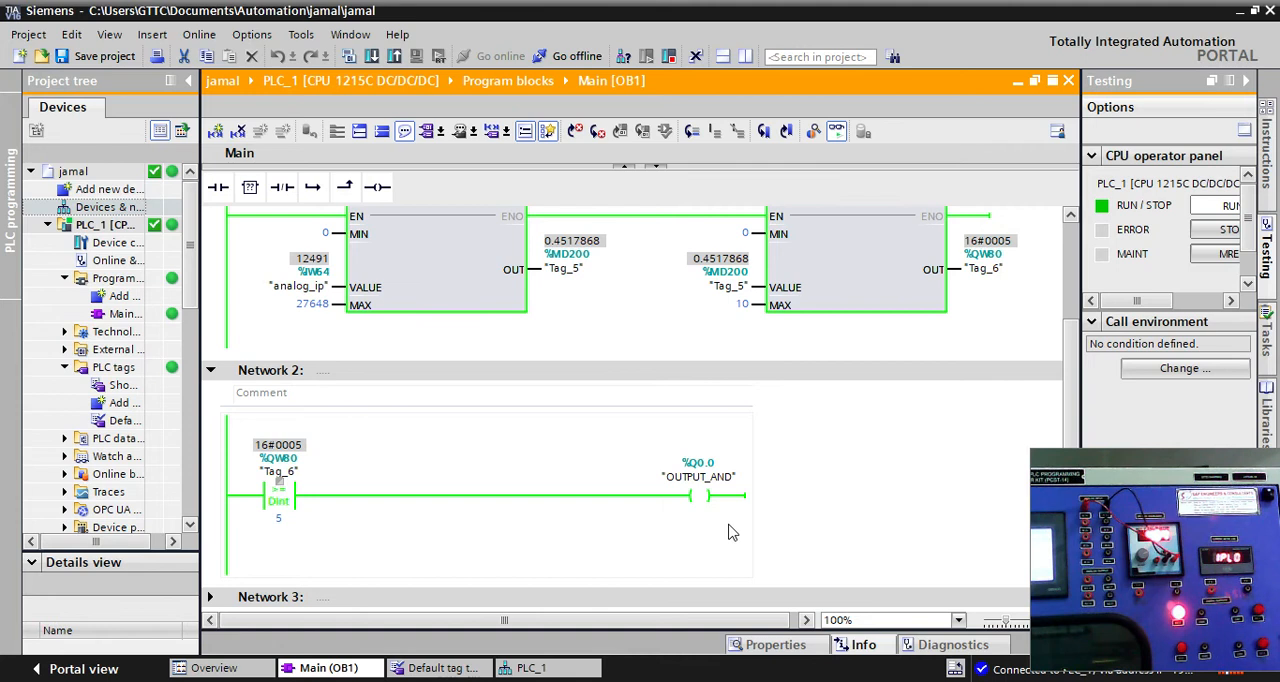
pyautogui.scroll(3)
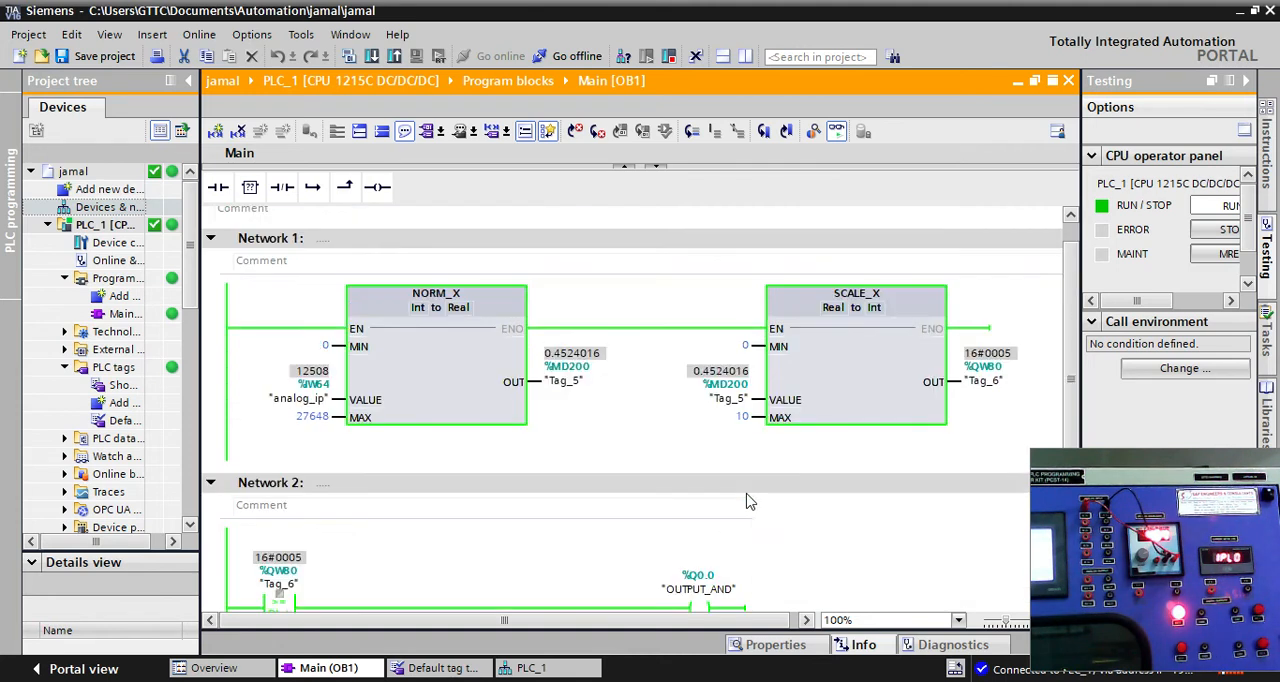
pyautogui.scroll(-3)
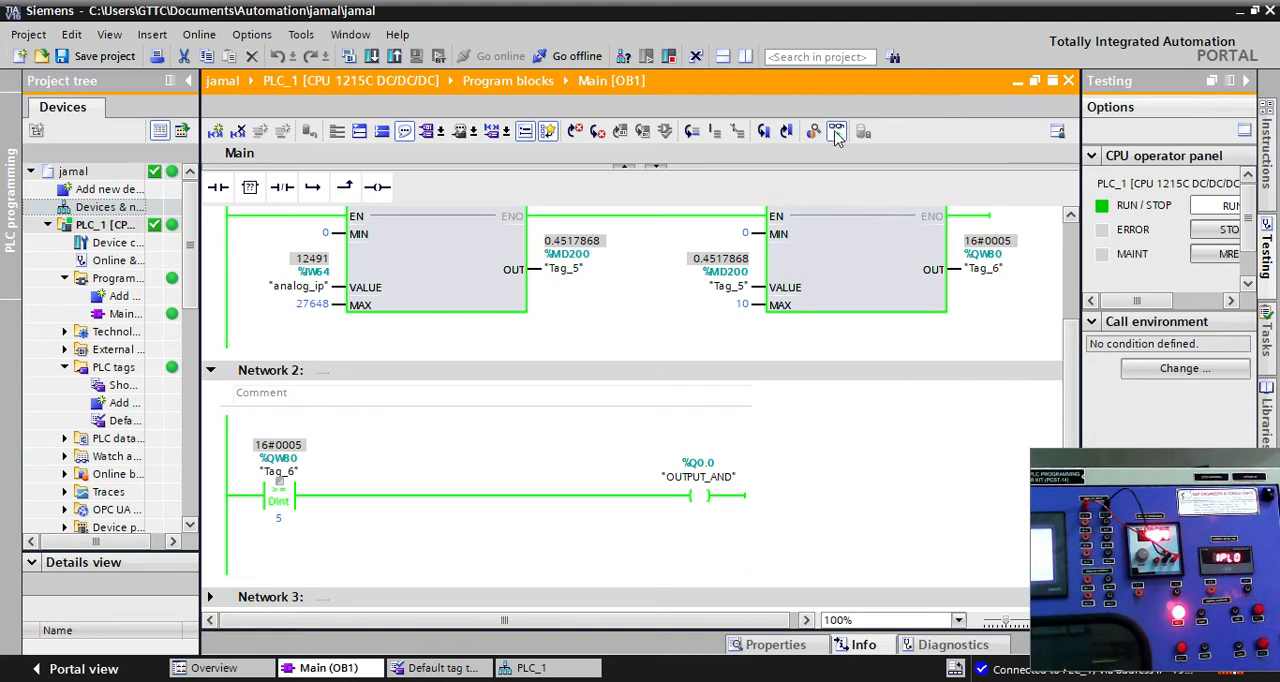
# Go offline and copy the QW80 comparator onto a new parallel branch in Network 2
pyautogui.click(576, 56)
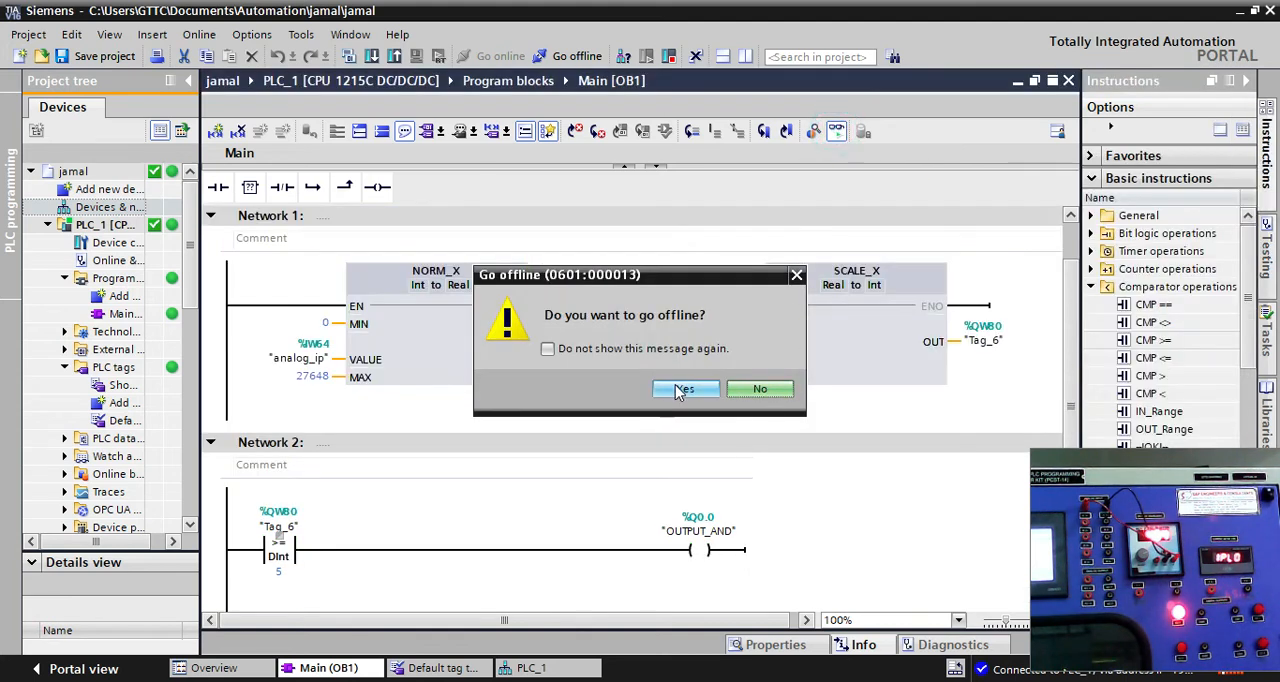
pyautogui.click(684, 390)
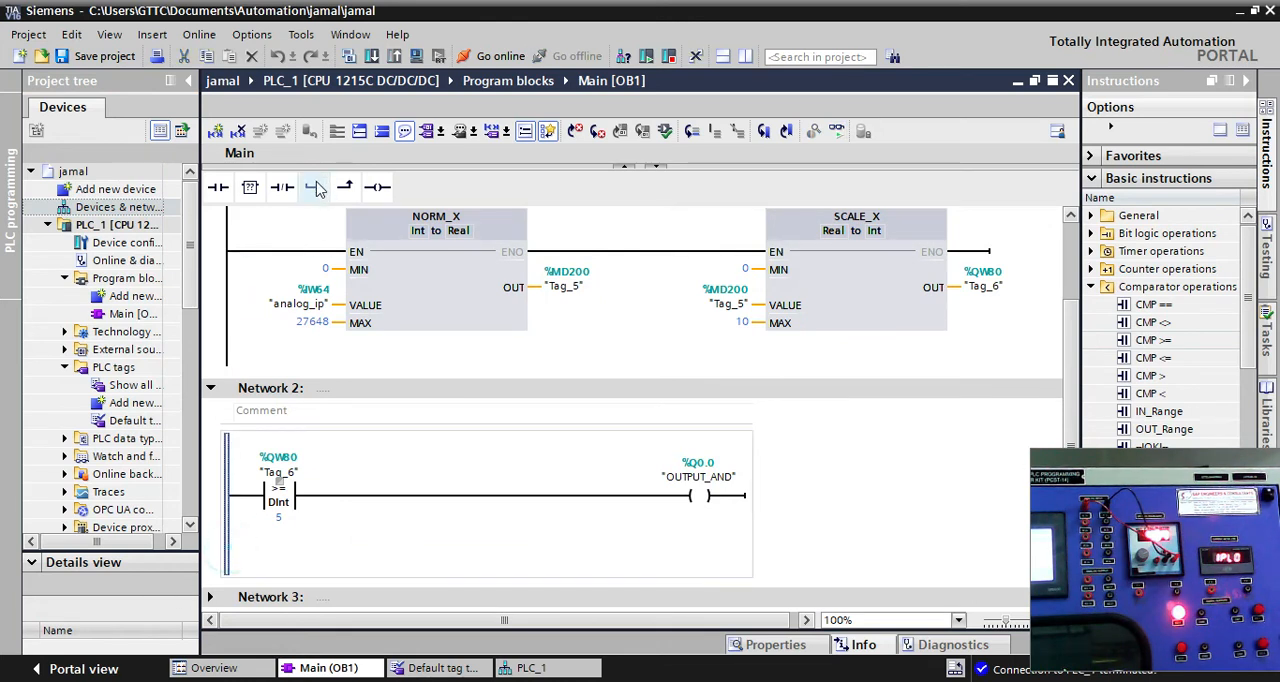
pyautogui.click(316, 186)
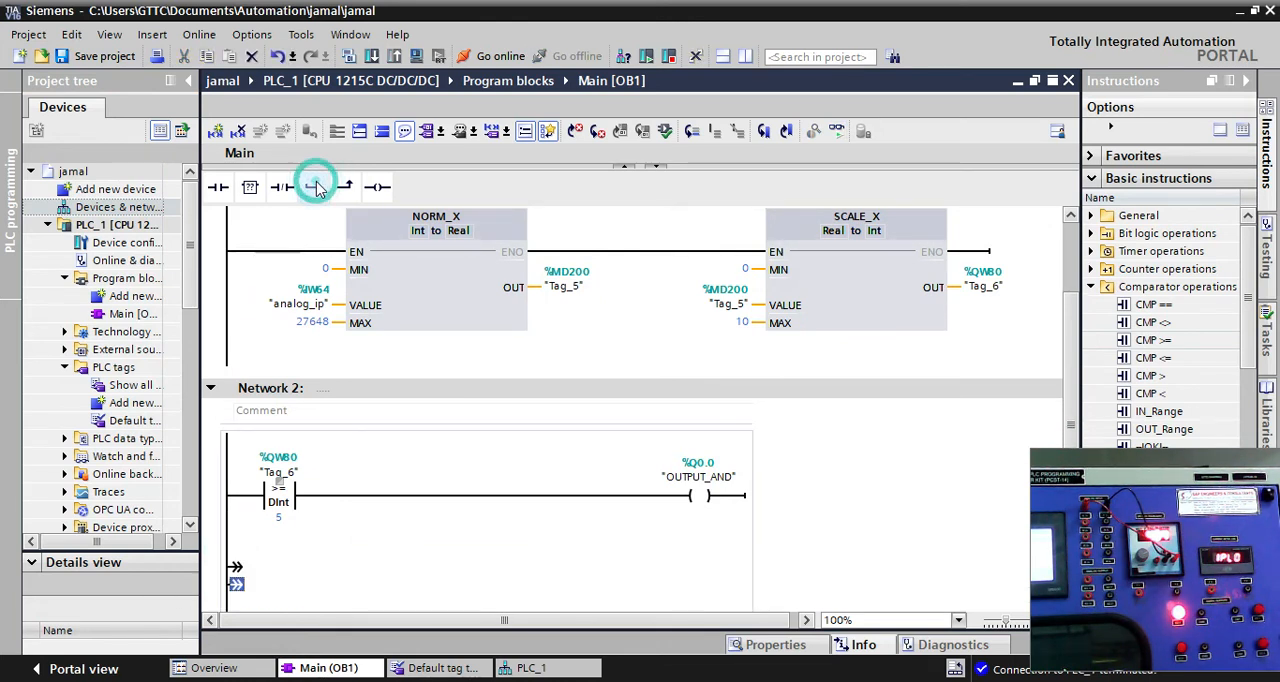
pyautogui.scroll(-3)
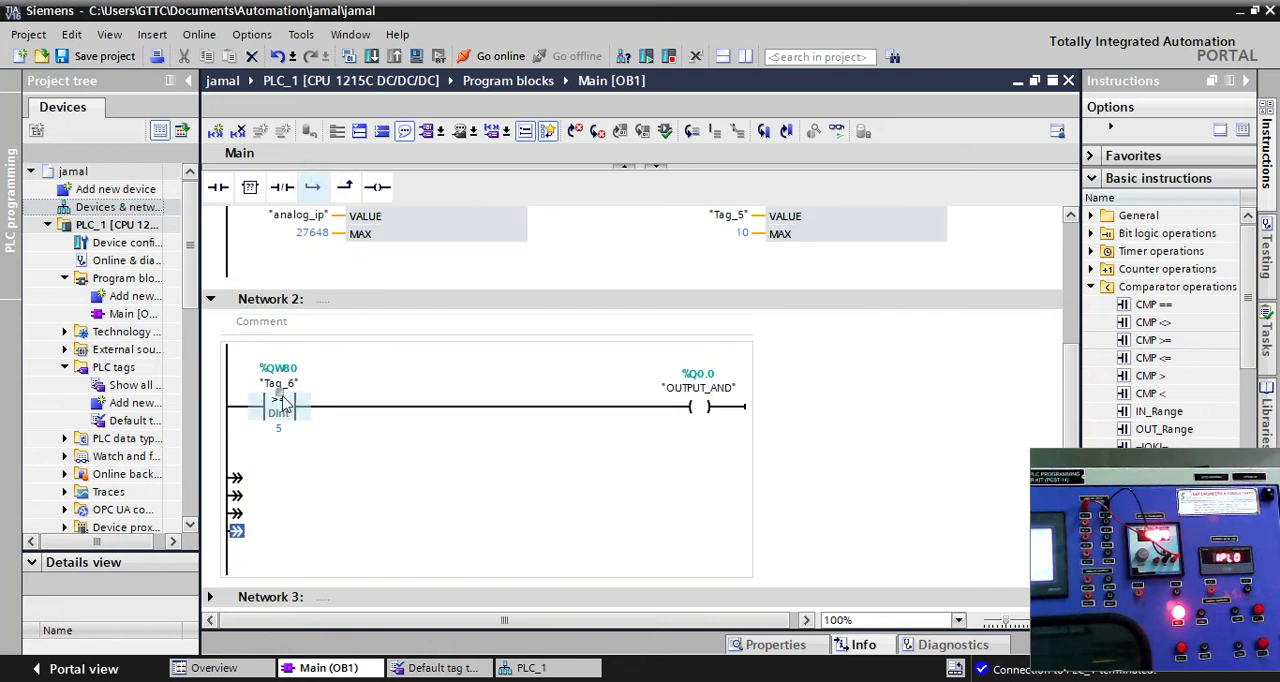
pyautogui.click(278, 404)
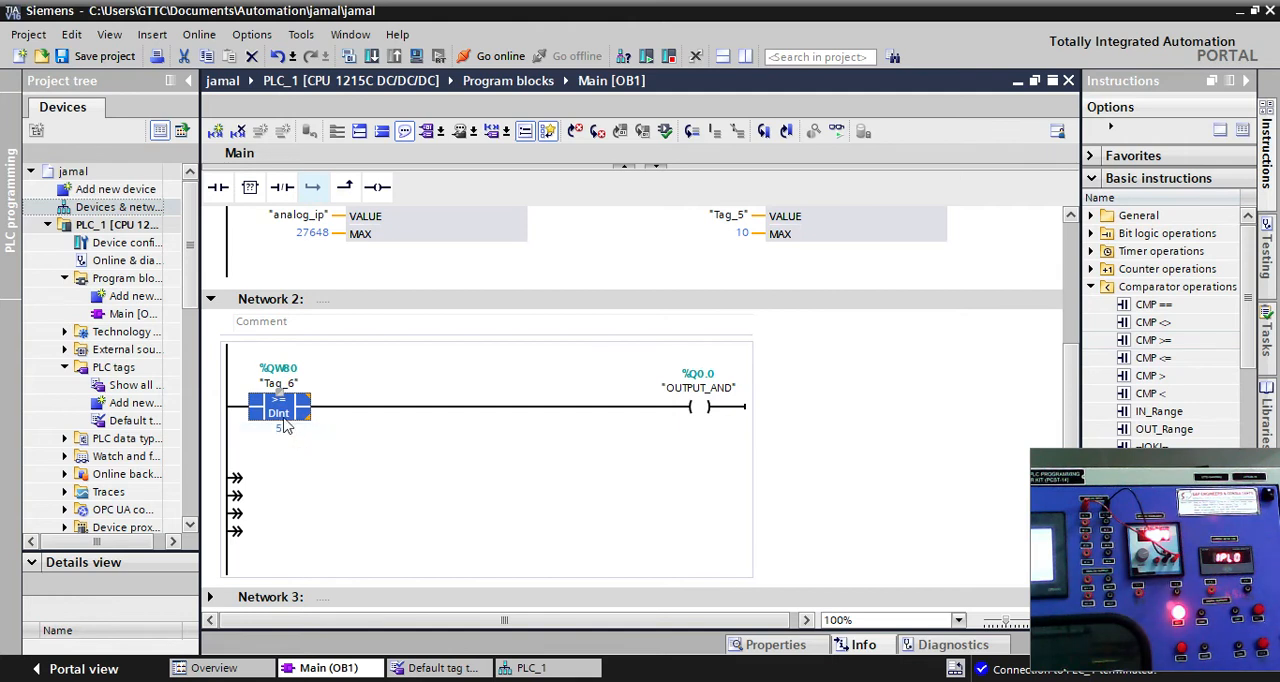
pyautogui.click(238, 474)
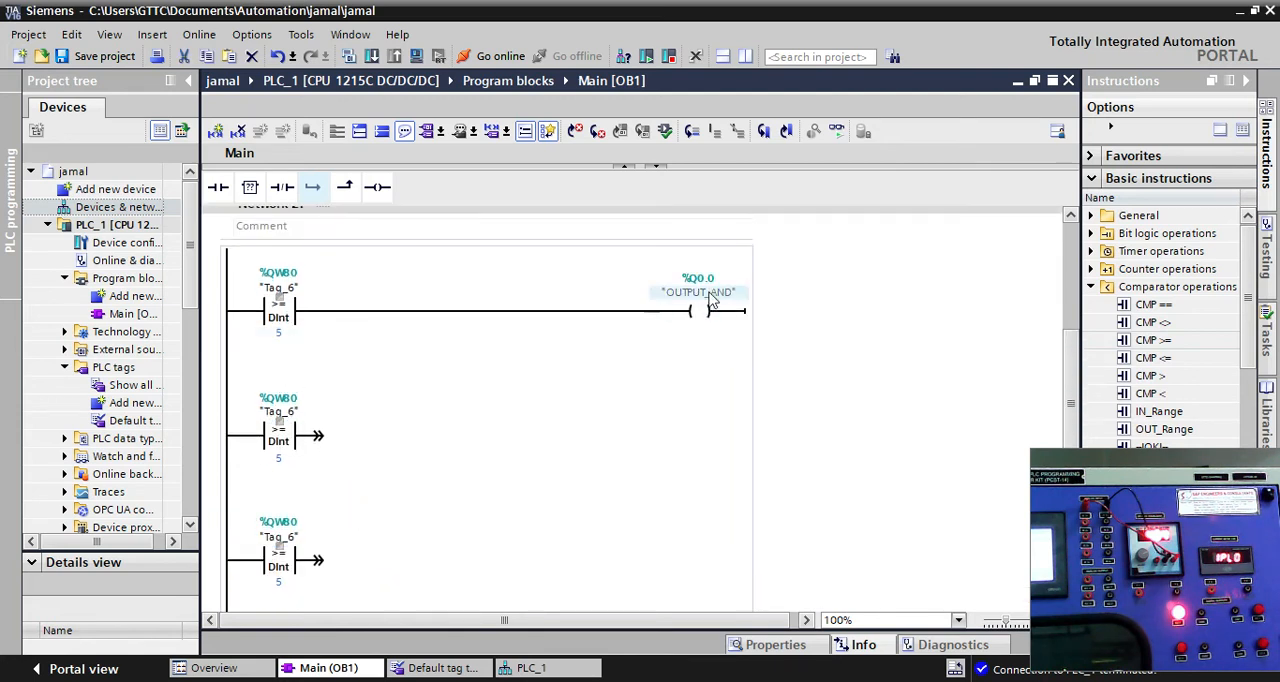
# Add output coils to the new branches and address them, ending with %Q0.3
pyautogui.click(280, 336)
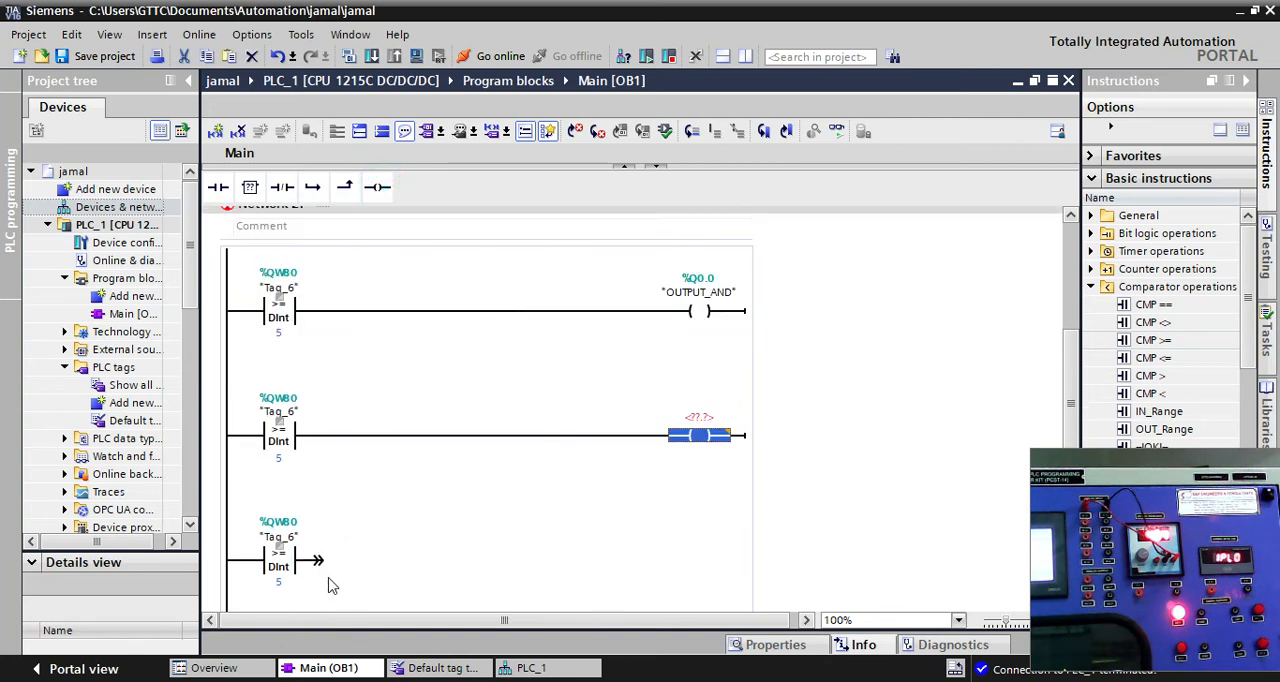
pyautogui.click(378, 186)
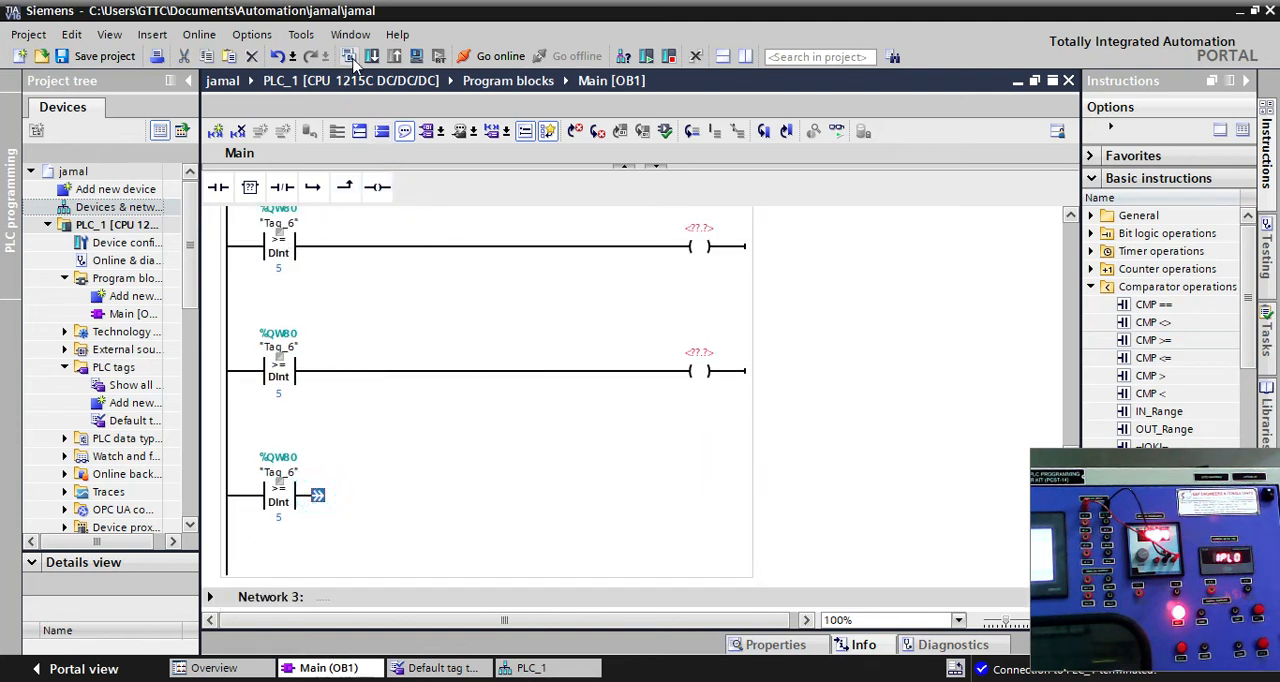
pyautogui.click(376, 186)
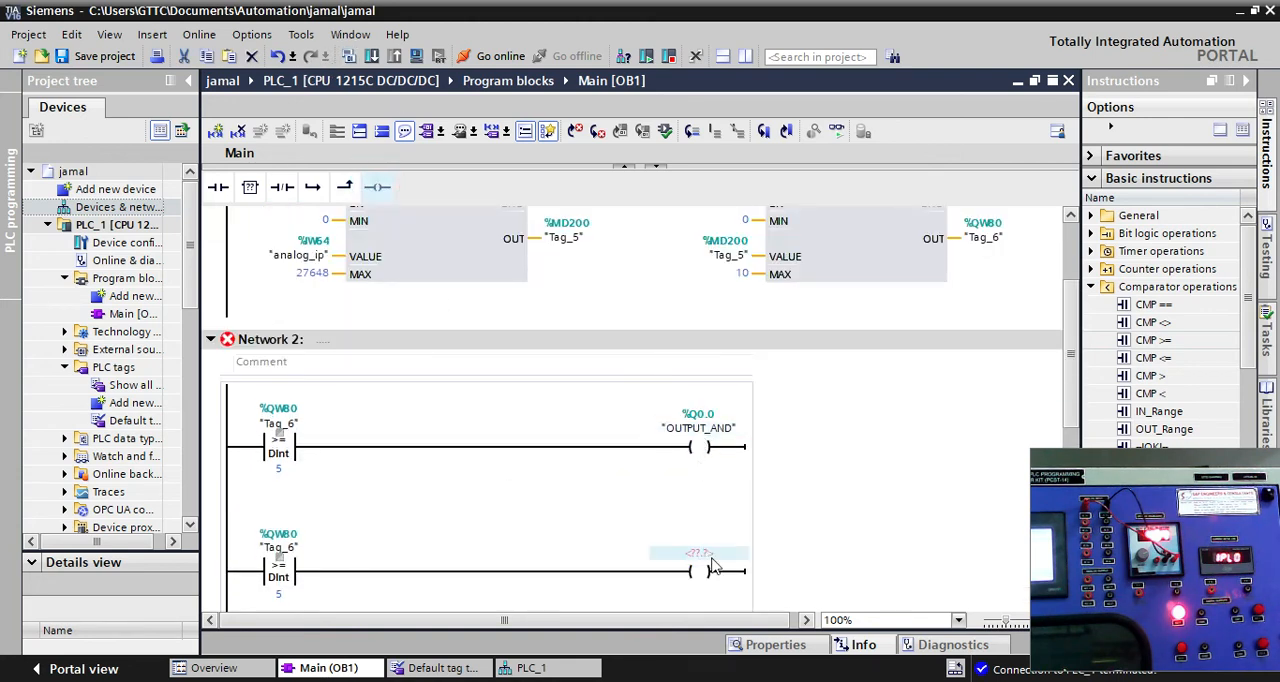
pyautogui.click(698, 552)
pyautogui.write('%Q0.1')
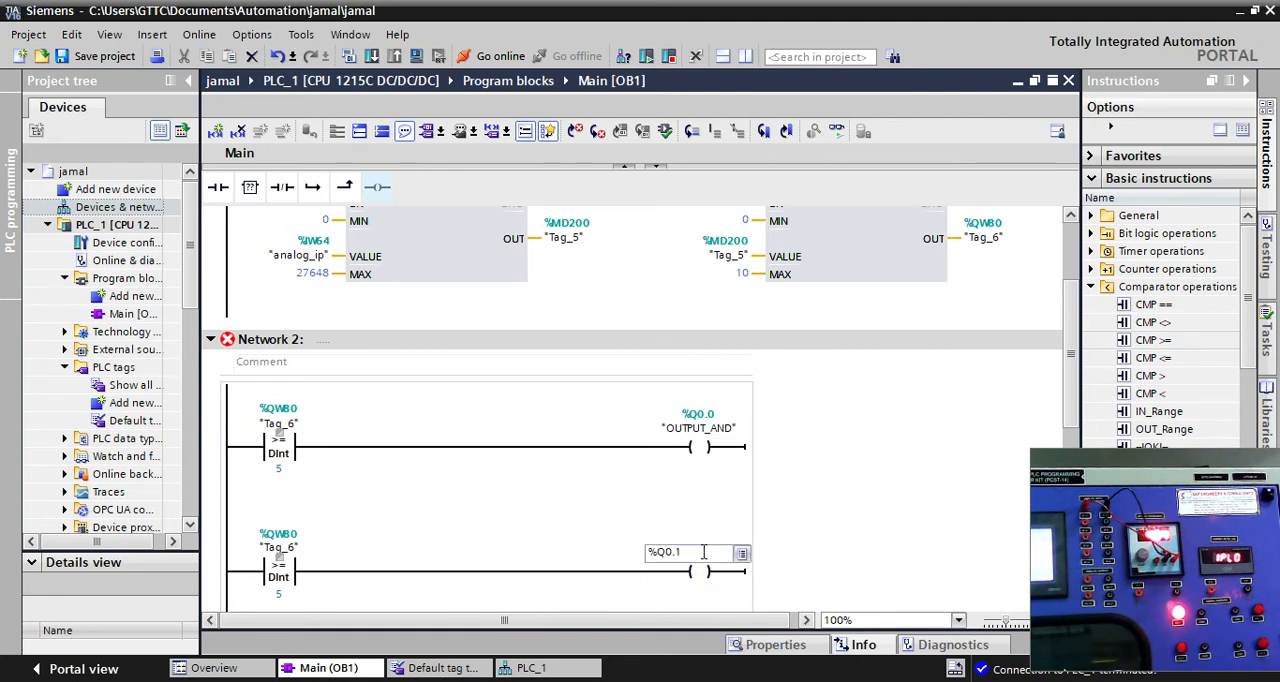
pyautogui.scroll(-3)
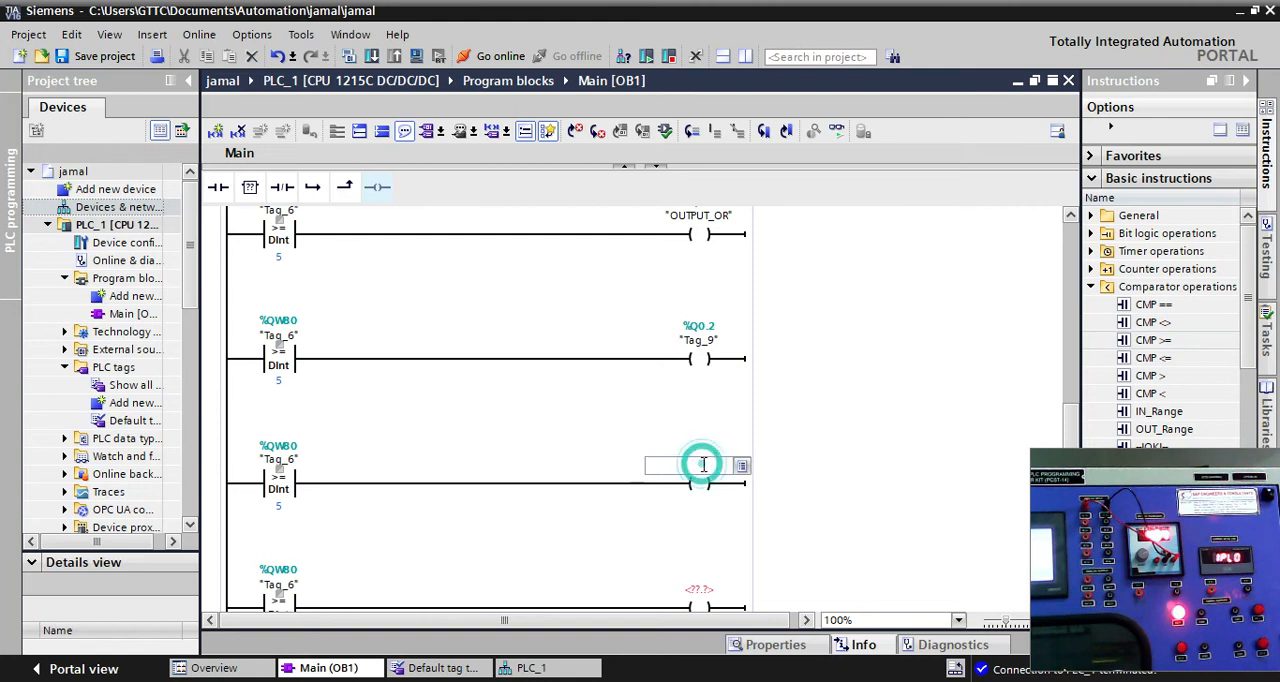
pyautogui.write('%Q0.3')
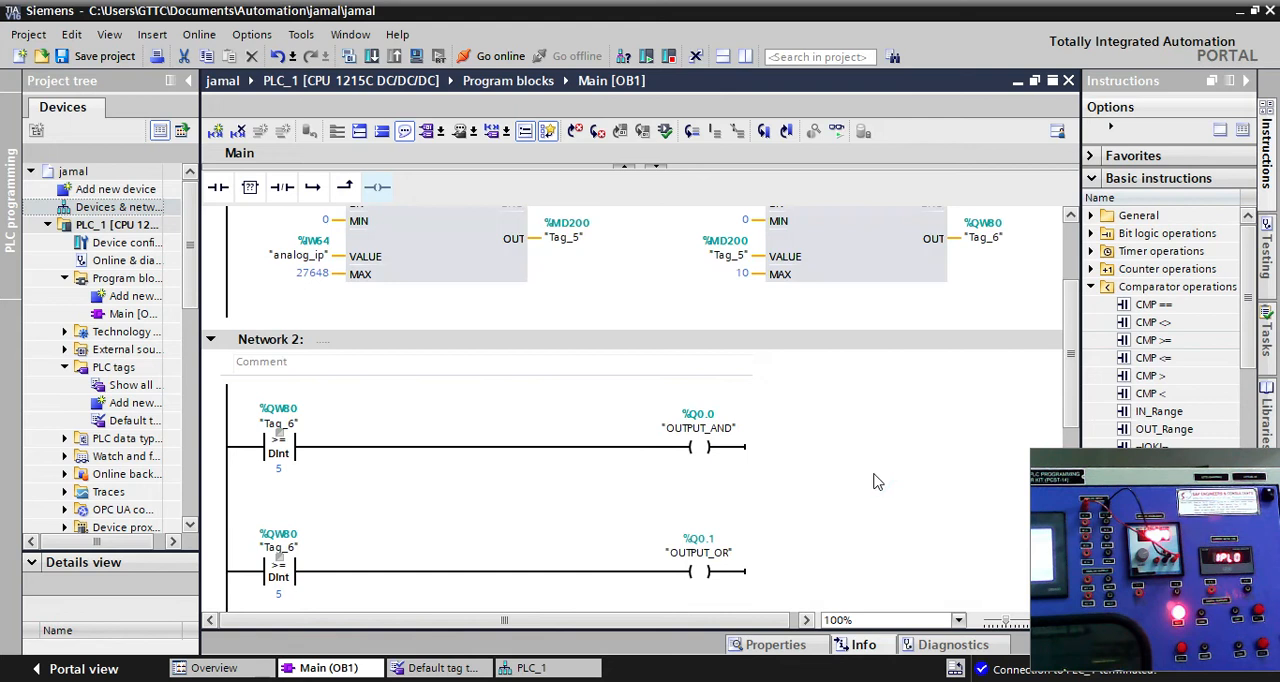
pyautogui.scroll(-3)
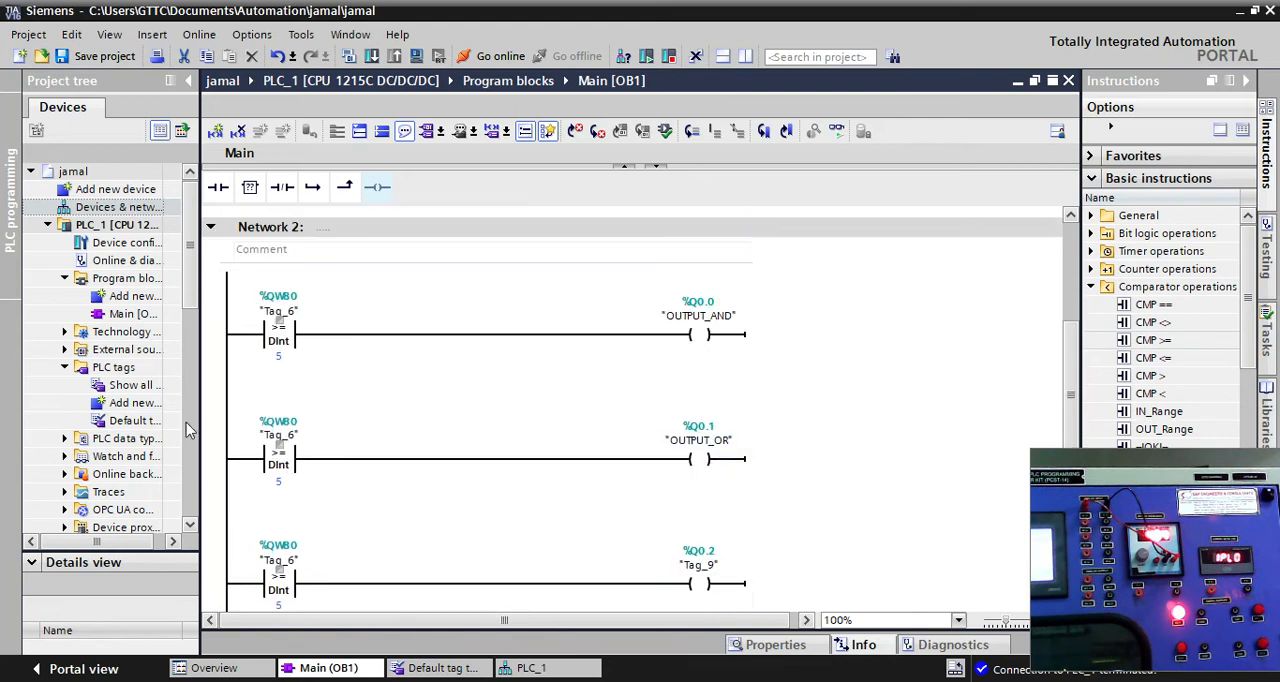
pyautogui.click(278, 356)
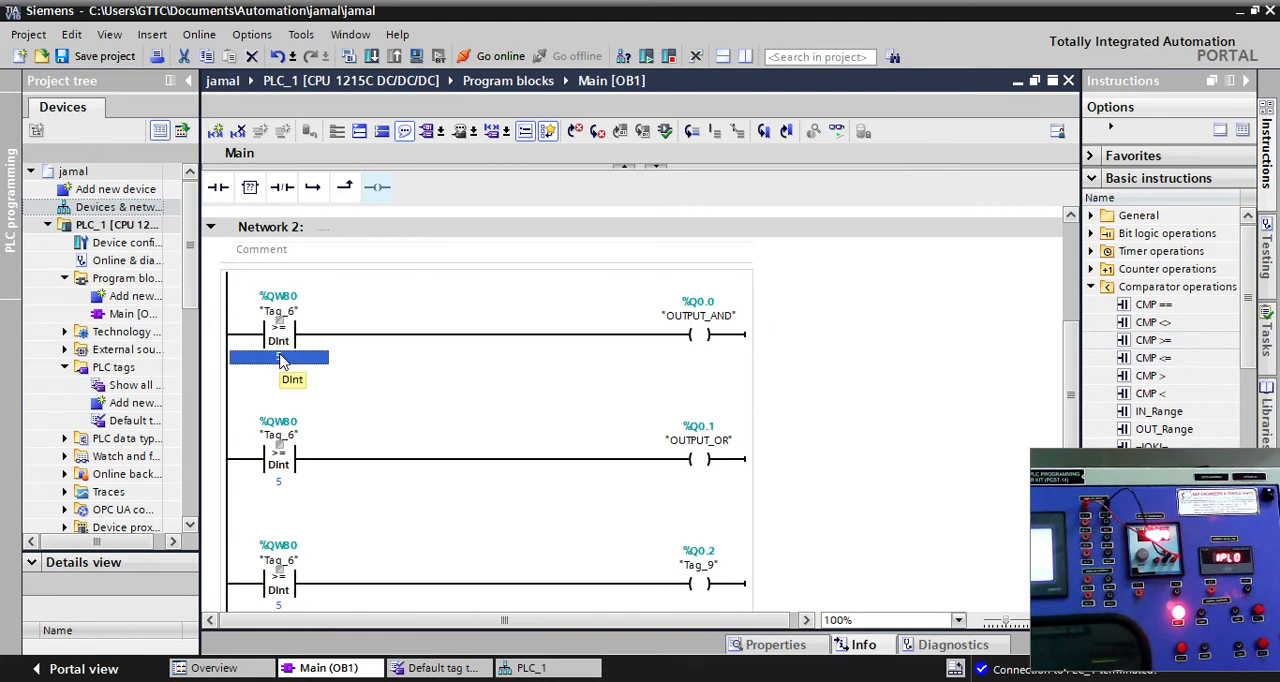
pyautogui.scroll(-3)
pyautogui.write('4')
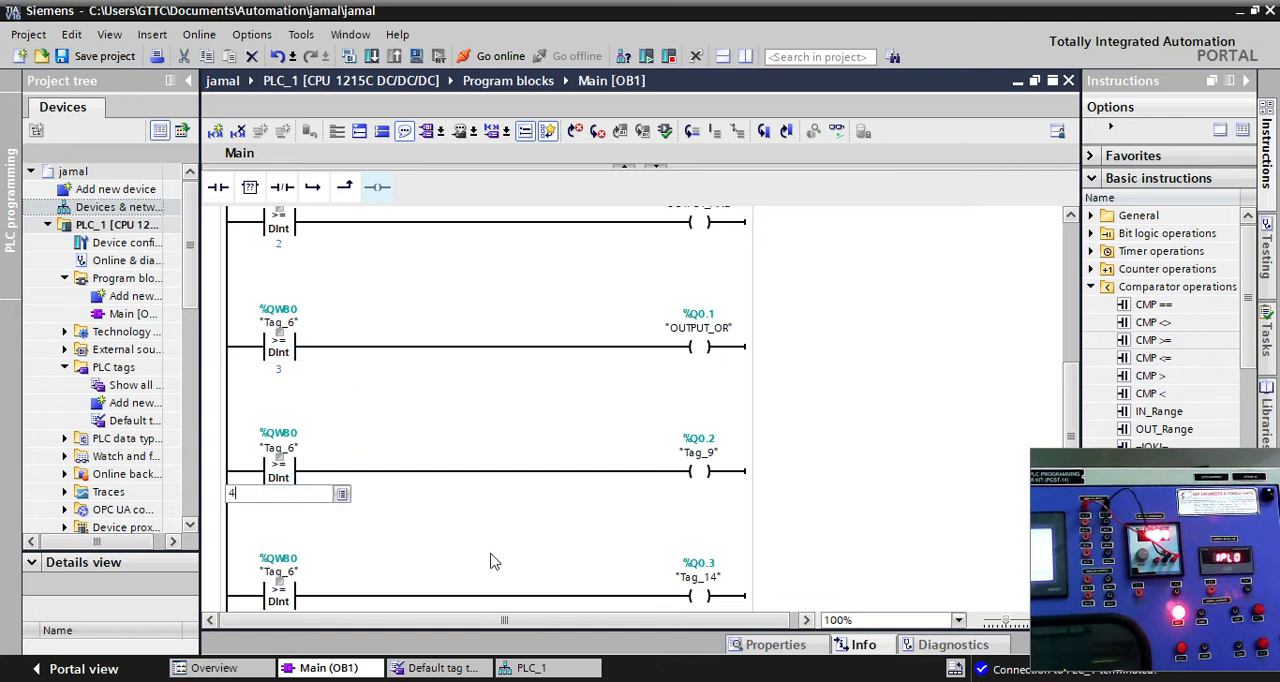
pyautogui.scroll(-3)
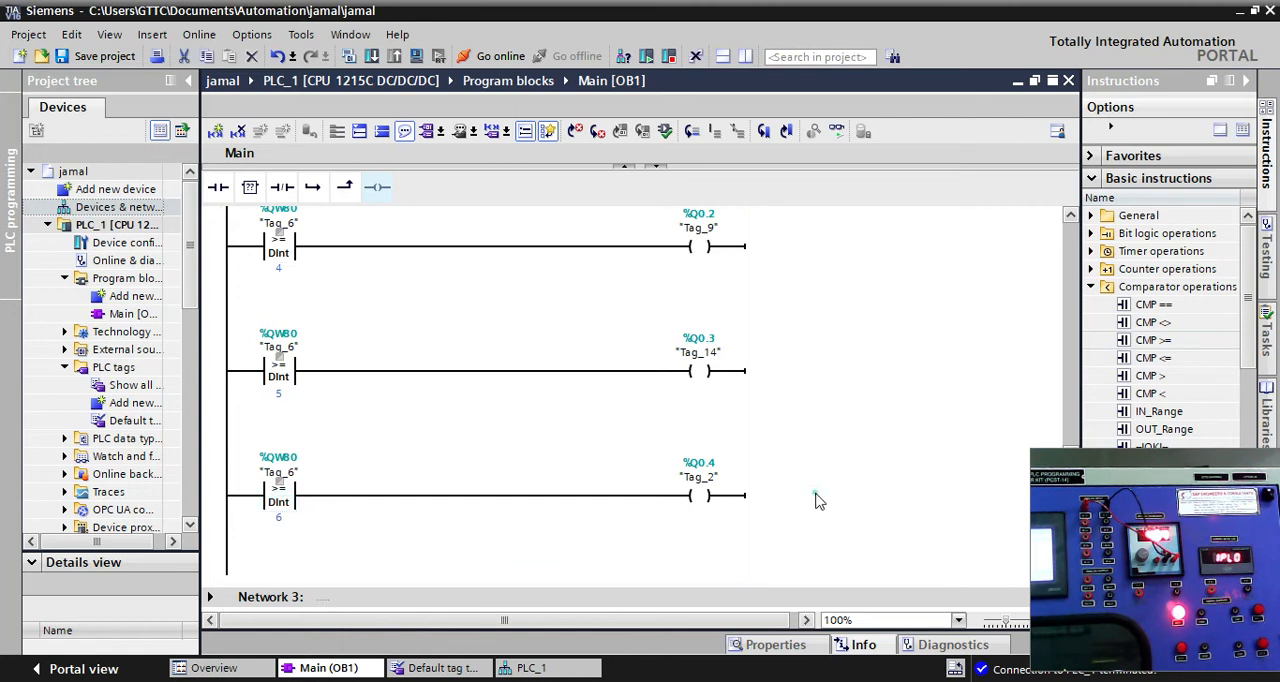
pyautogui.scroll(3)
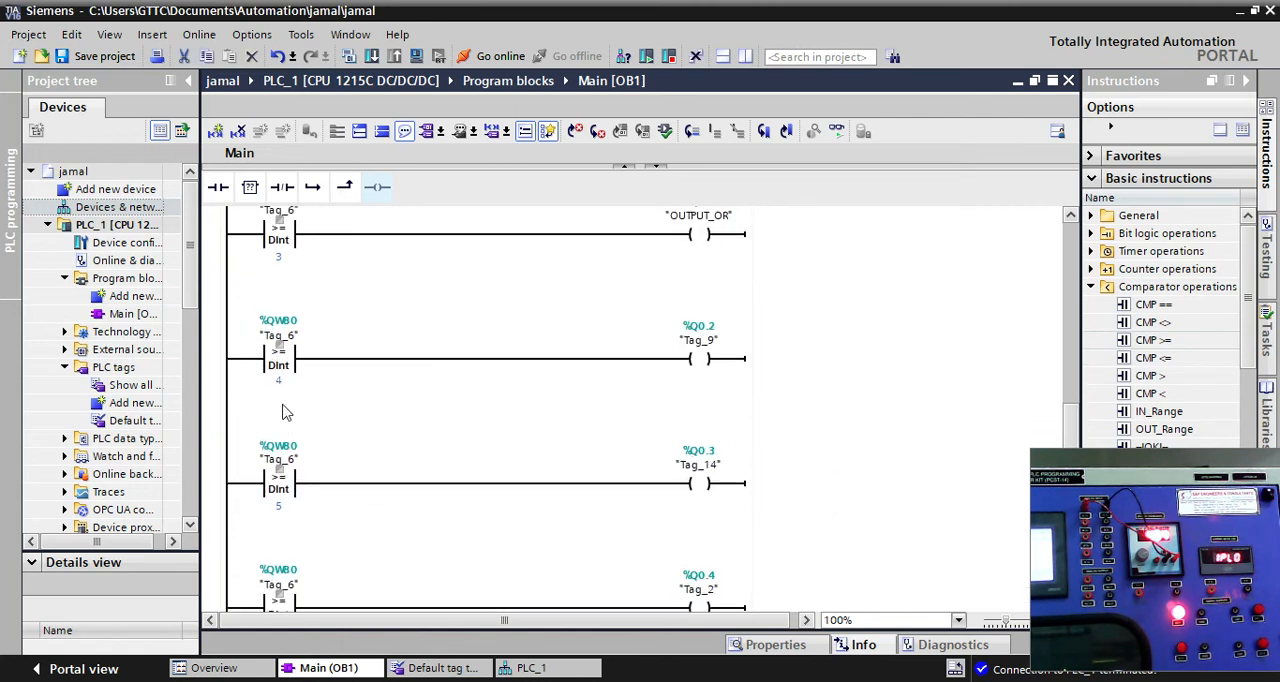
pyautogui.moveTo(318, 404)
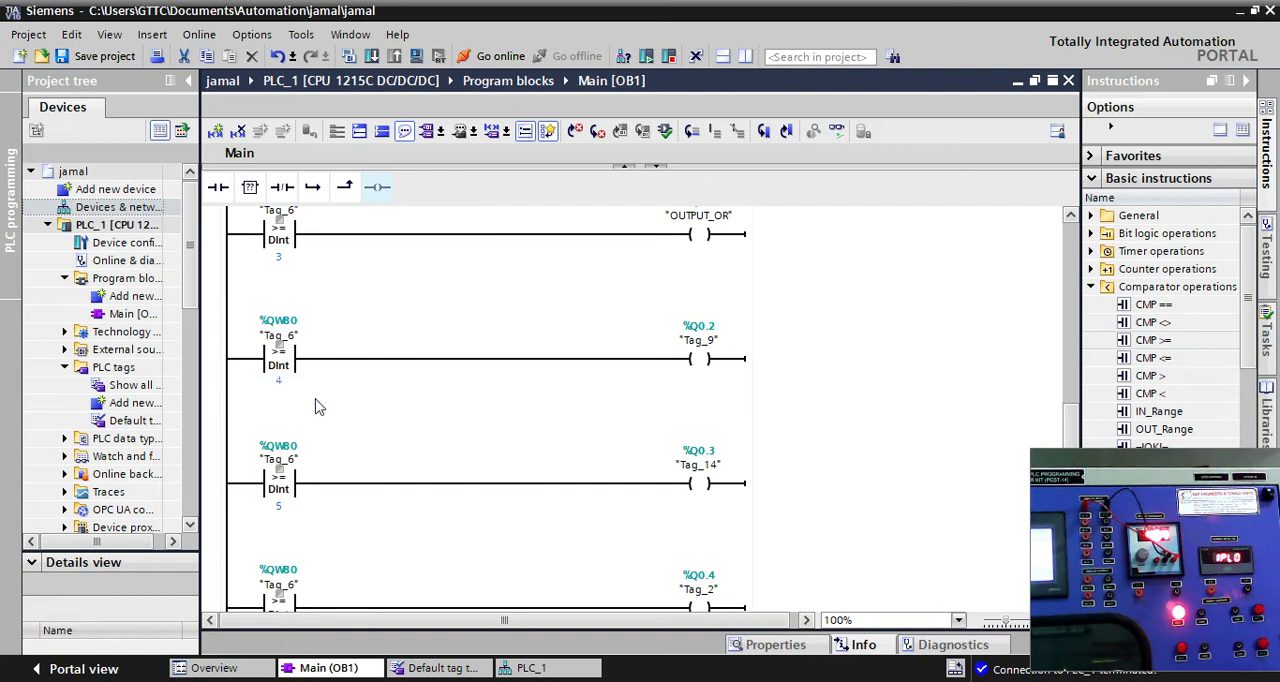
pyautogui.scroll(3)
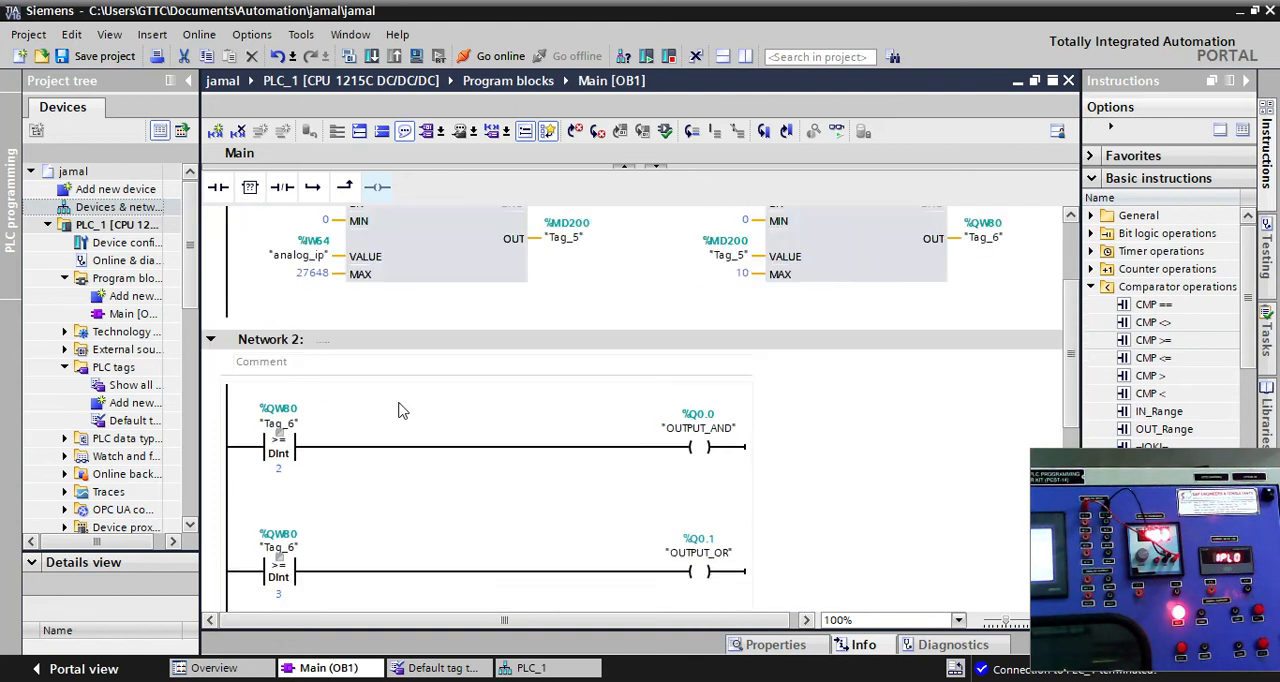
pyautogui.scroll(-3)
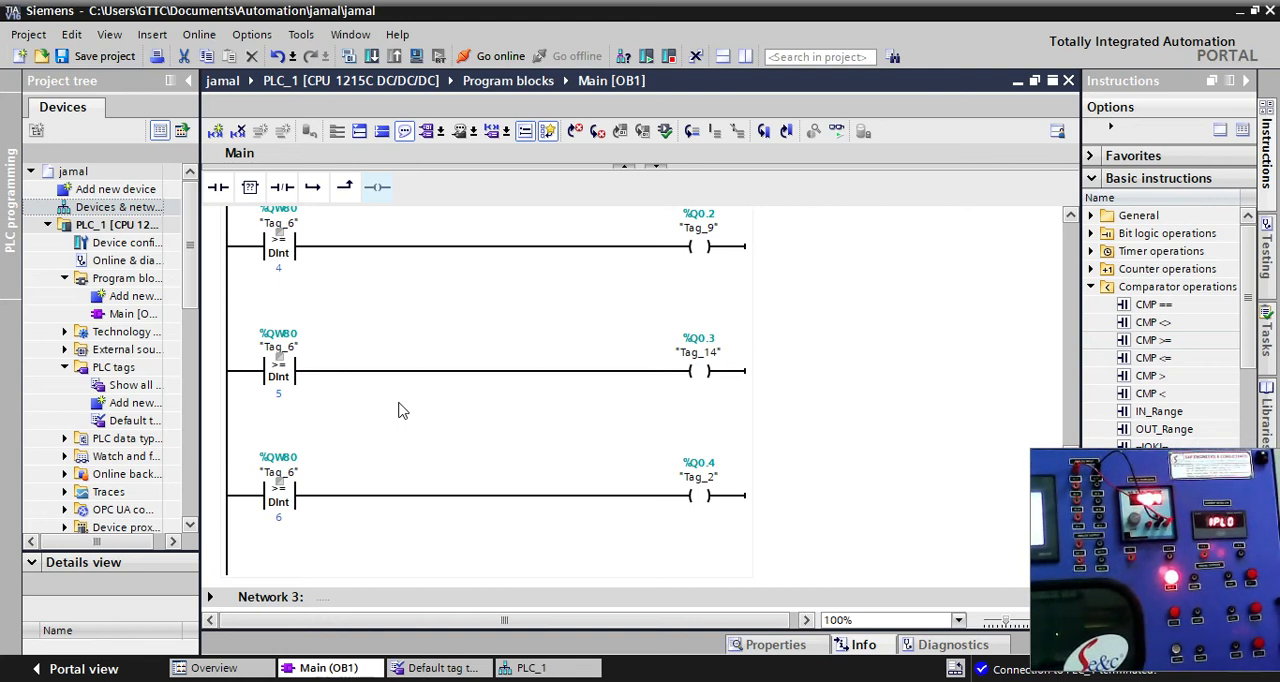
# Download Main [OB1] to the PLC, overwrite it, and switch monitoring on
pyautogui.click(94, 56)
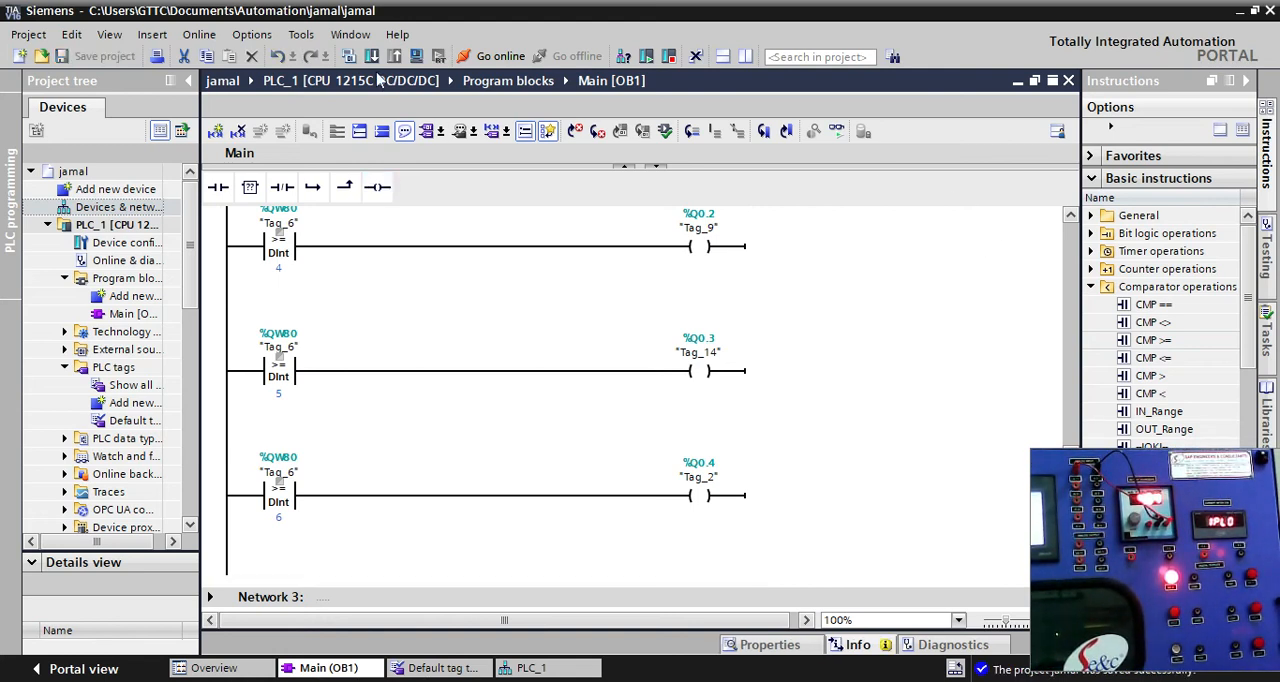
pyautogui.click(372, 56)
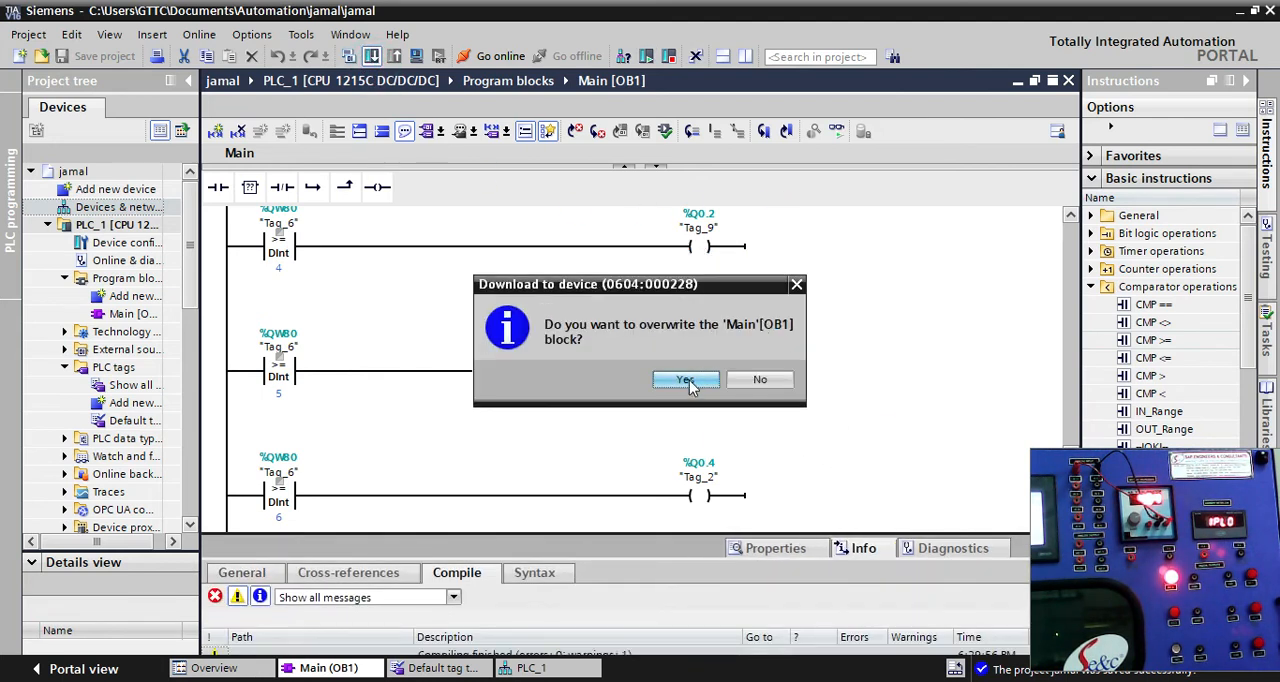
pyautogui.click(684, 378)
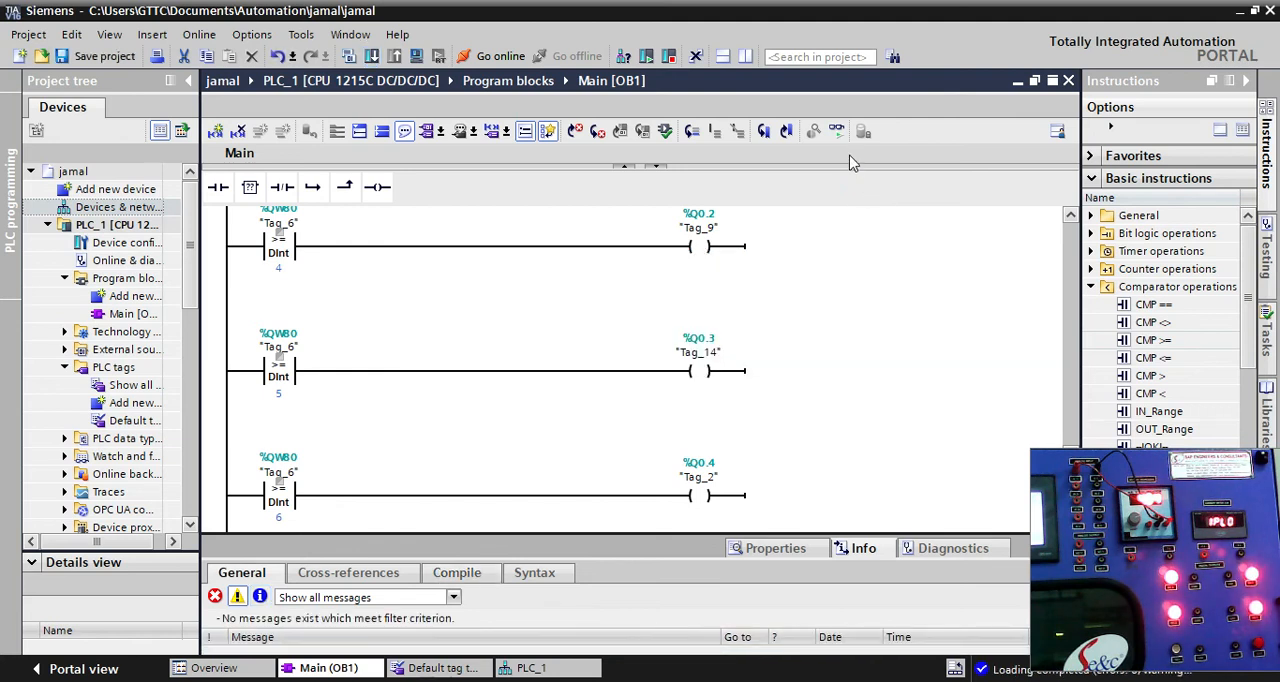
pyautogui.click(836, 132)
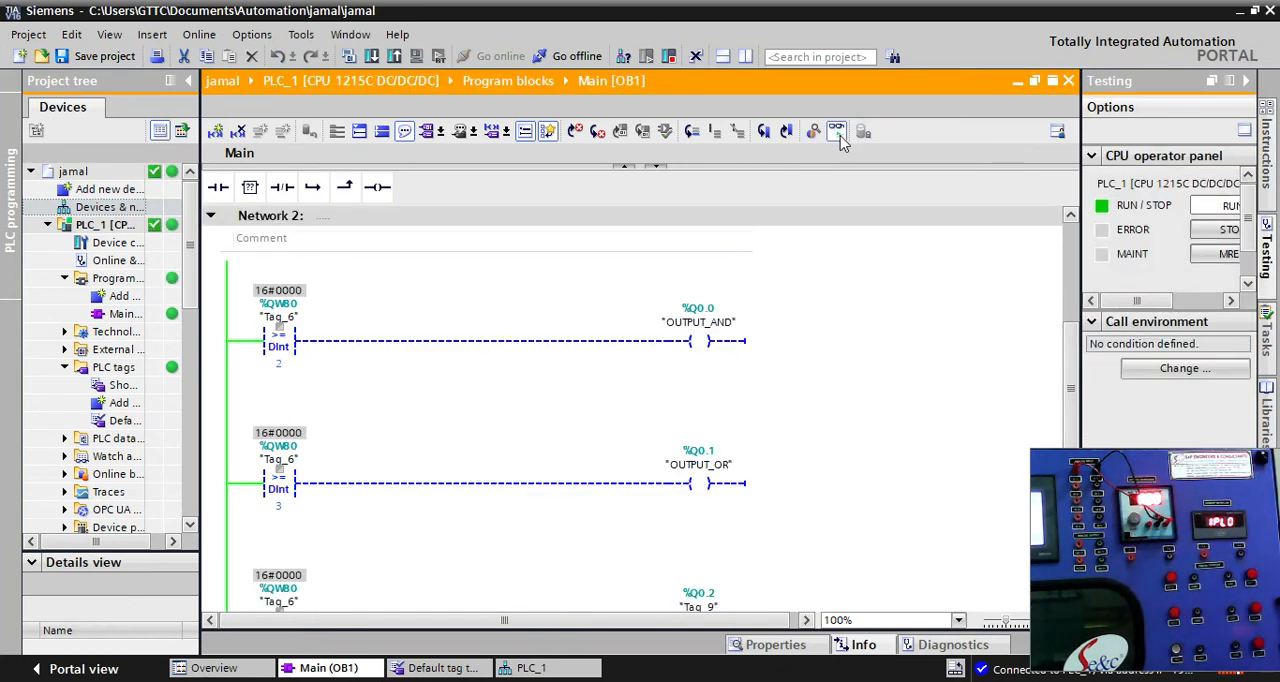
pyautogui.moveTo(656, 424)
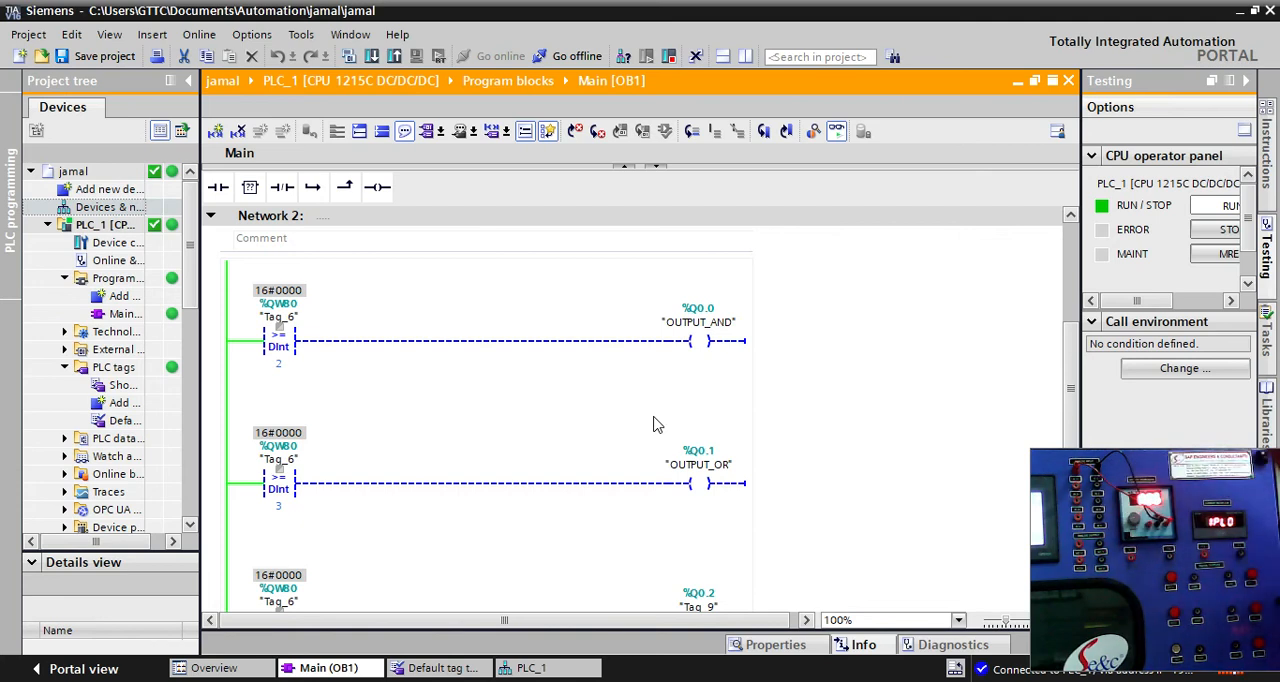
pyautogui.moveTo(612, 404)
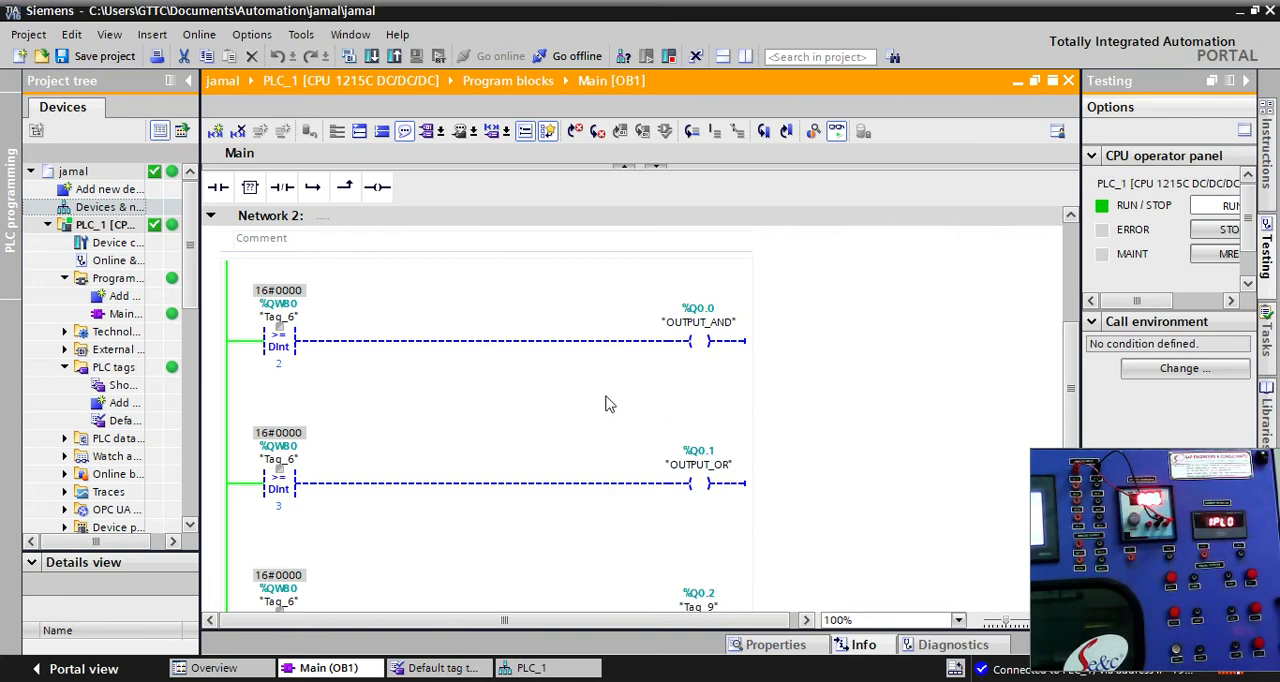
# Scroll through Networks 1 and 2 as %QW80 reaches 16#0005 and the Q0.0–Q0.2 rungs energize
pyautogui.scroll(3)
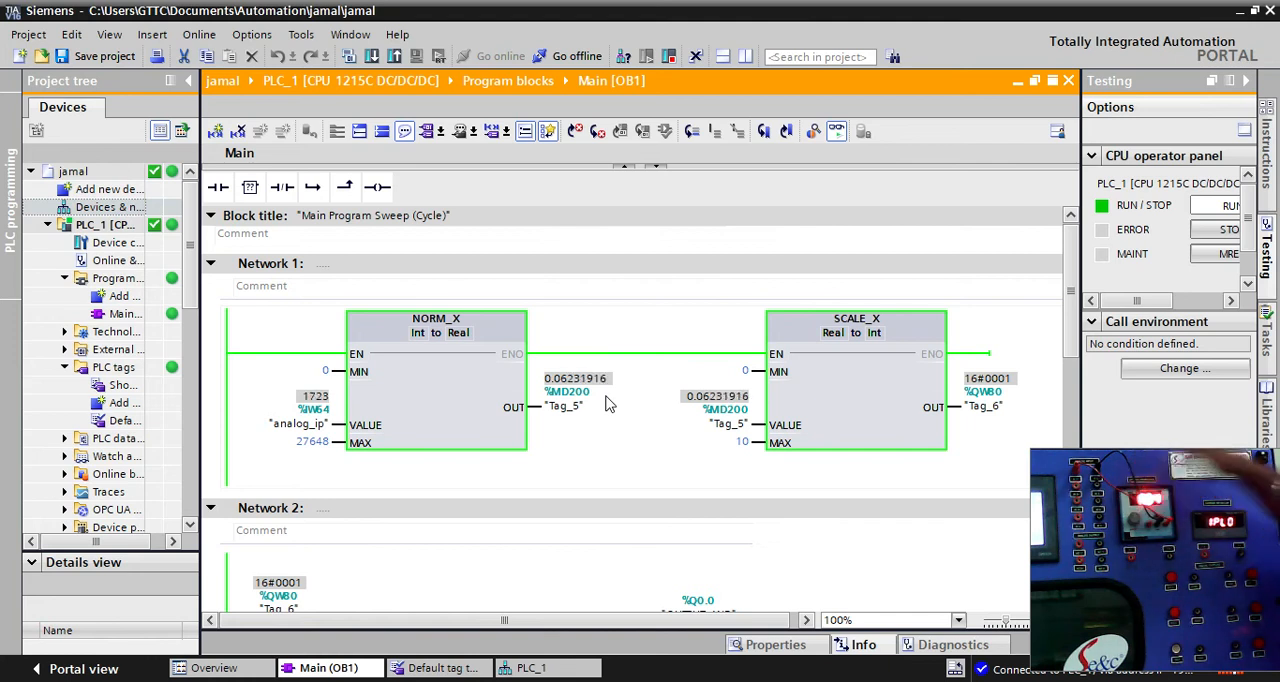
pyautogui.scroll(-3)
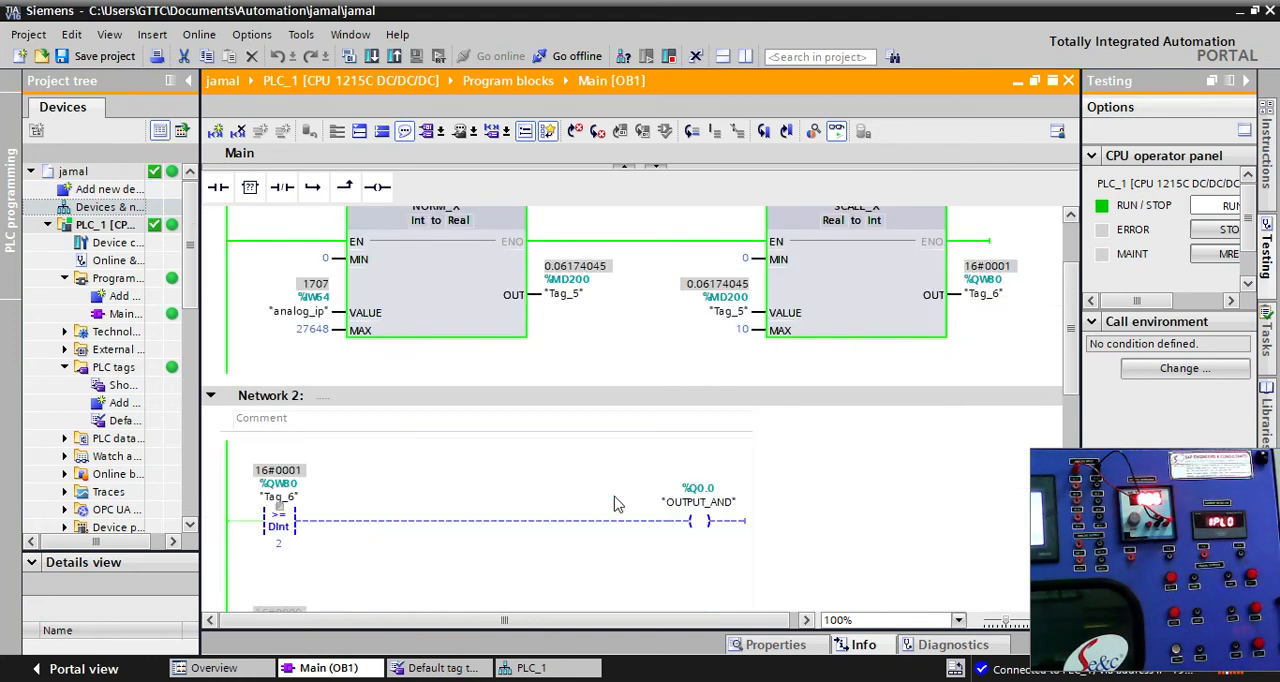
pyautogui.scroll(-3)
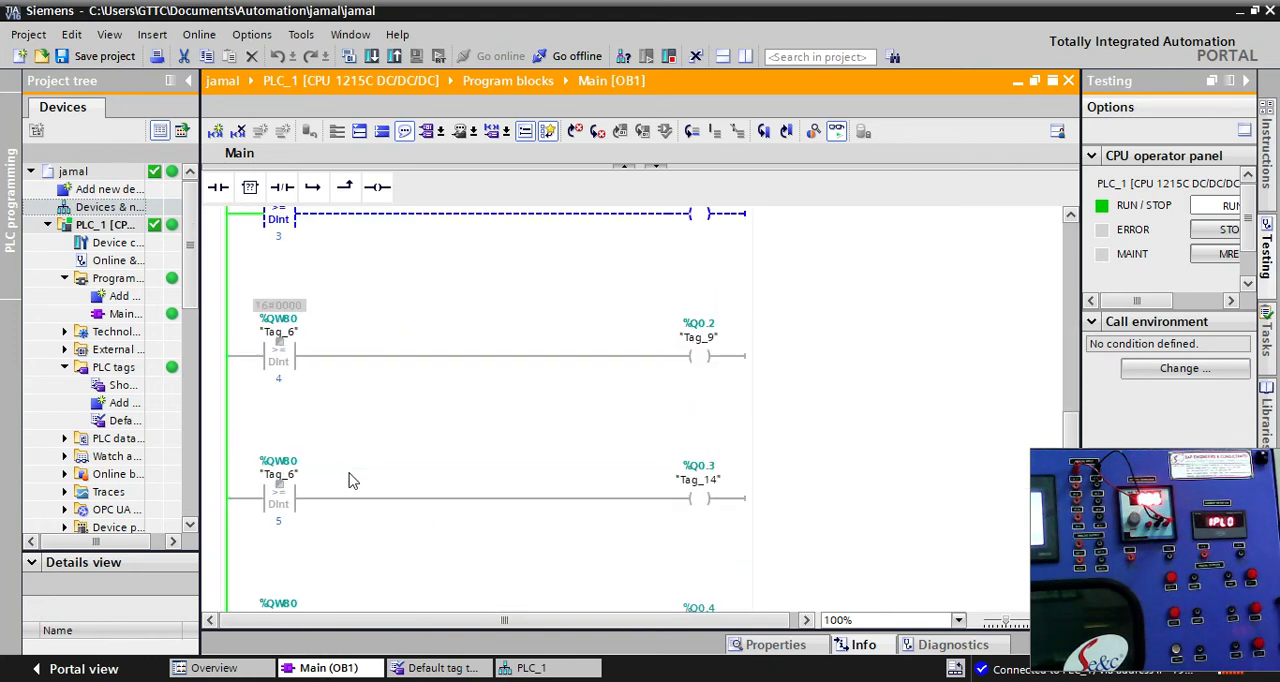
pyautogui.scroll(-3)
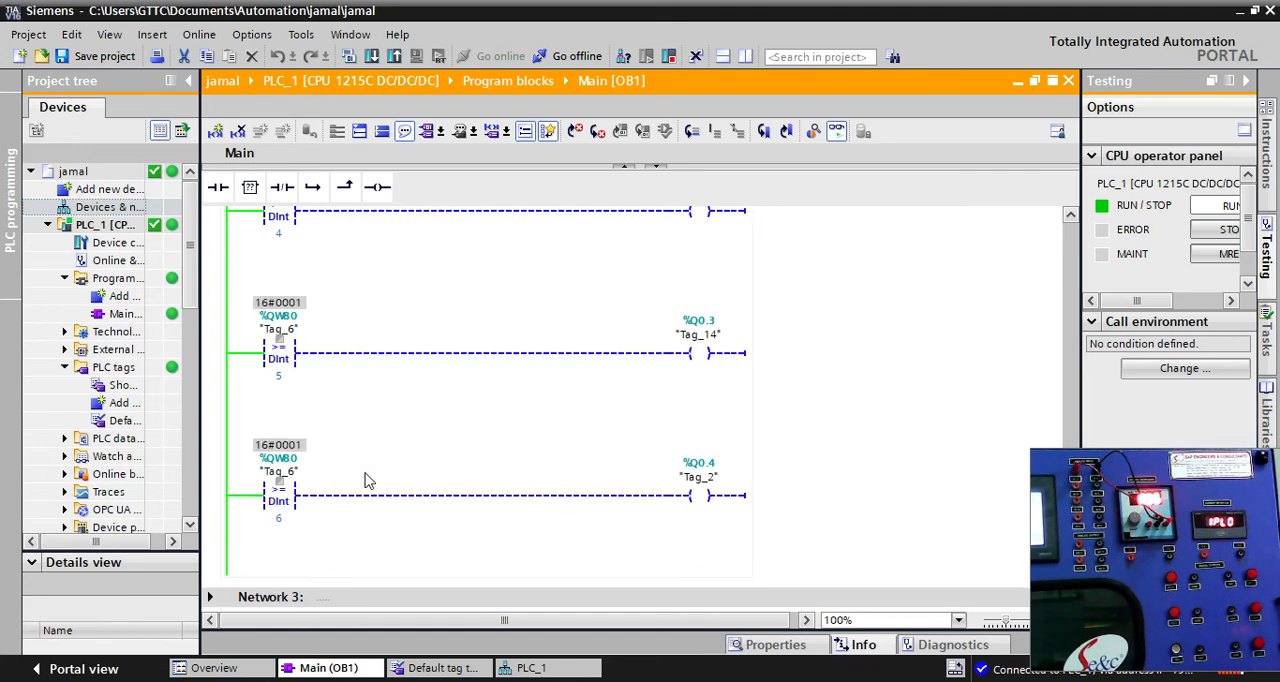
pyautogui.scroll(3)
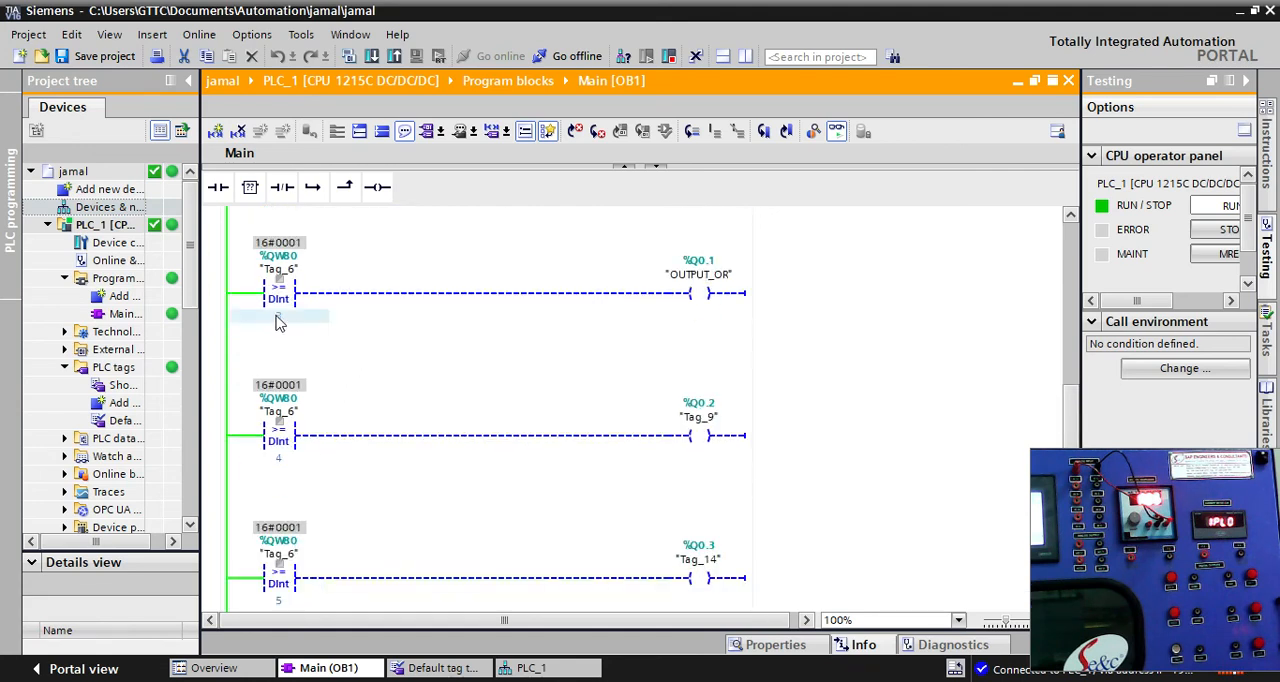
pyautogui.scroll(-3)
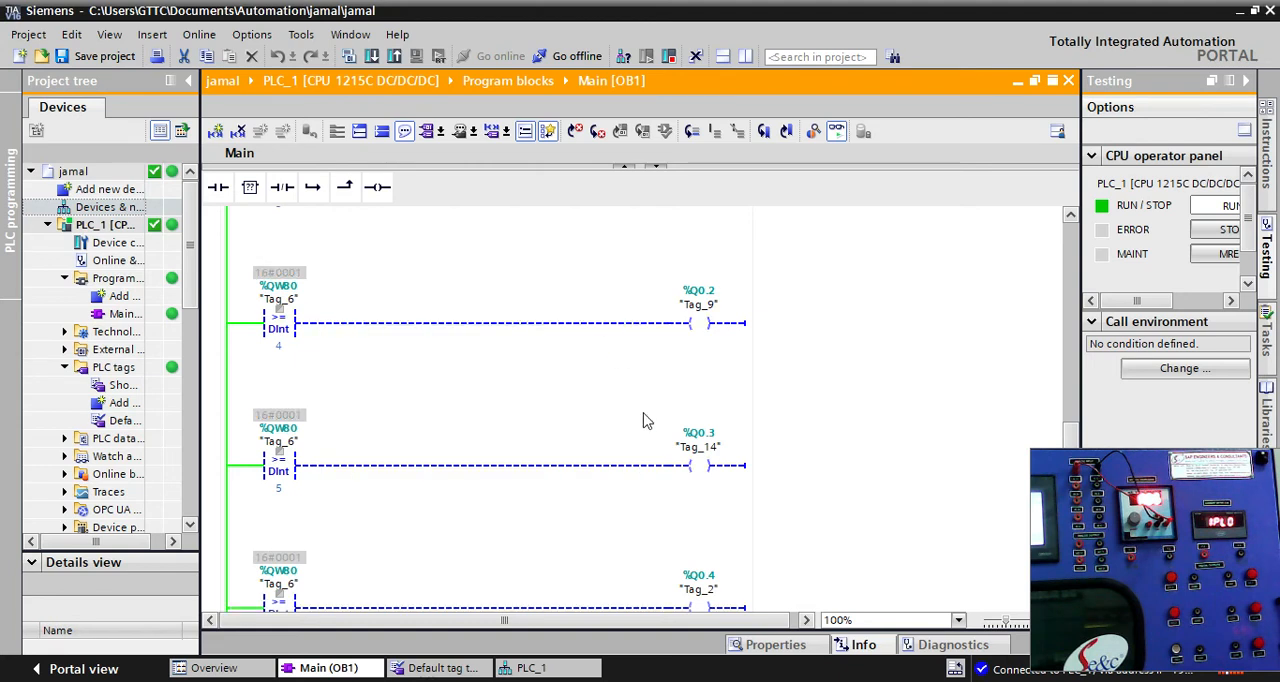
pyautogui.scroll(3)
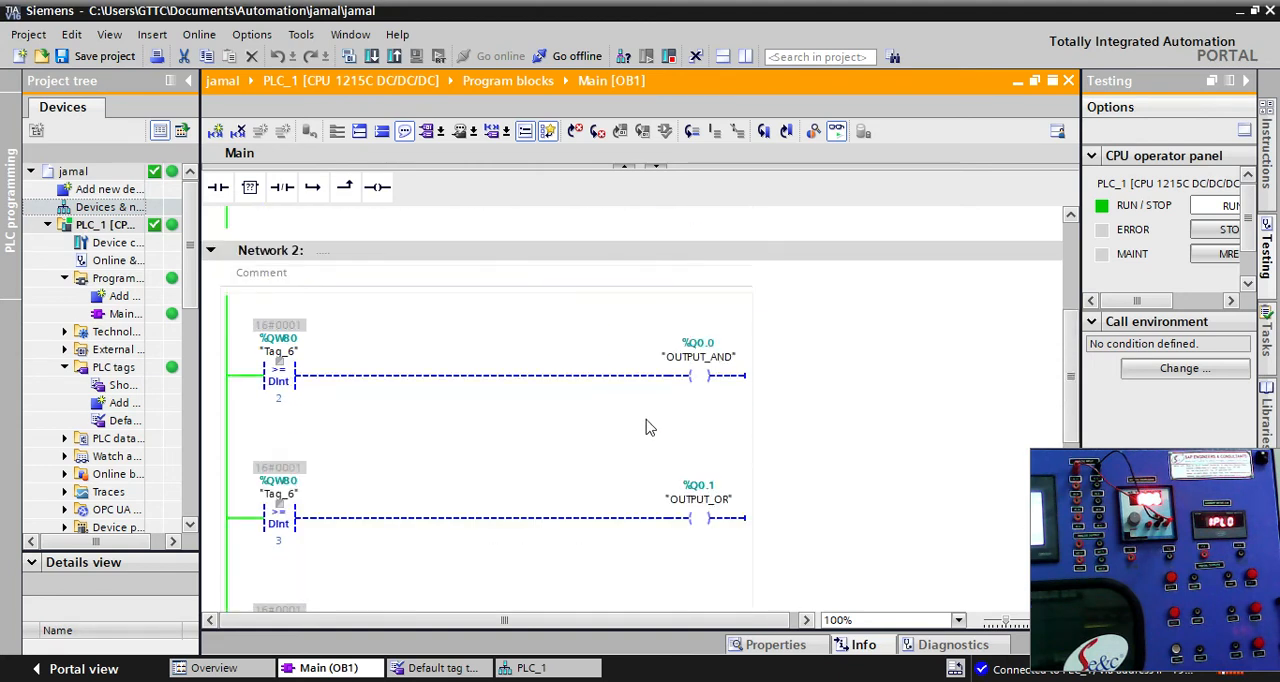
pyautogui.scroll(-3)
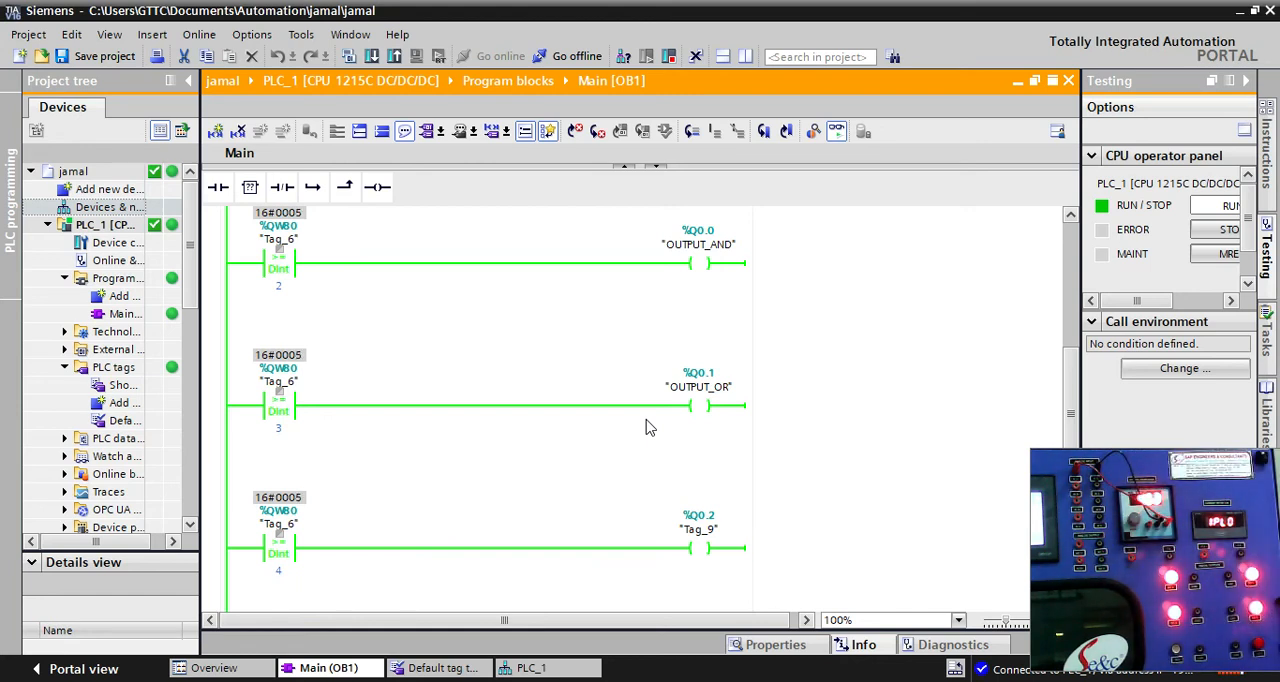
# Scroll down to watch %QW80 fall to 16#0000 and the comparator rungs de-energize
pyautogui.scroll(-3)
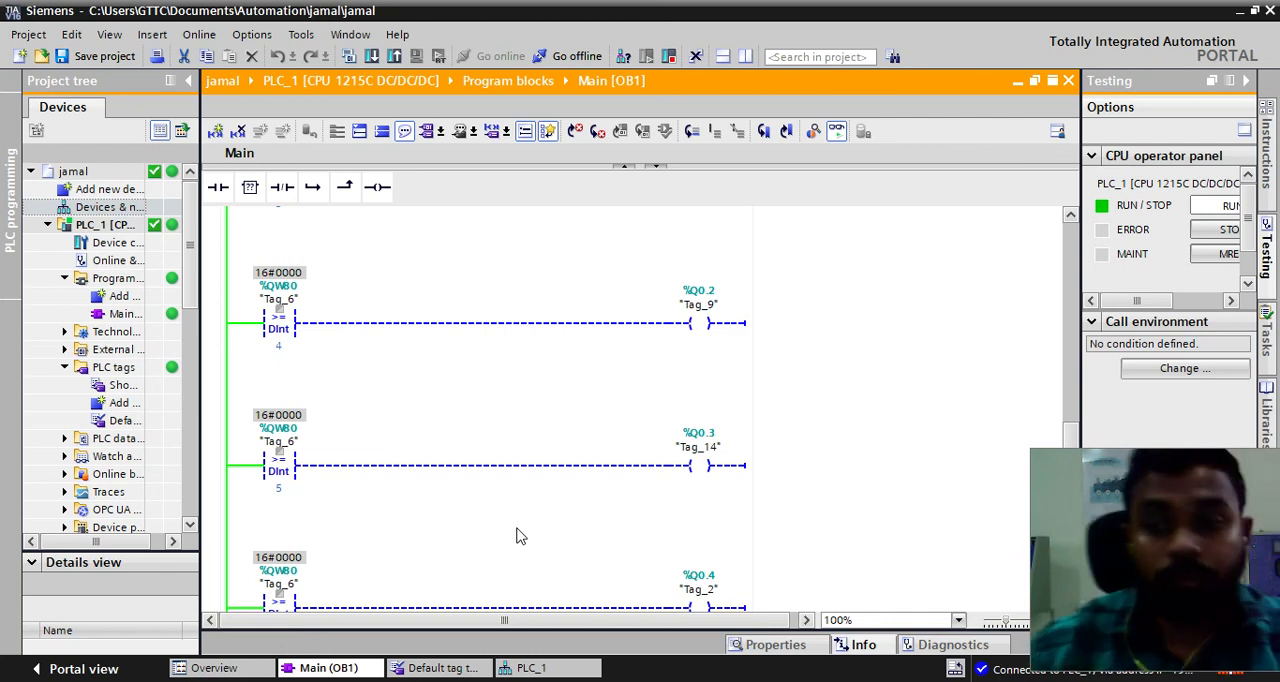
pyautogui.moveTo(264, 624)
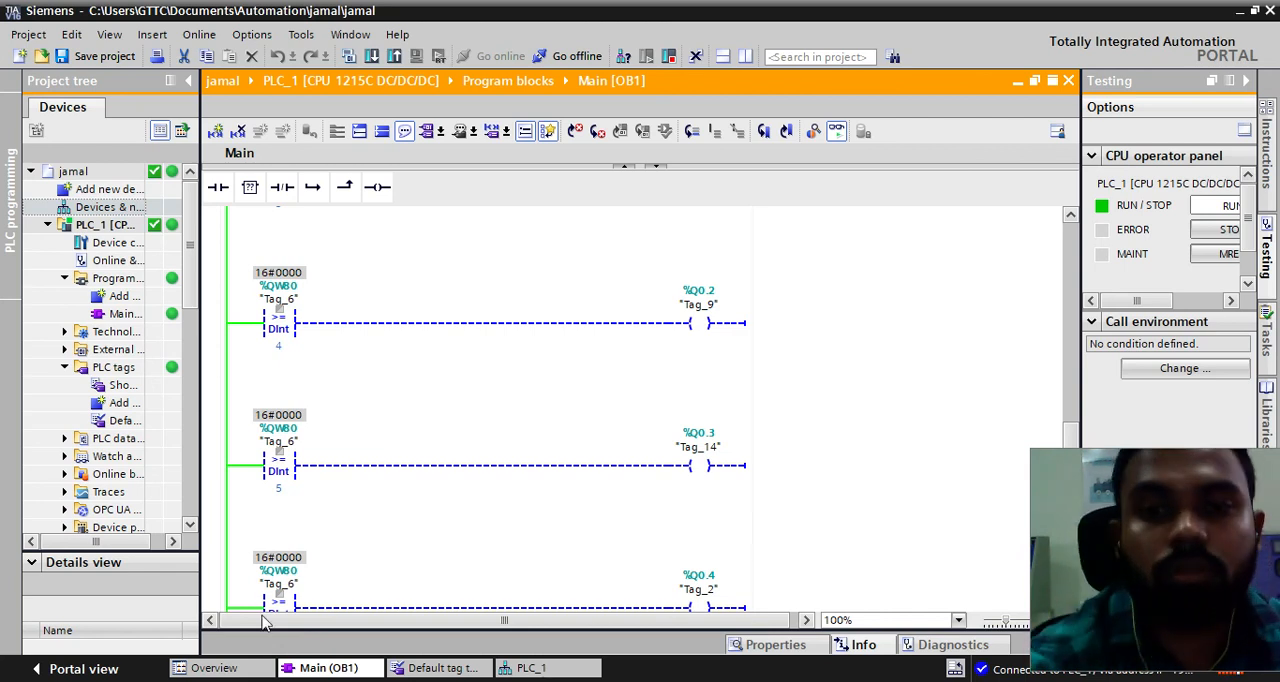
# Stop monitoring Main OB1 and select the Tag_2 operand of the Q0.4 coil
pyautogui.scroll(3)
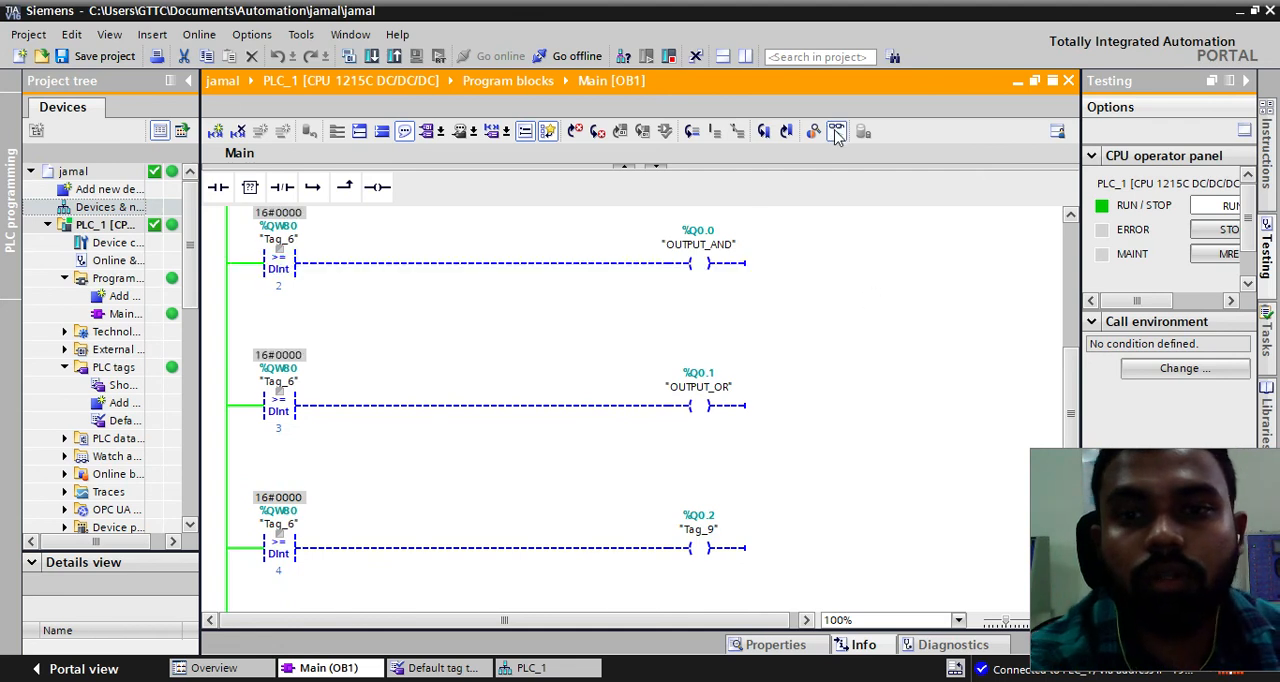
pyautogui.click(836, 132)
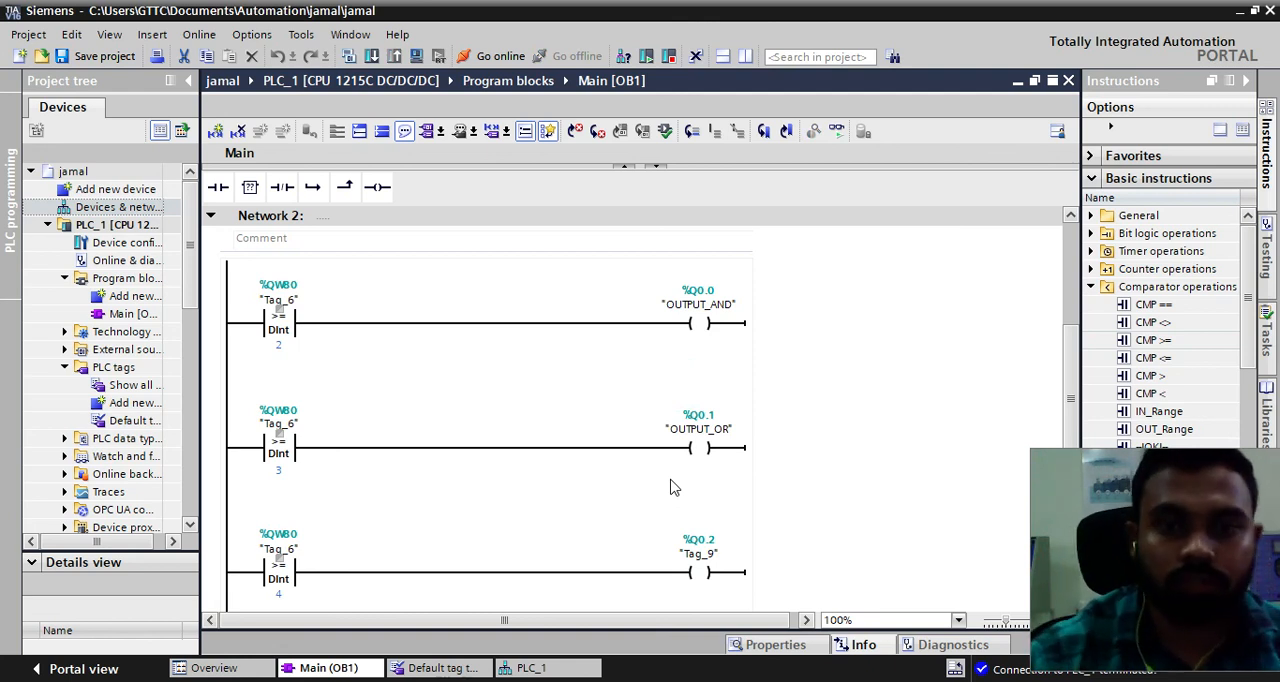
pyautogui.scroll(3)
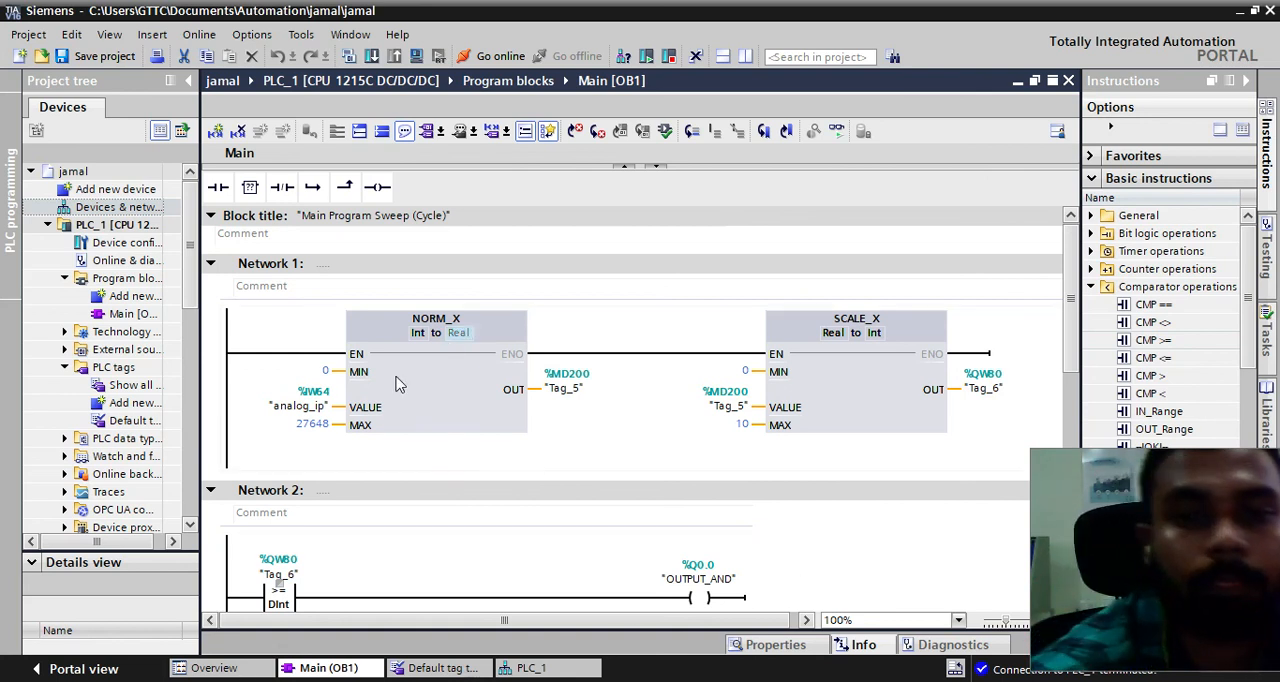
pyautogui.moveTo(510, 382)
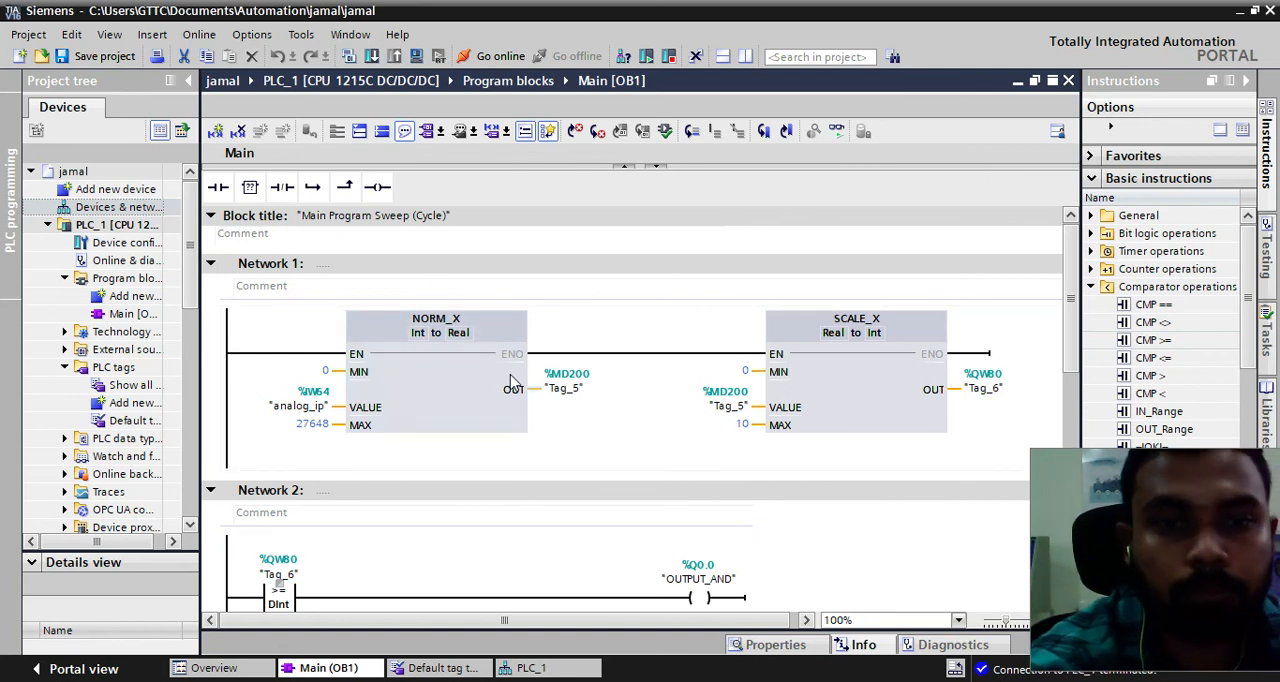
pyautogui.scroll(-3)
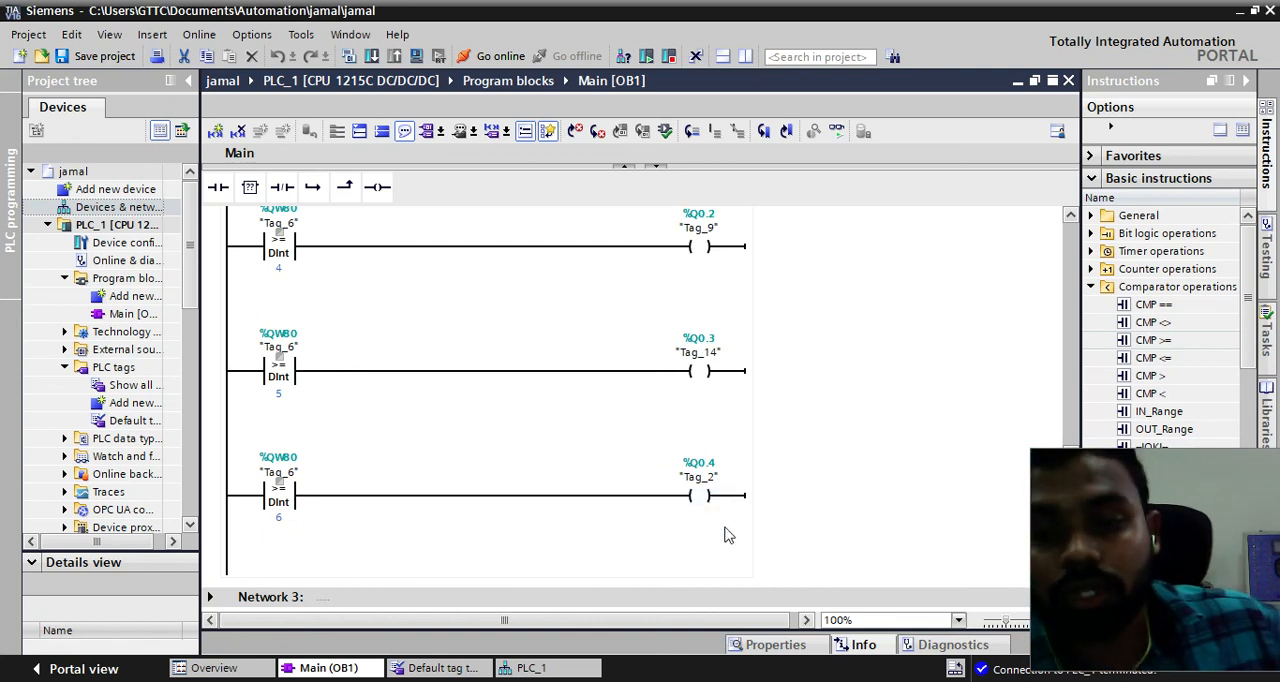
pyautogui.click(696, 476)
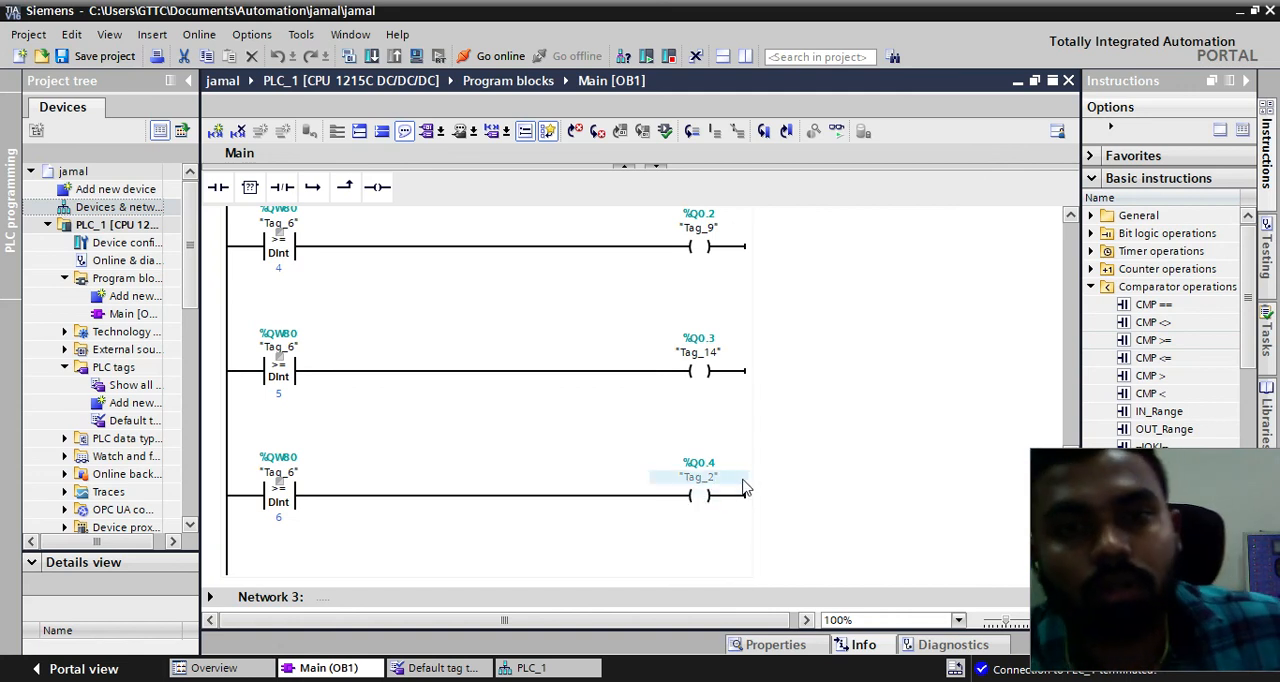